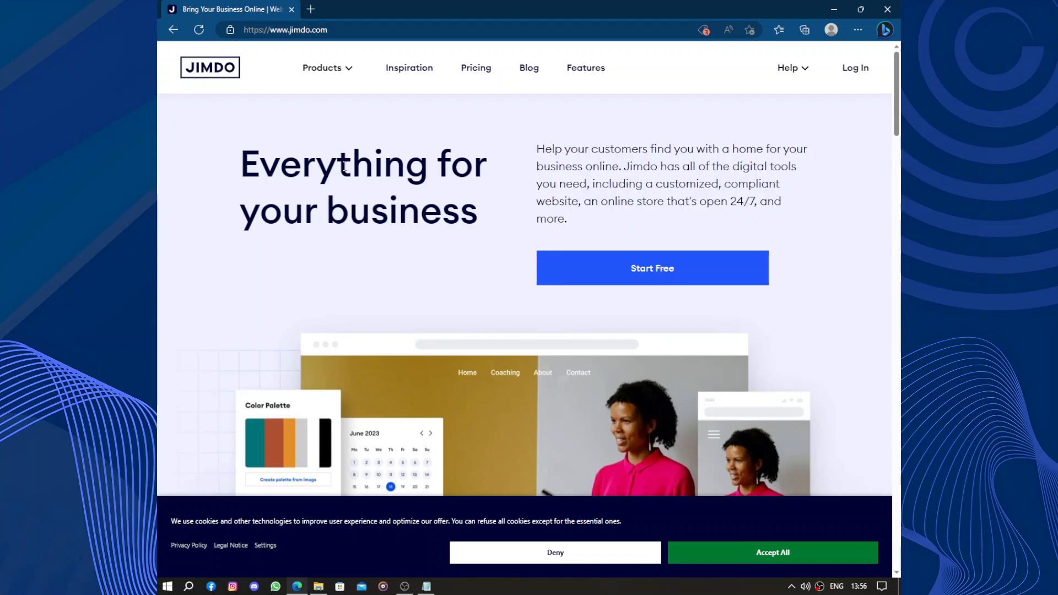
mouse_move(411, 138)
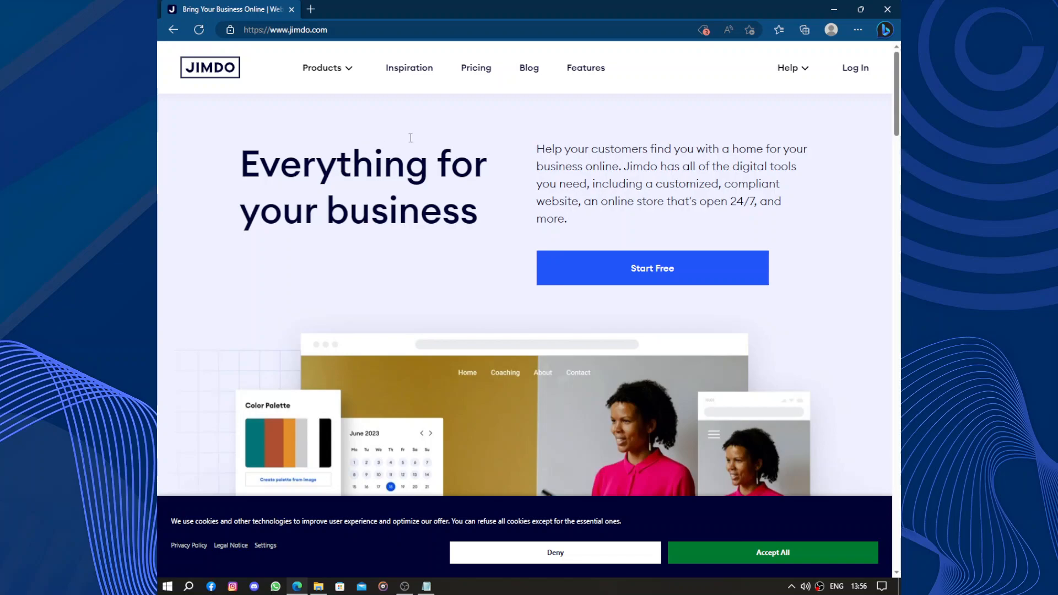
Start a free Jimdo account from the home page's Start Free button.
click(651, 268)
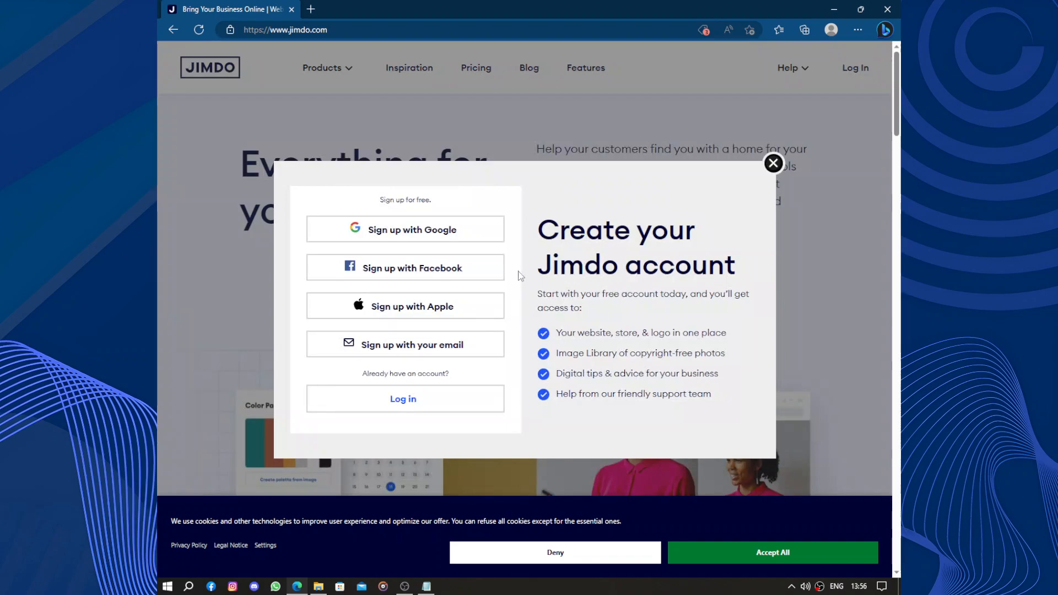
mouse_move(452, 323)
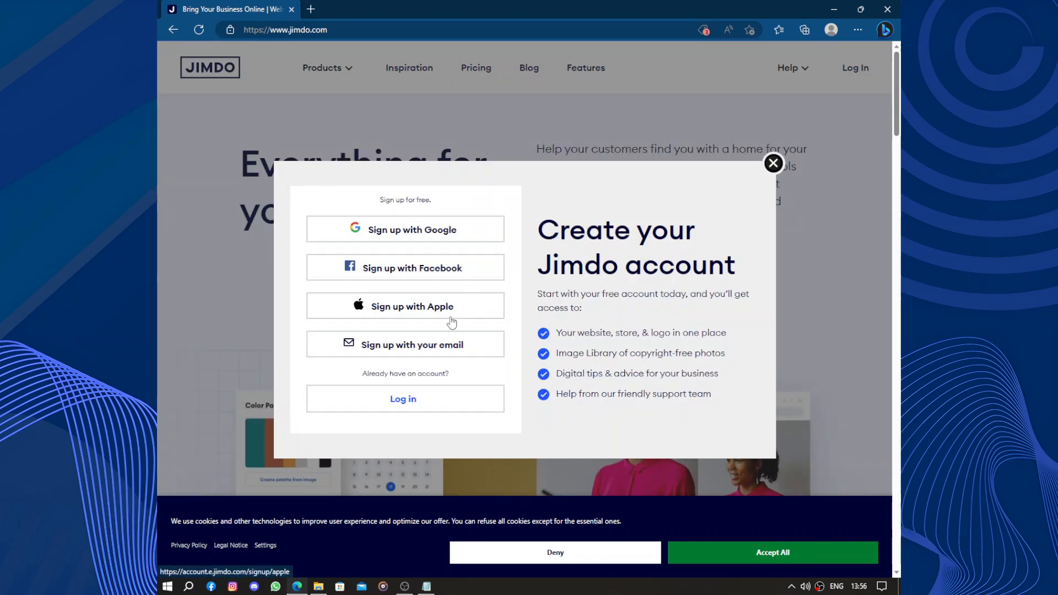
mouse_move(534, 346)
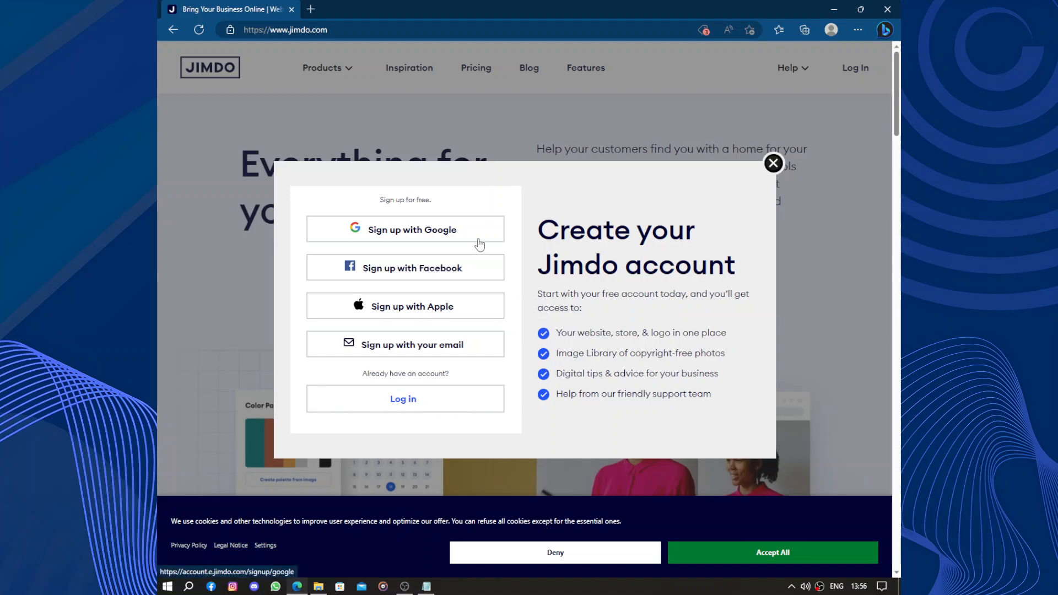
Sign up through Google, accepting the Terms and Conditions and choosing a Google account.
click(404, 229)
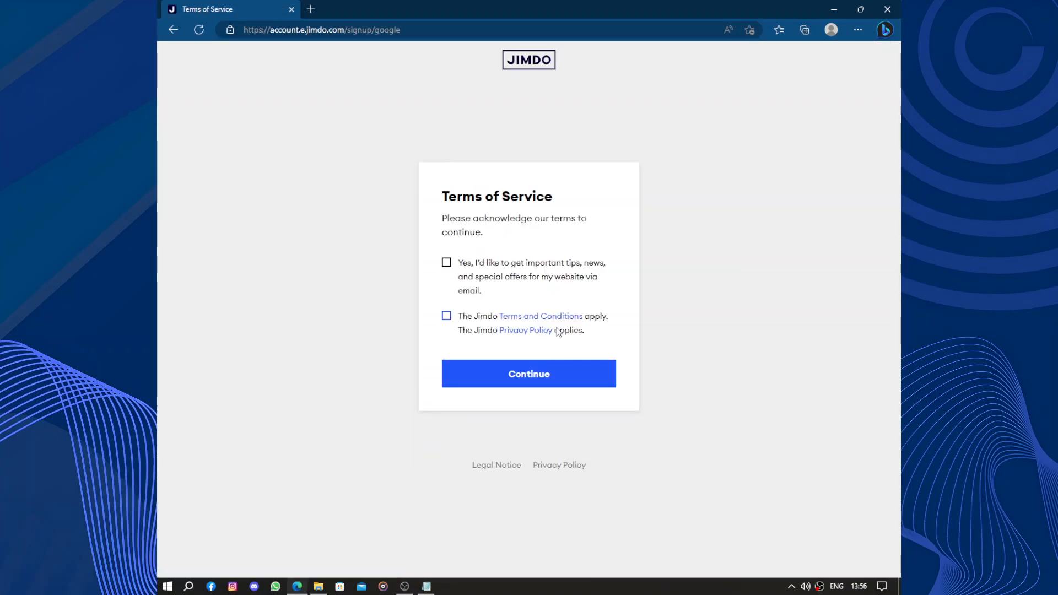
click(528, 374)
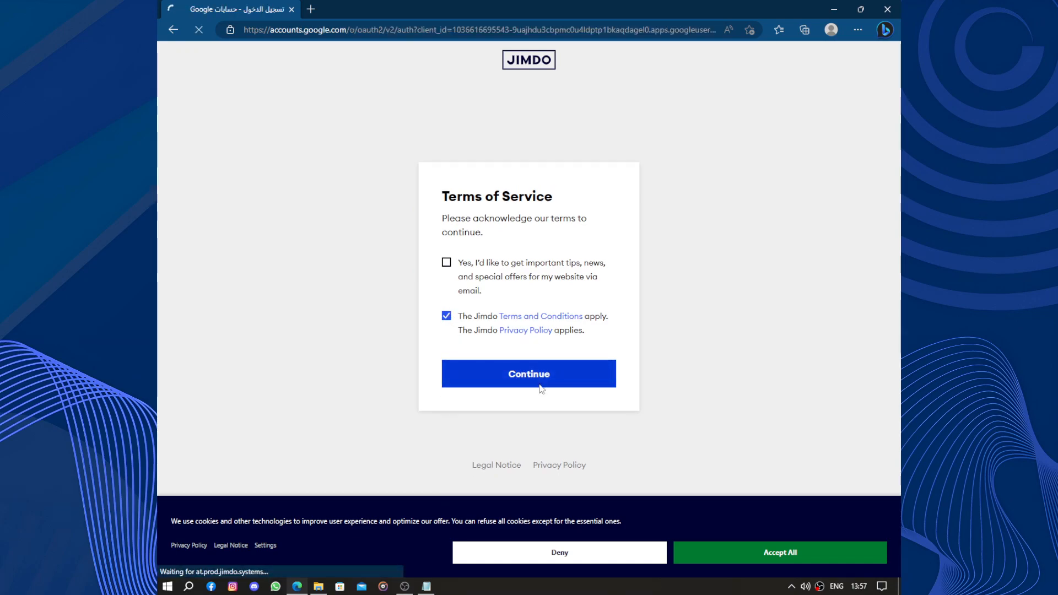
click(528, 374)
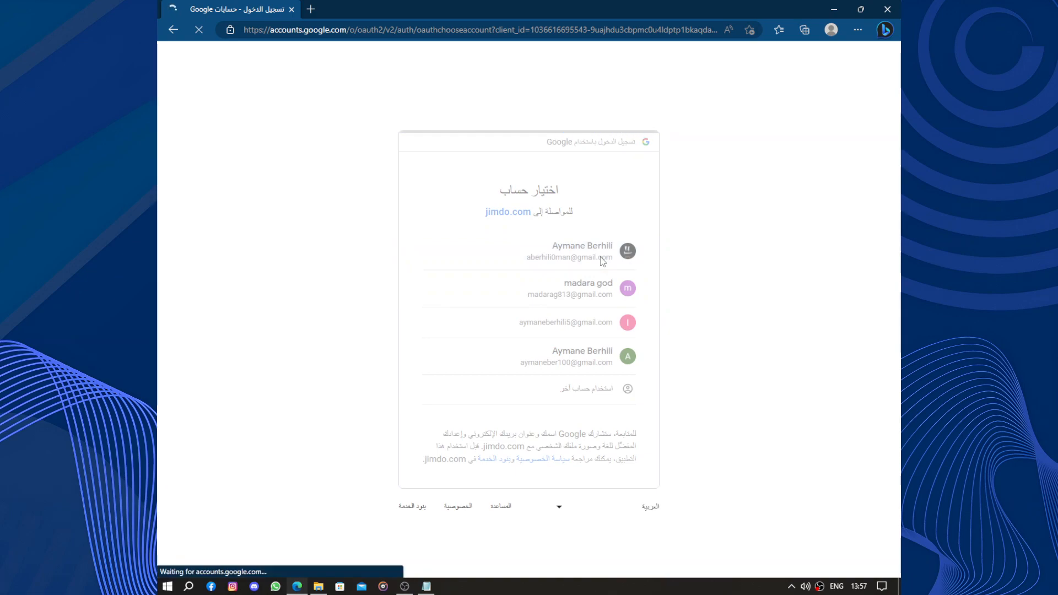
click(569, 251)
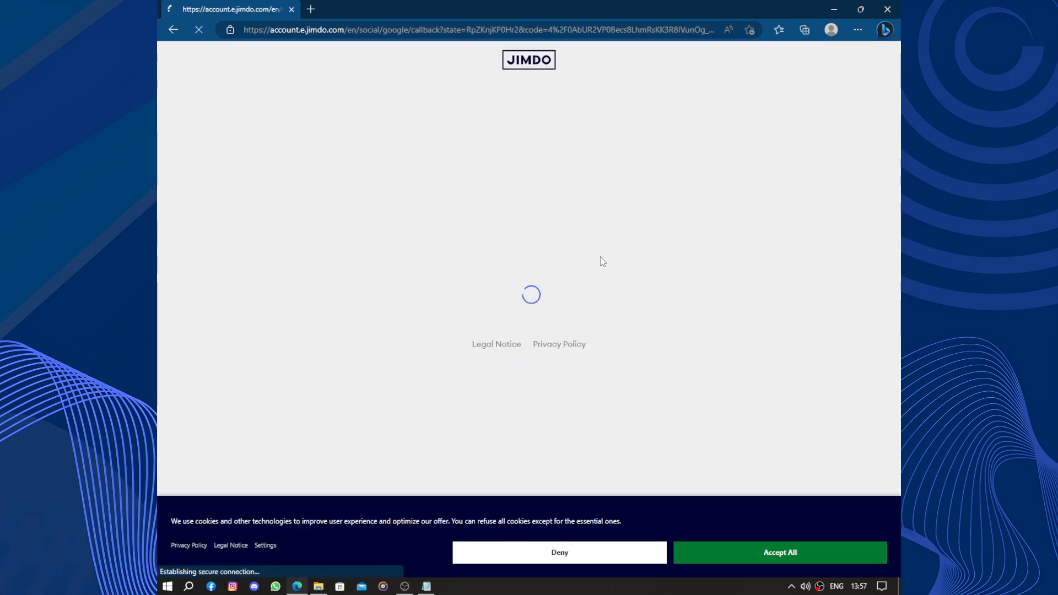
click(779, 552)
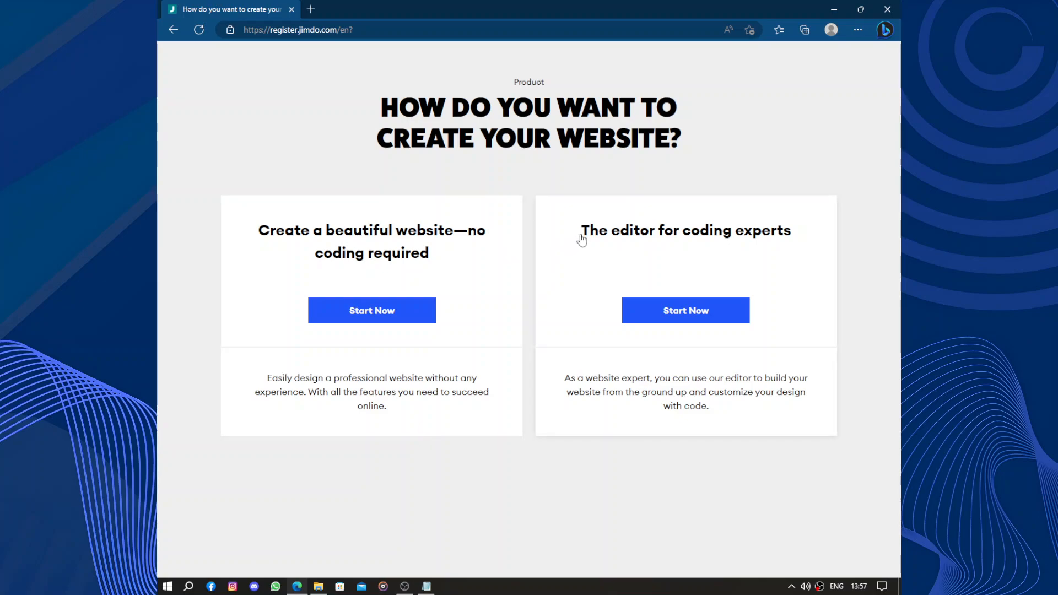
mouse_move(287, 263)
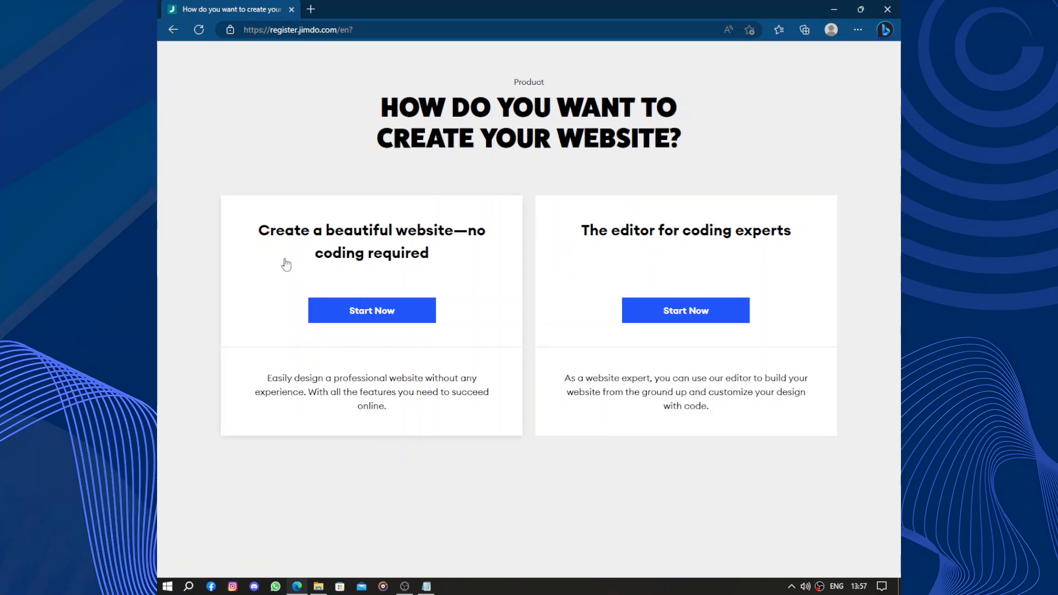
mouse_move(404, 246)
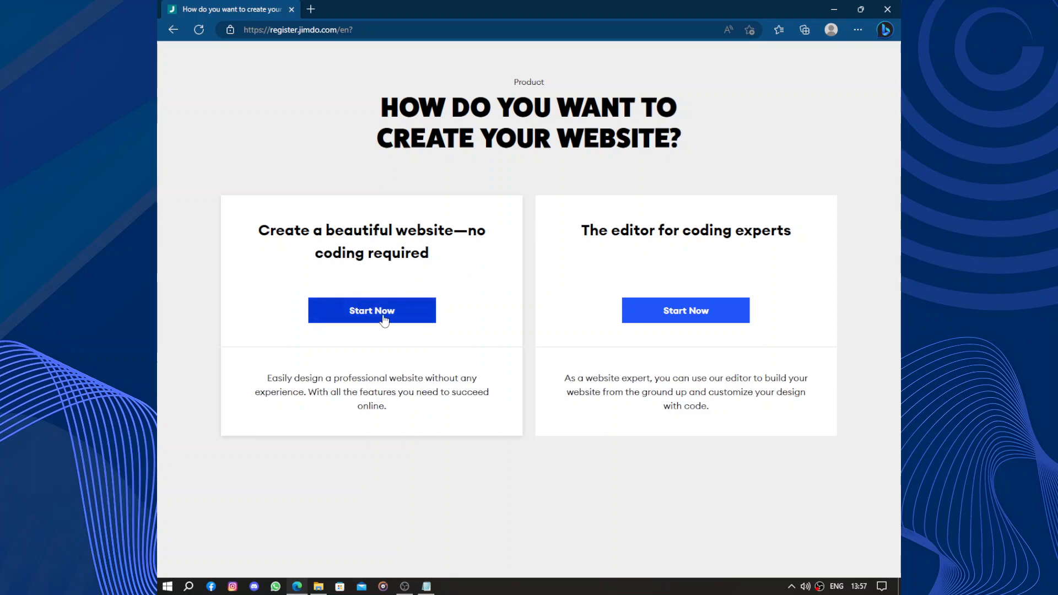
Choose the 'Create a beautiful website—no coding required' builder option.
click(372, 311)
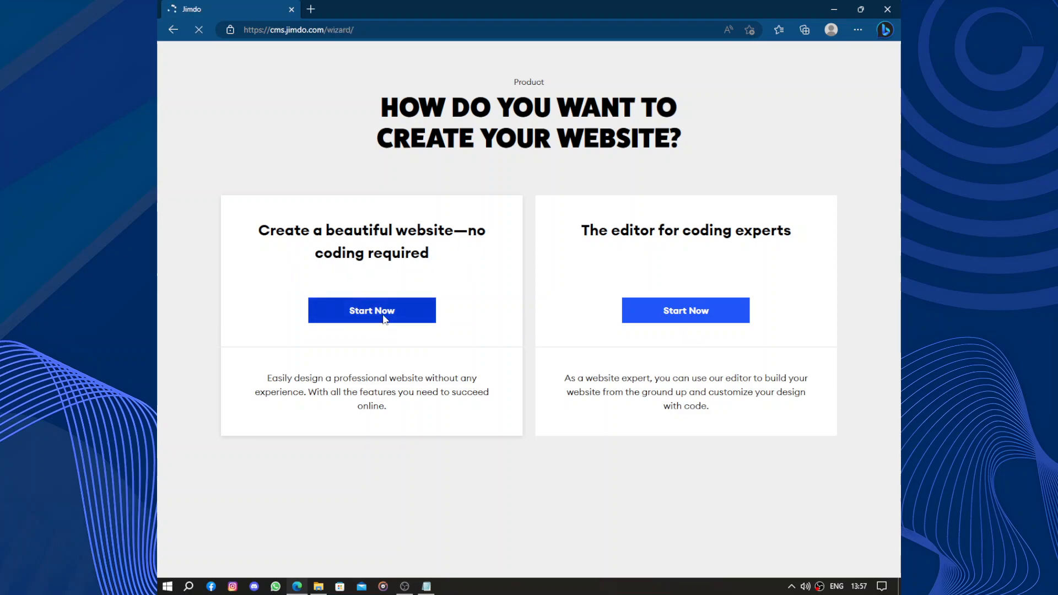
Mark the website as being for a single individual and accept all cookies.
click(372, 311)
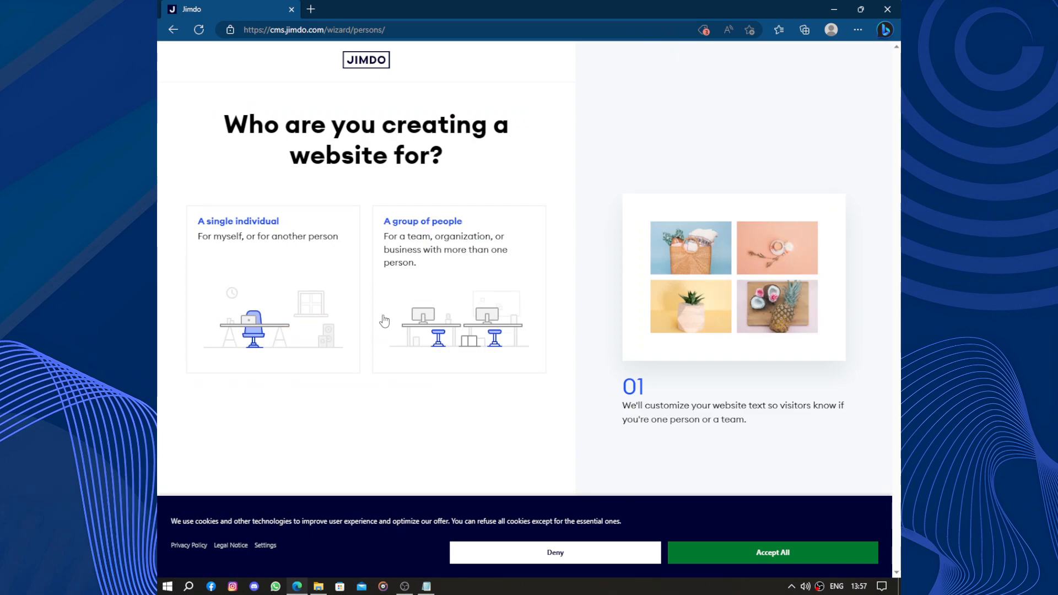
mouse_move(574, 276)
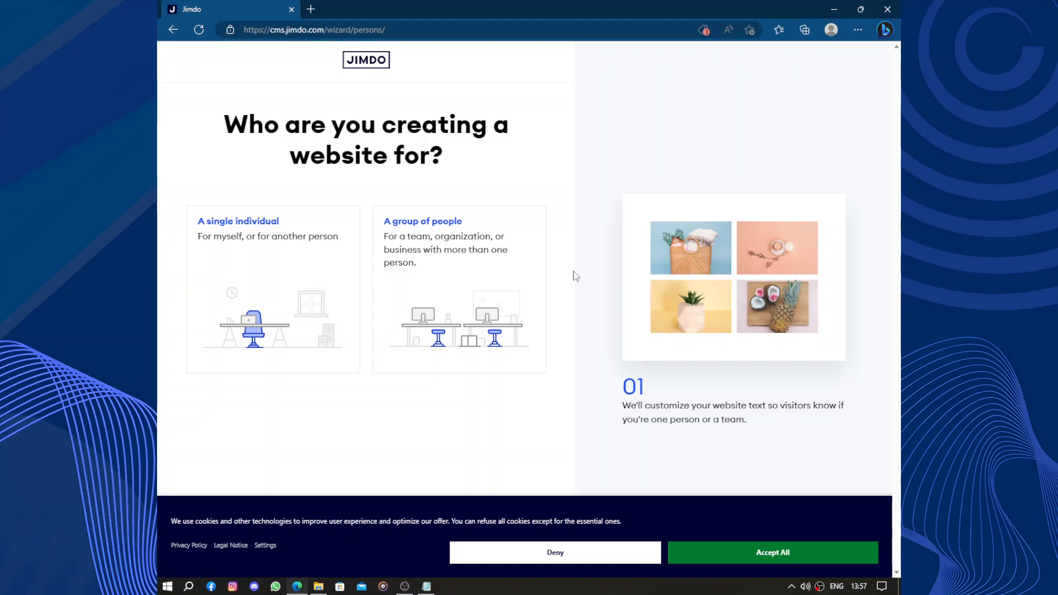
mouse_move(576, 263)
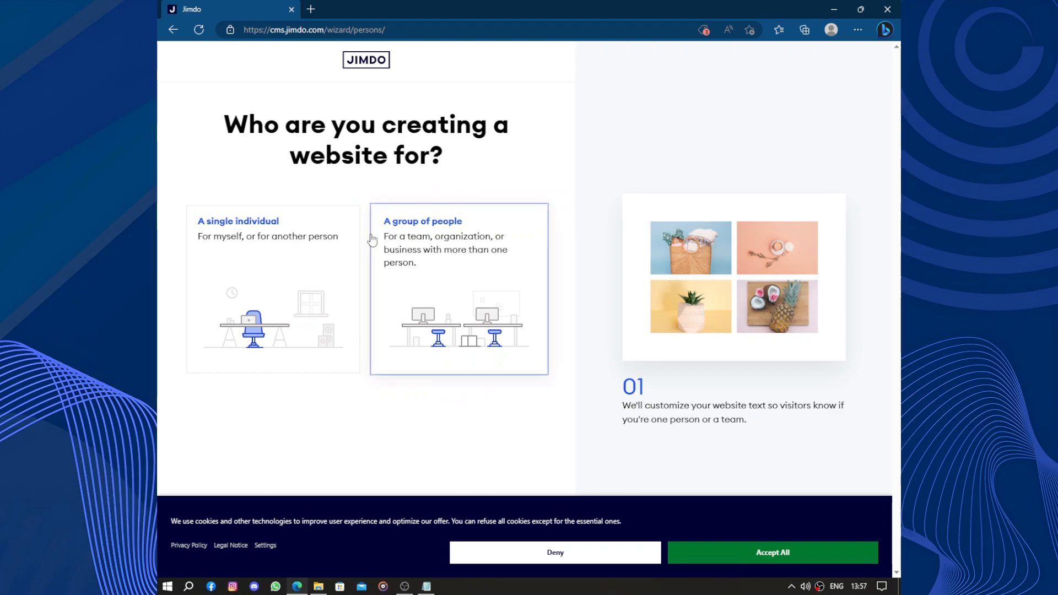
click(272, 289)
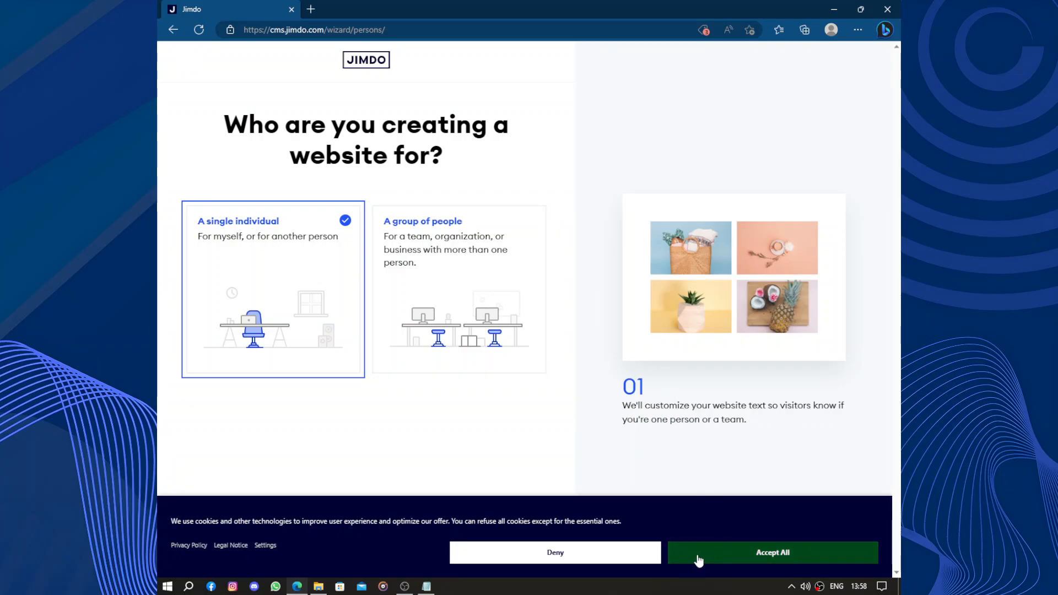
click(772, 552)
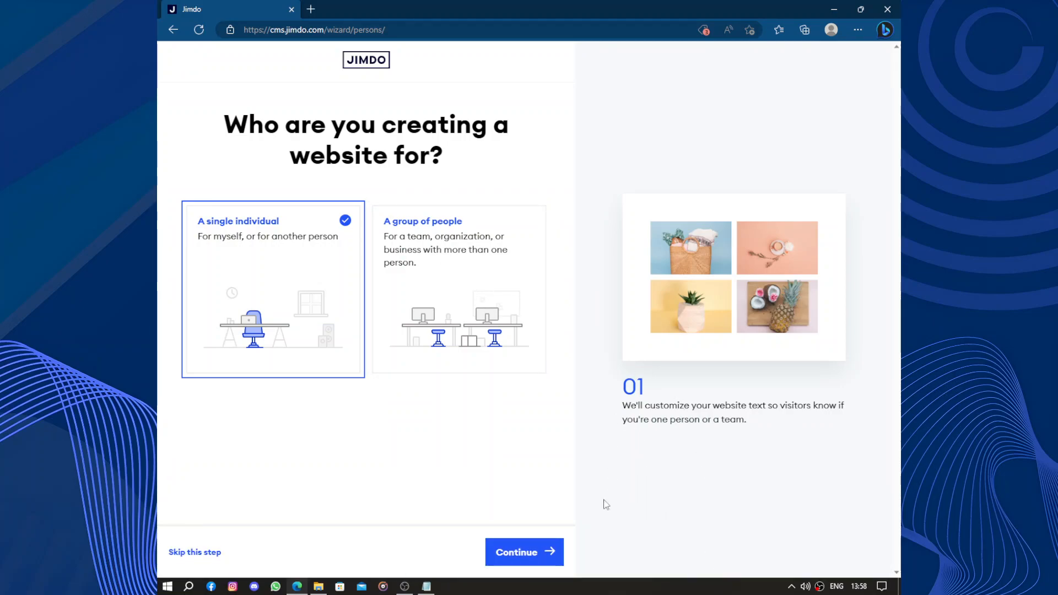
Set the website purpose to a personal project or event at the Hobby stage and continue.
click(525, 553)
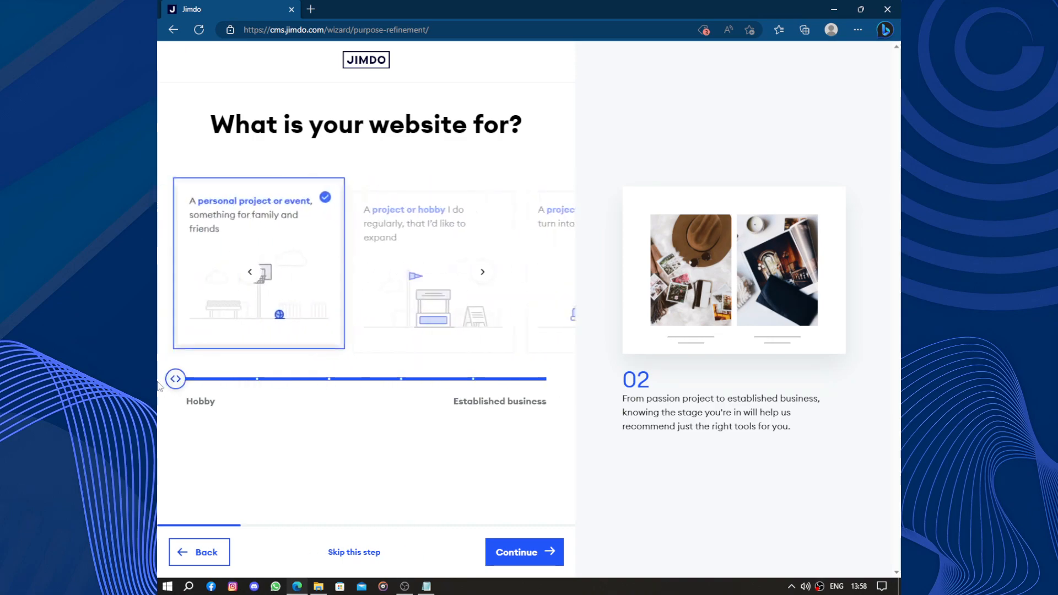
click(483, 273)
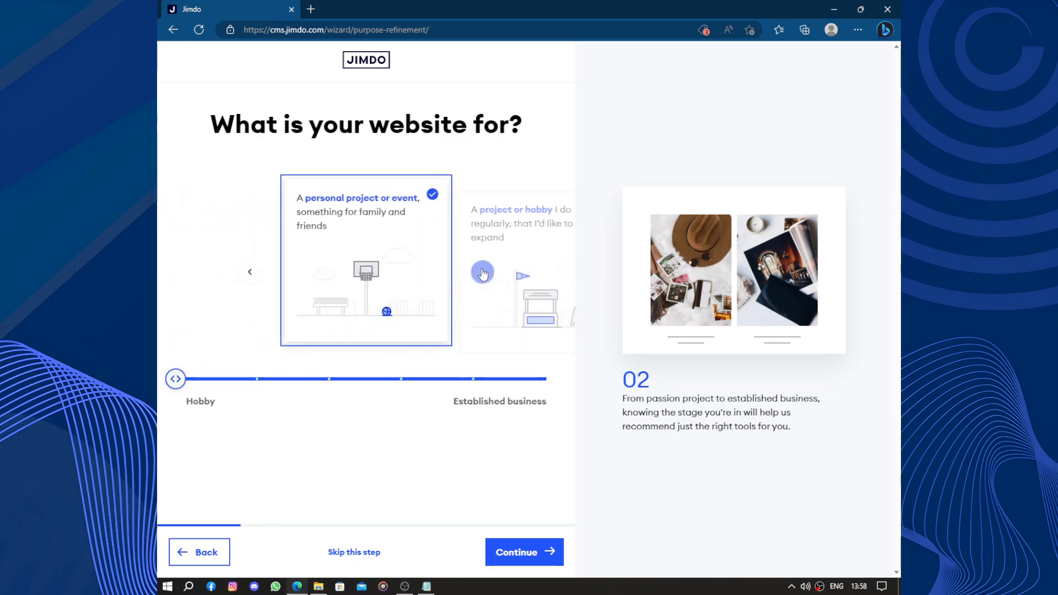
click(482, 272)
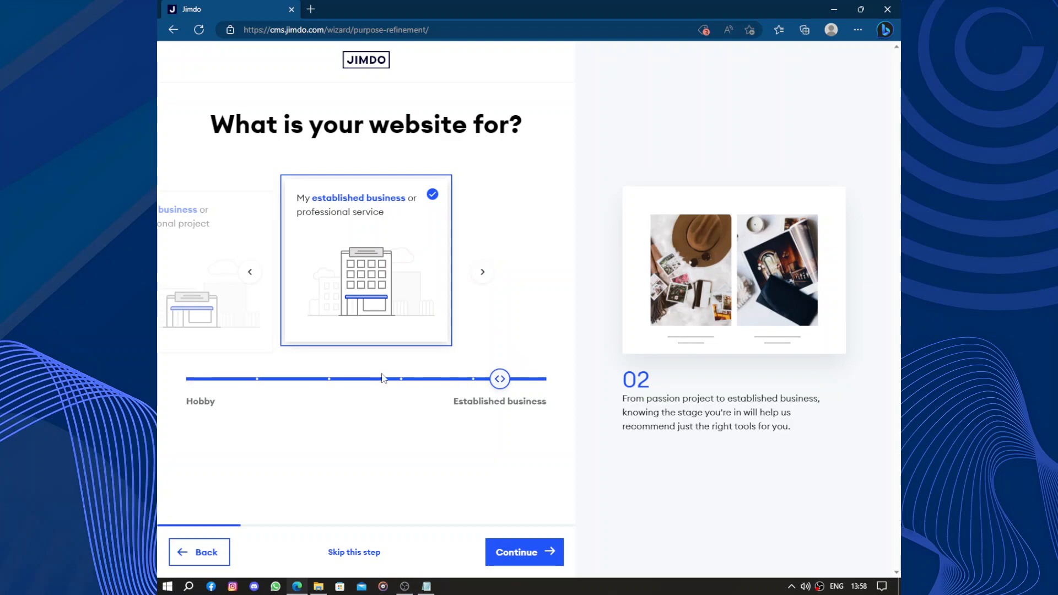
drag(500, 378, 176, 378)
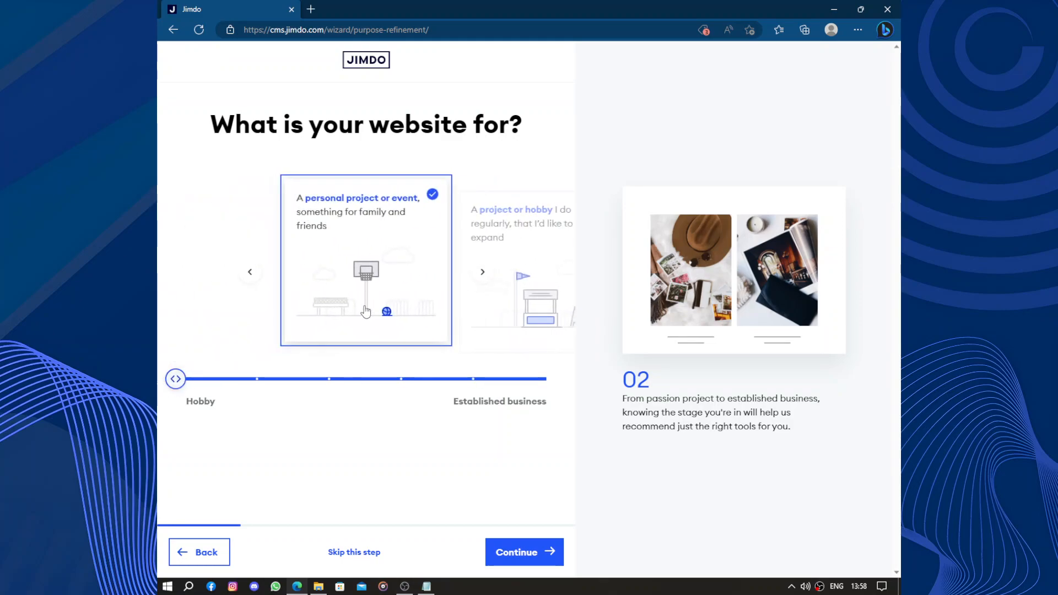
mouse_move(175, 378)
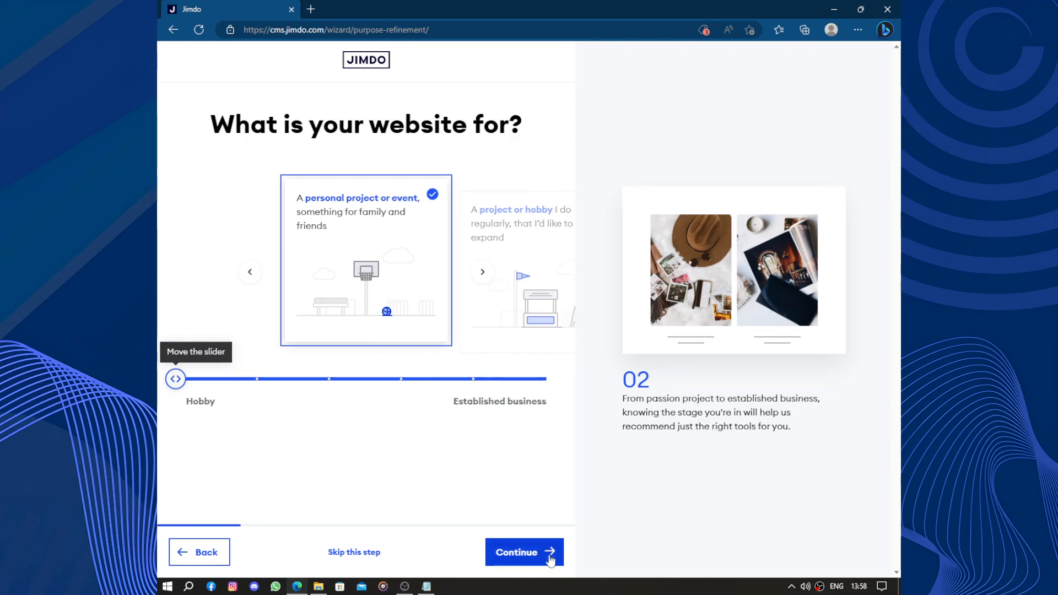
click(525, 553)
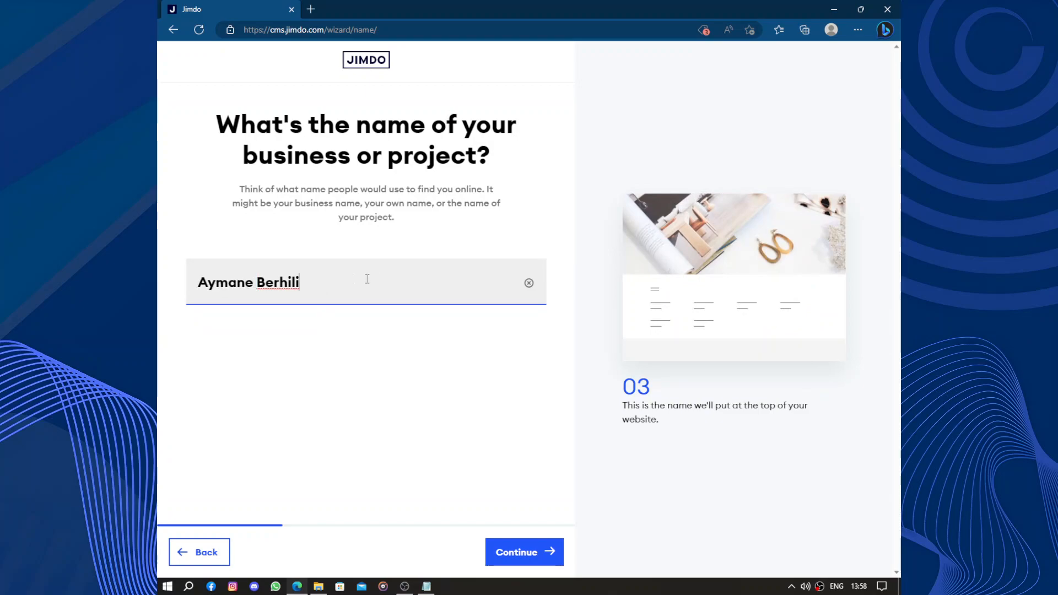
Name the project Madagha and confirm it.
text(M)
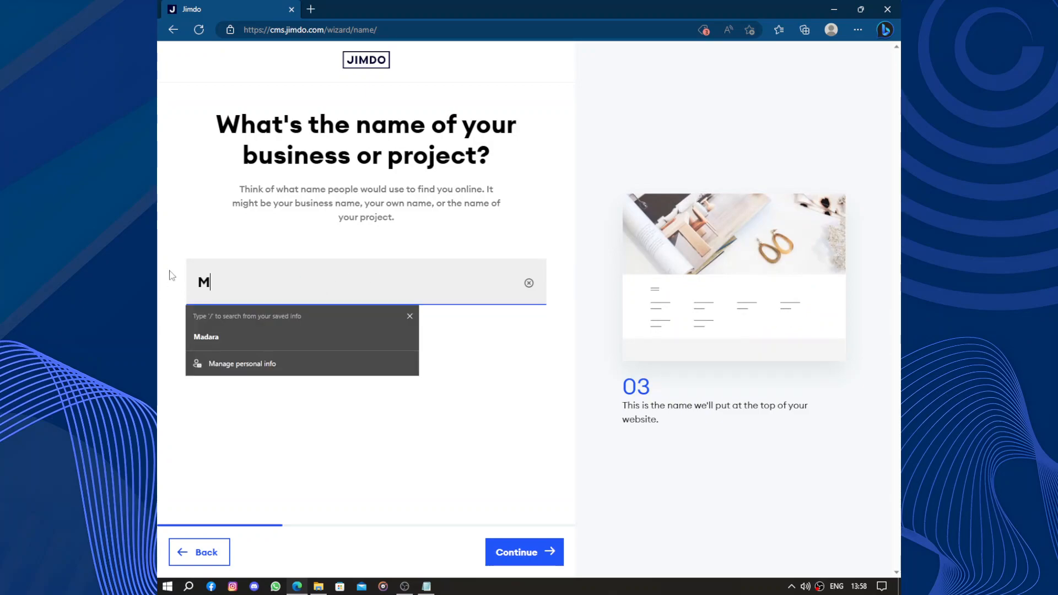
text(a)
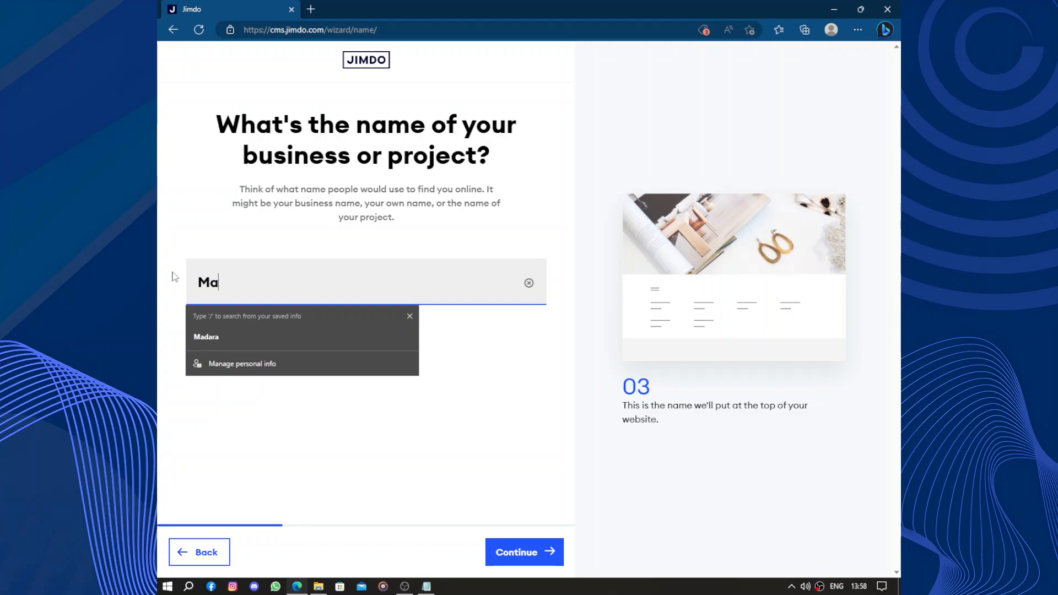
click(206, 338)
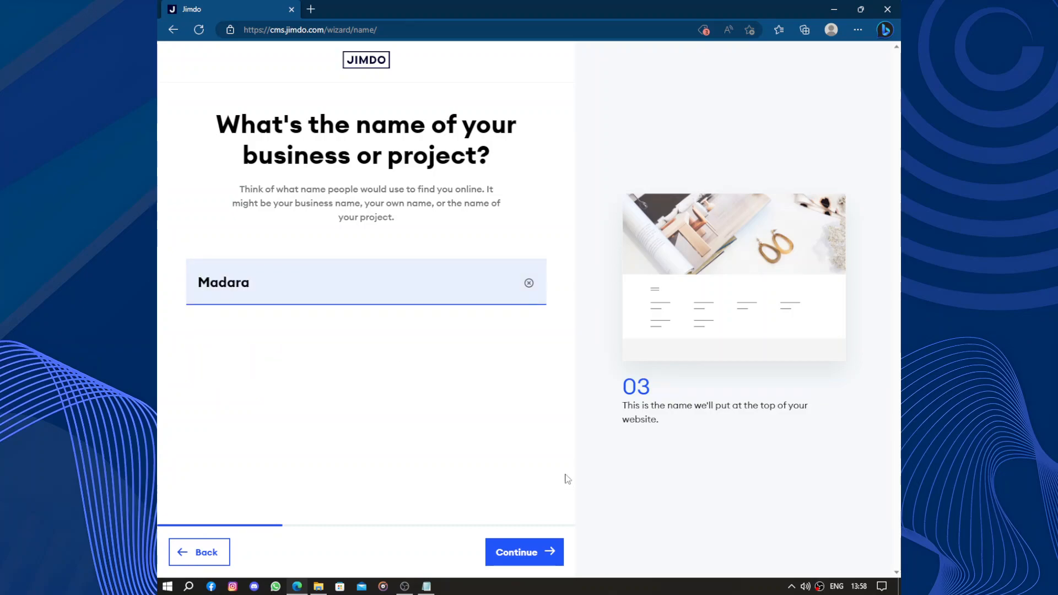
click(524, 553)
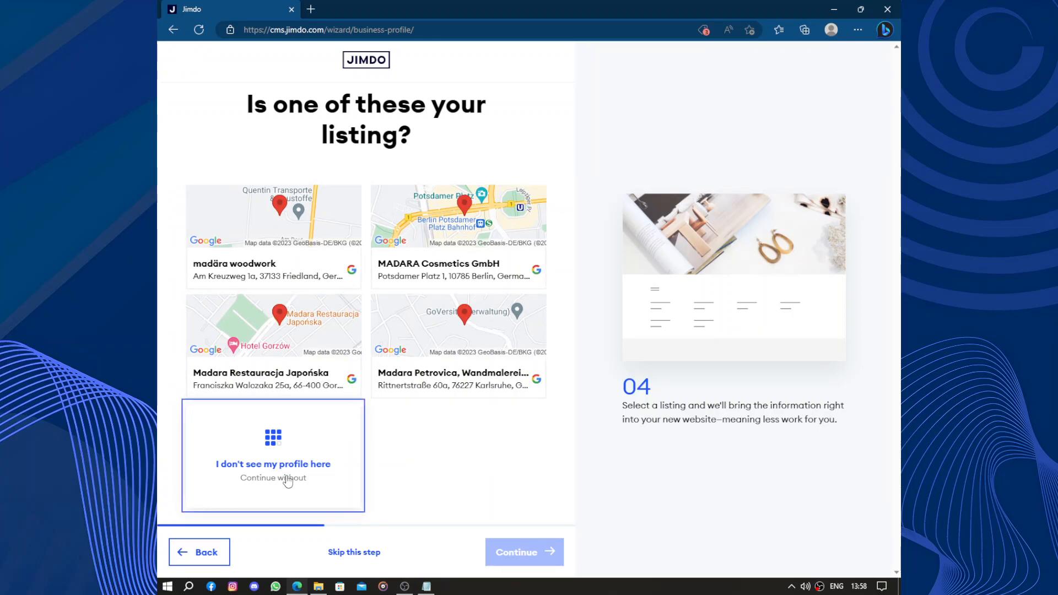
Skip linking a business listing via 'I don't see my profile here' and continue to goals.
click(273, 464)
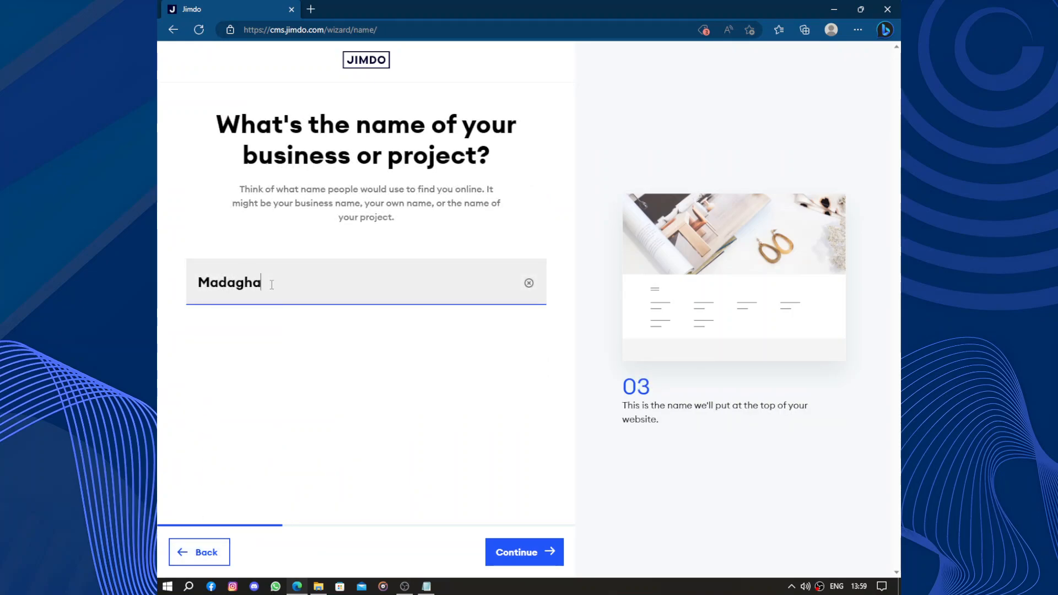
click(524, 552)
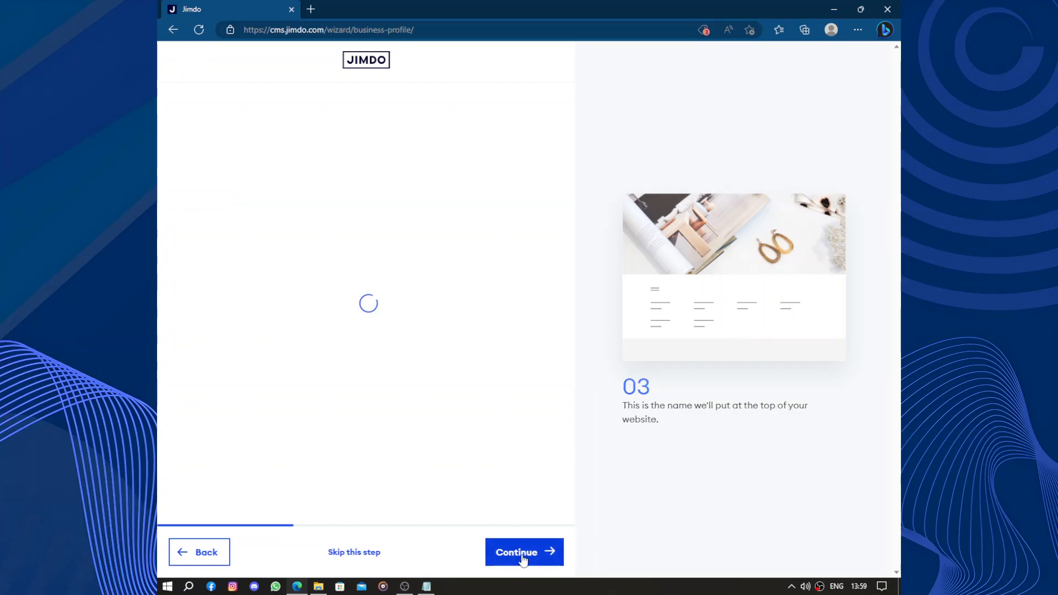
click(523, 552)
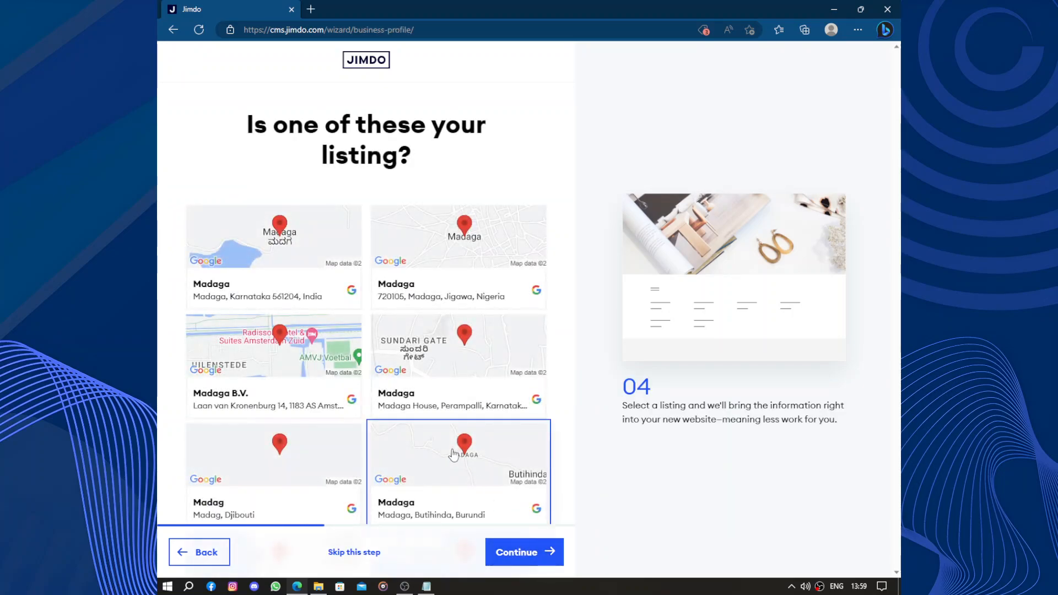
scroll(down, 3)
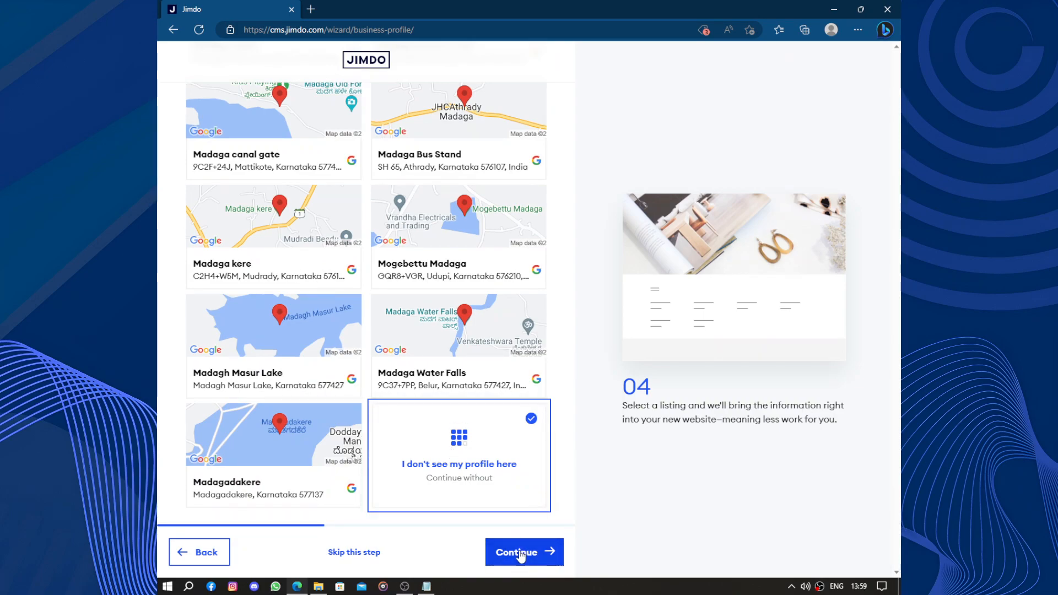
click(524, 553)
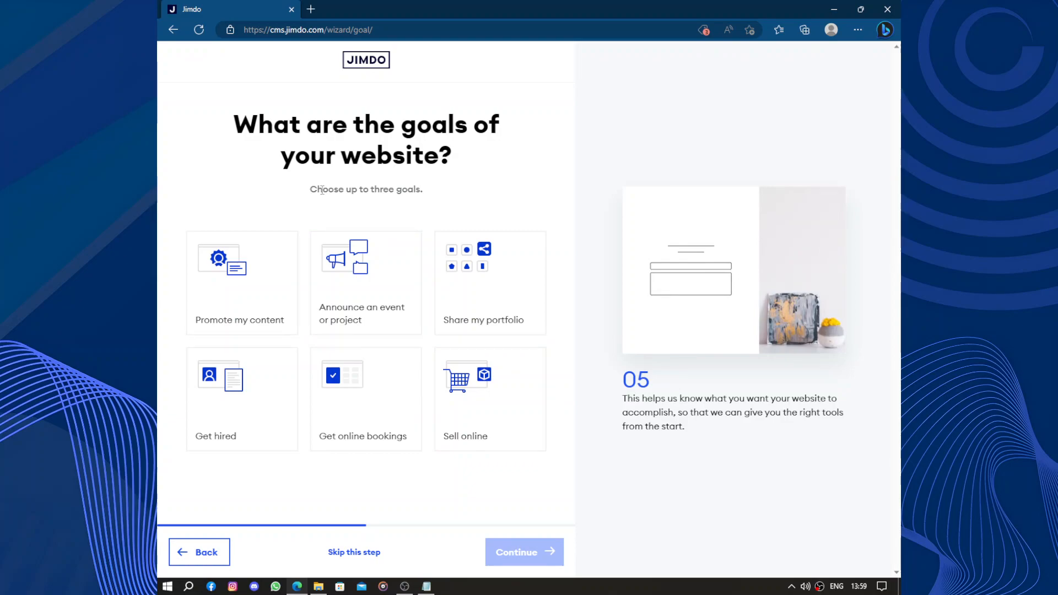
mouse_move(169, 365)
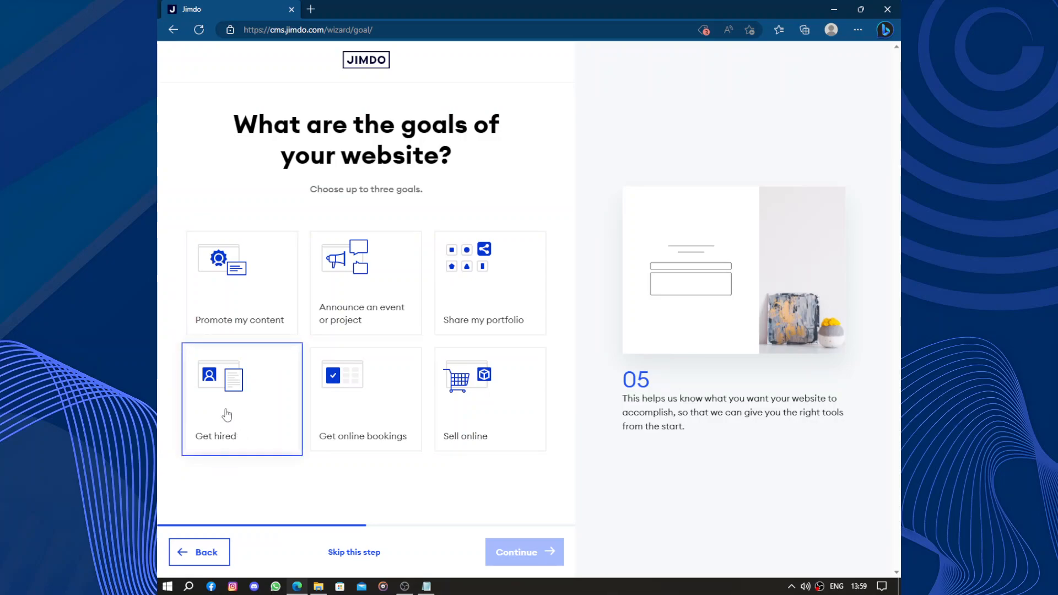
mouse_move(241, 419)
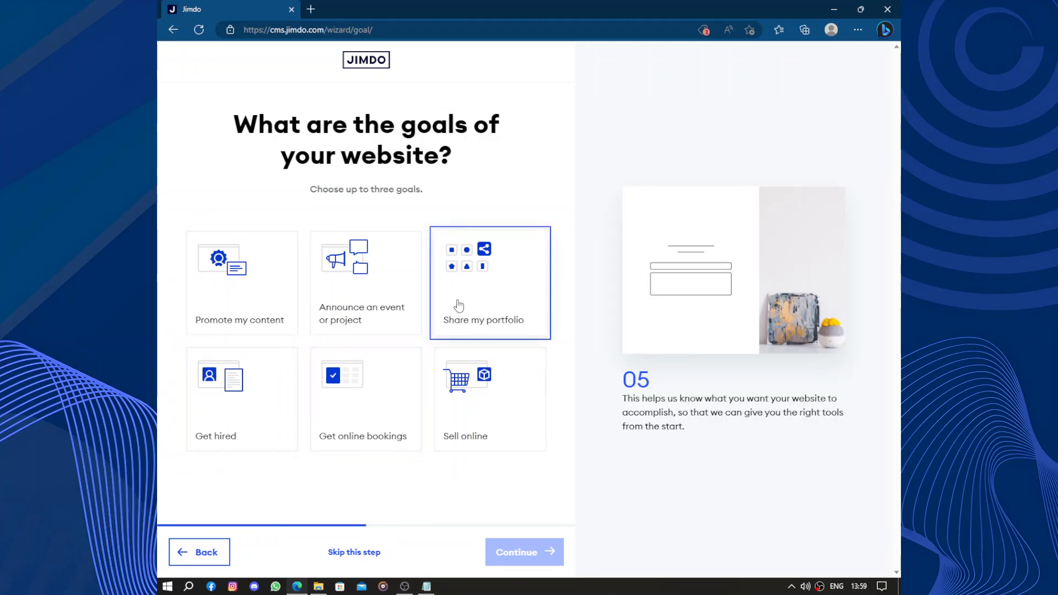
Choose Promote my content and Get hired as goals, dropping Get online bookings, and continue.
click(242, 283)
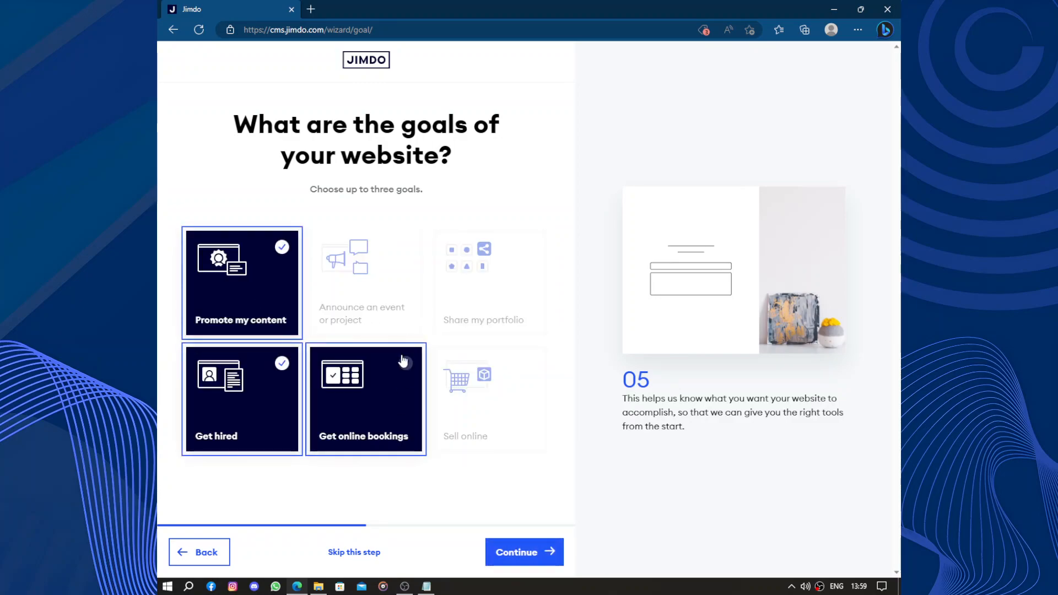
click(365, 399)
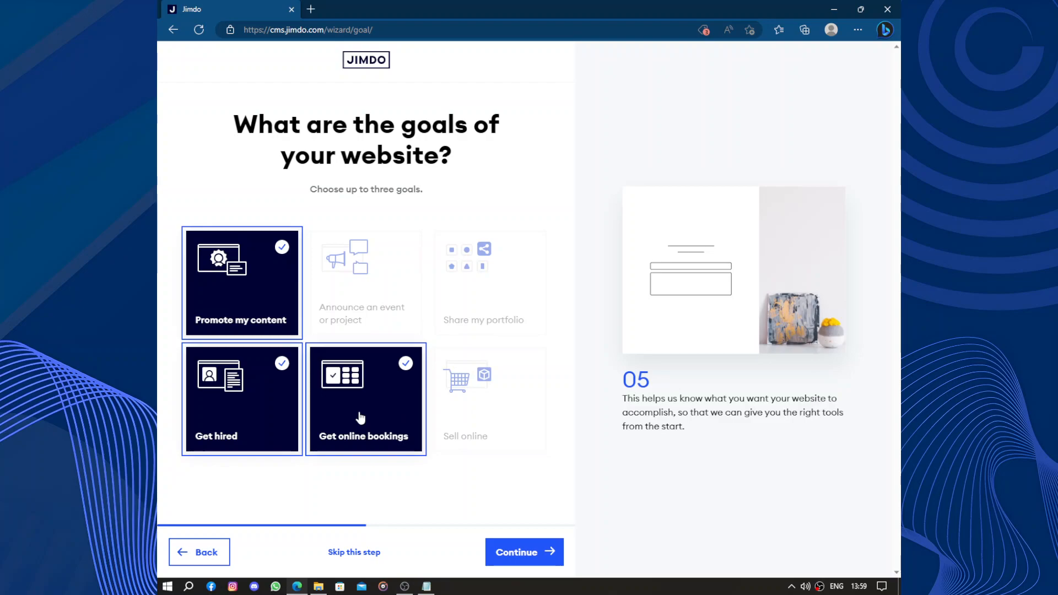
click(365, 398)
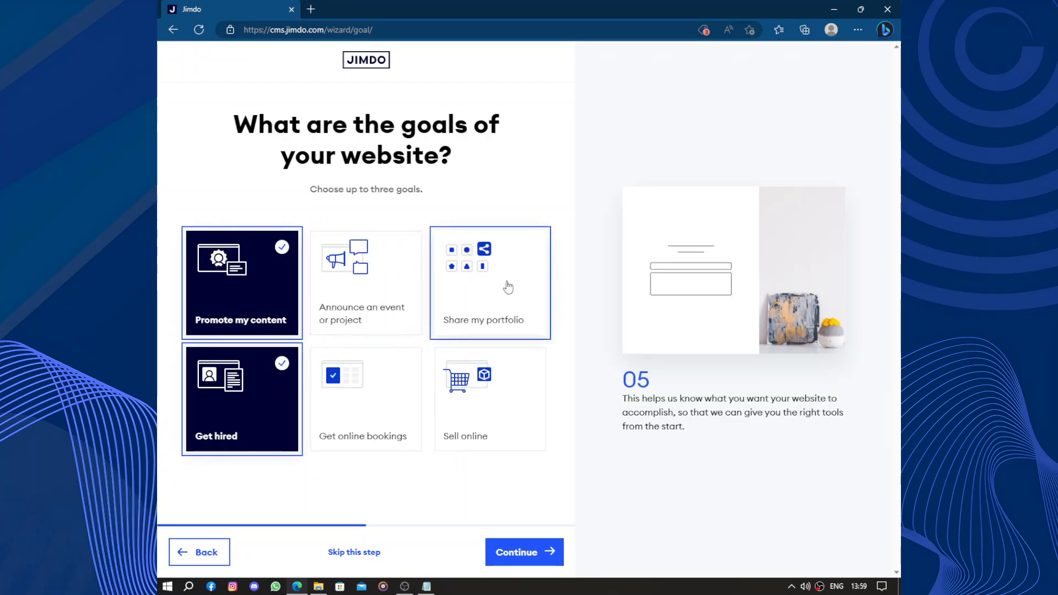
click(523, 553)
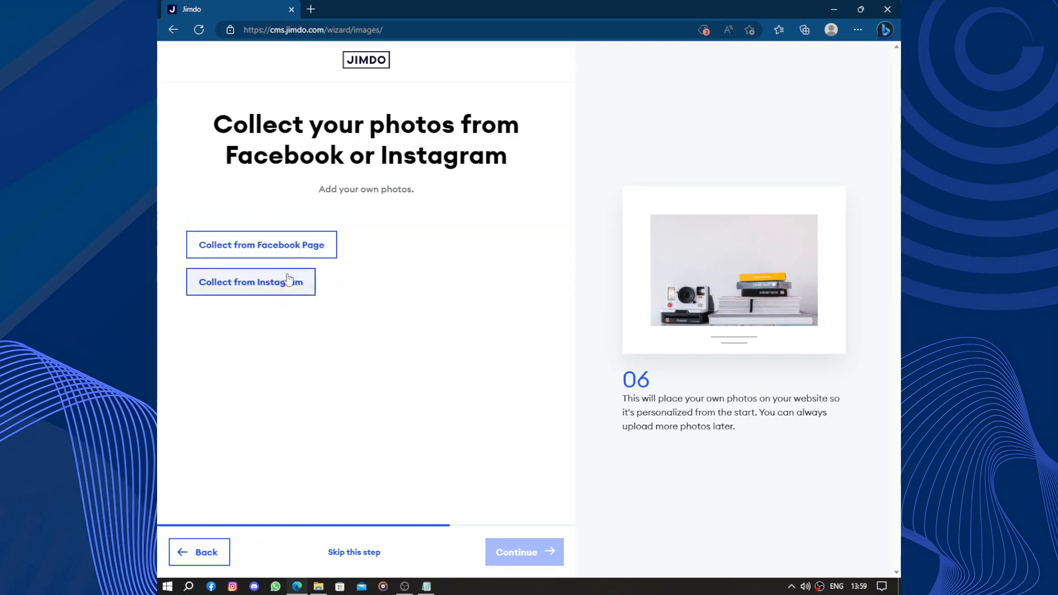
Authorize Instagram and collect one imported photo for the site, then continue.
click(251, 282)
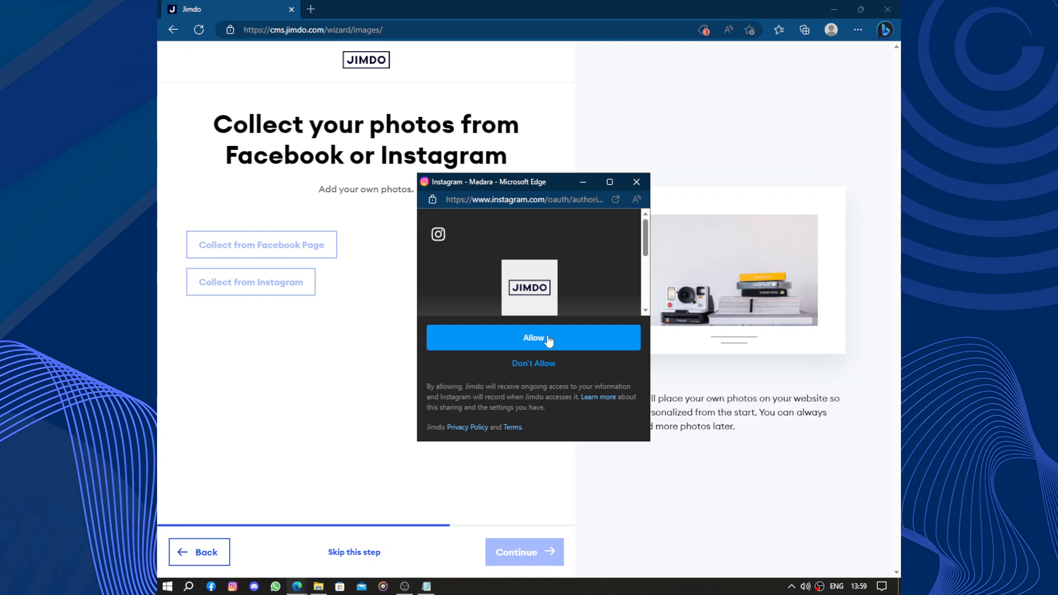
click(533, 338)
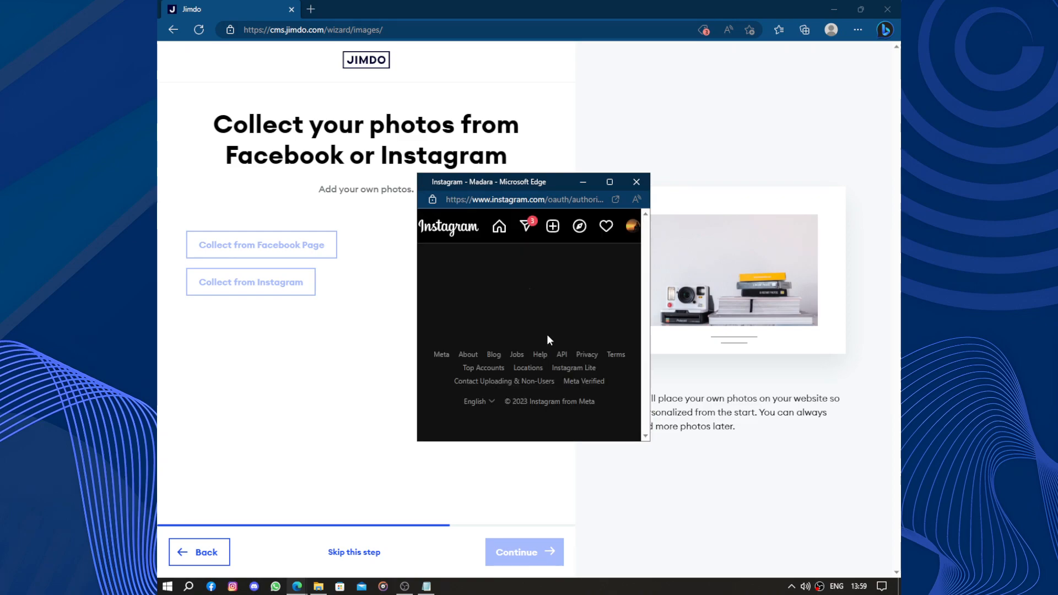
click(635, 182)
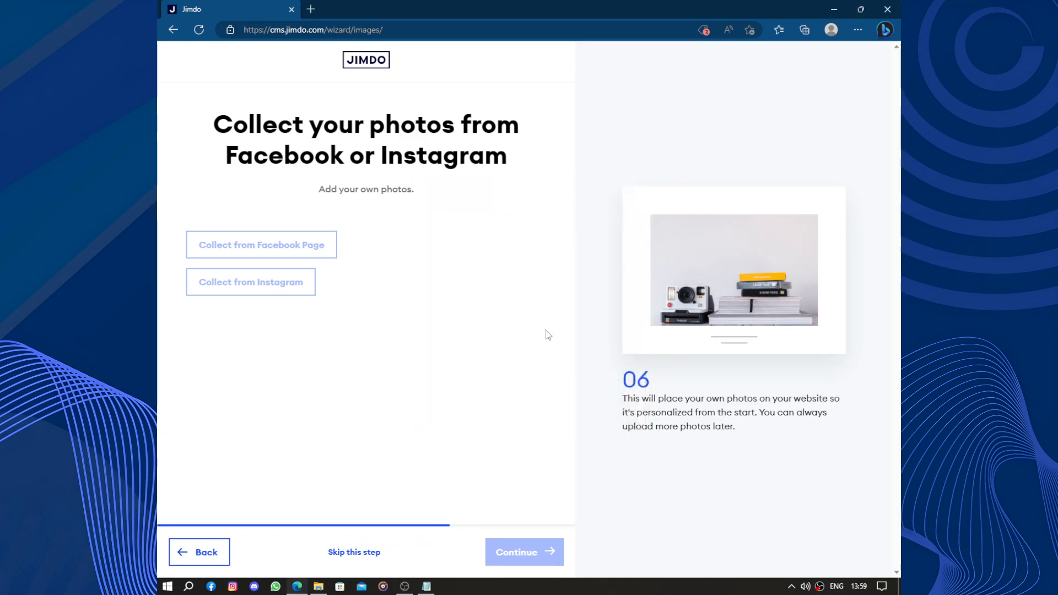
click(261, 245)
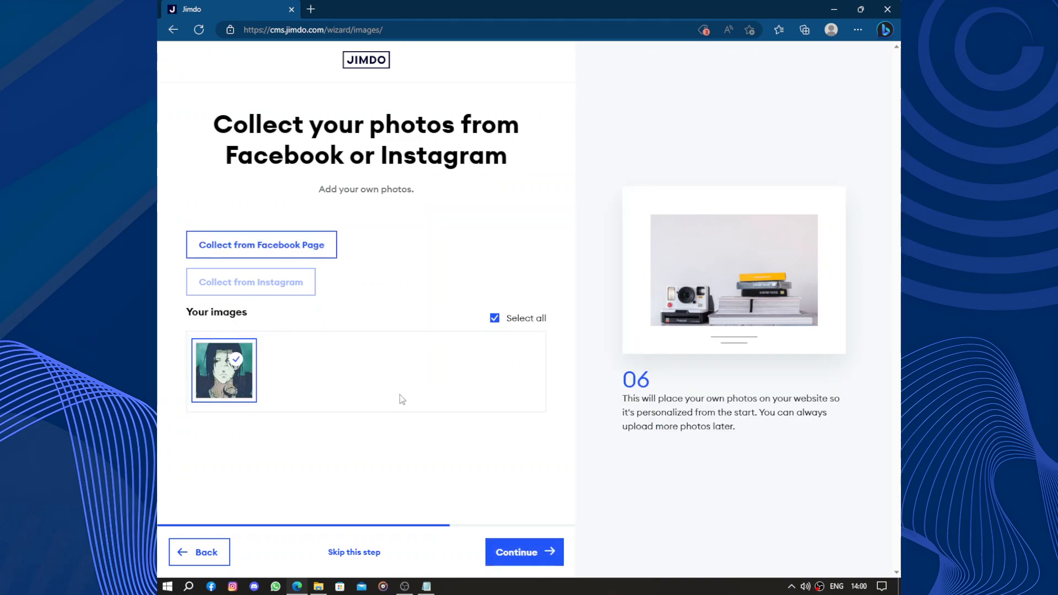
click(524, 552)
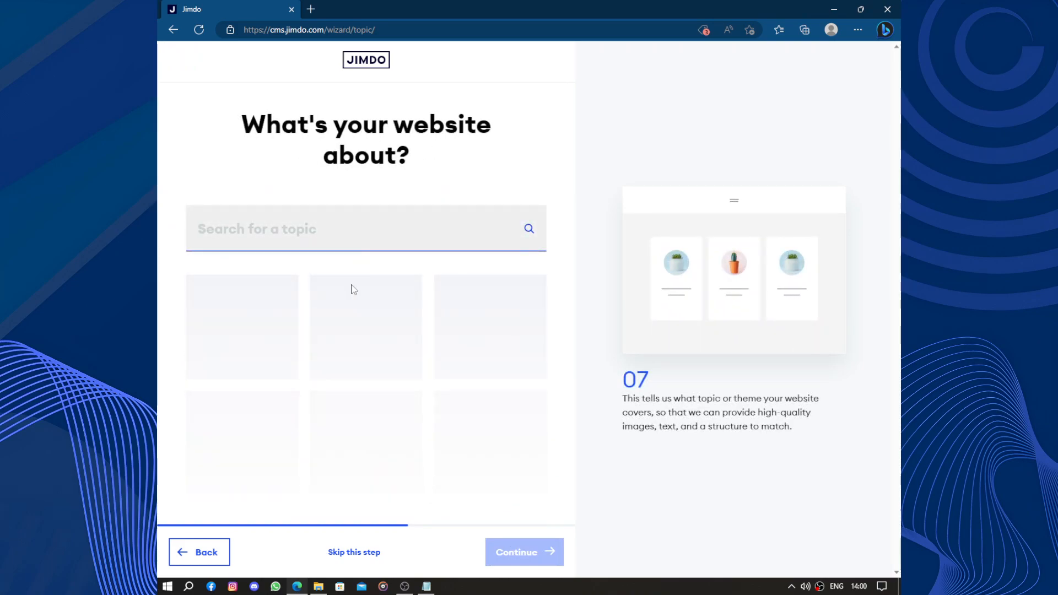
Search the website topics for 'chess'.
click(337, 228)
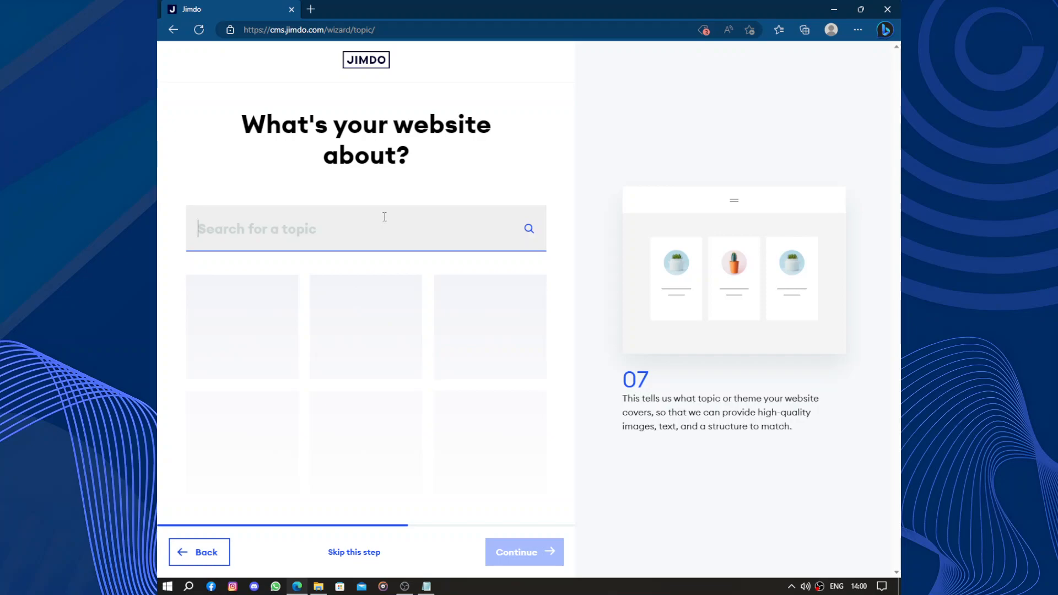
text(chess)
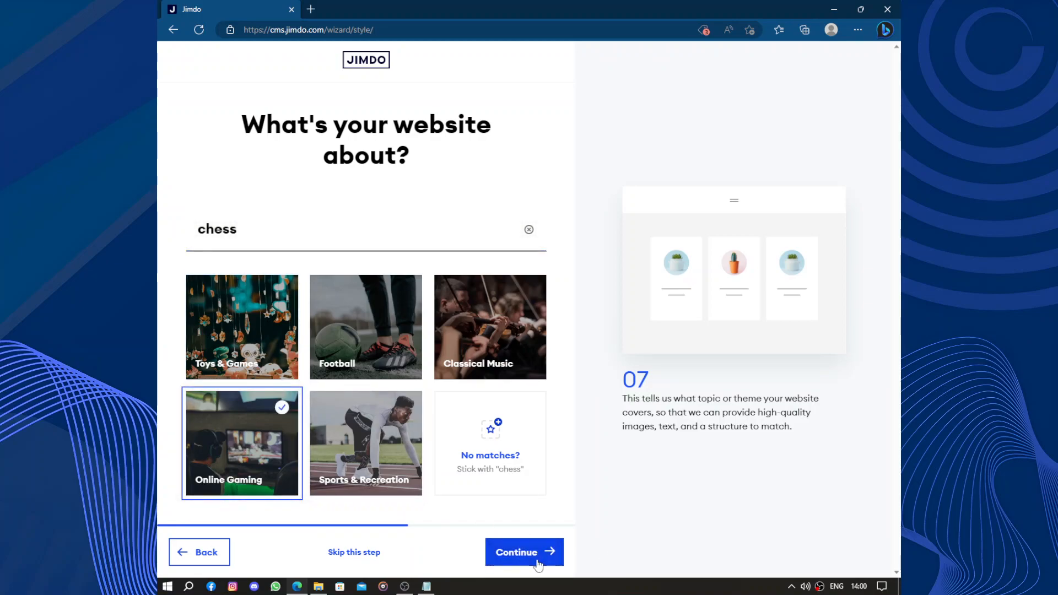
Confirm Online Gaming as the topic and pick the site style, moving on to colours.
click(525, 552)
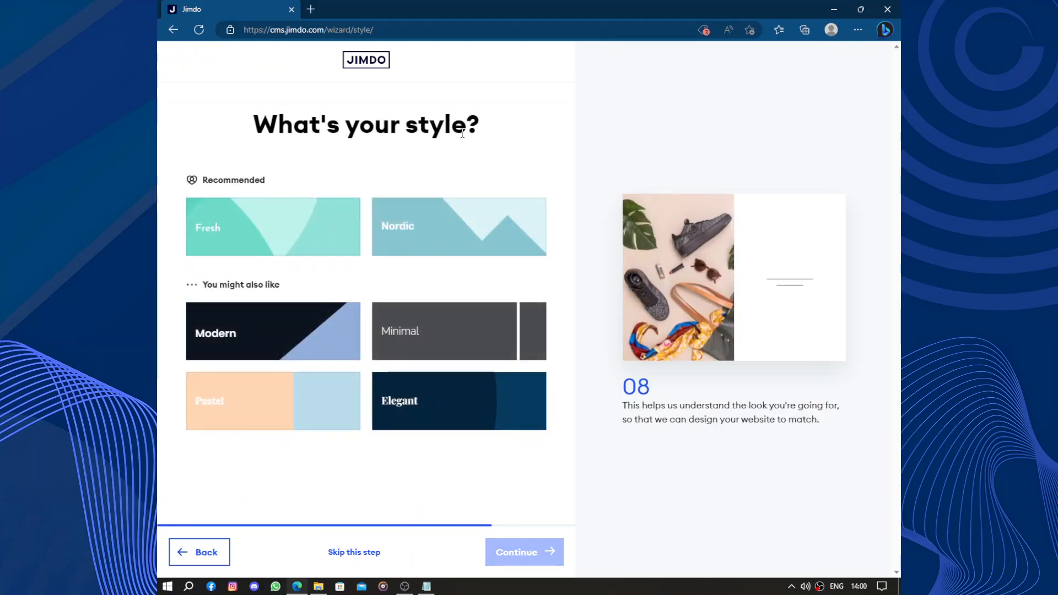
click(458, 226)
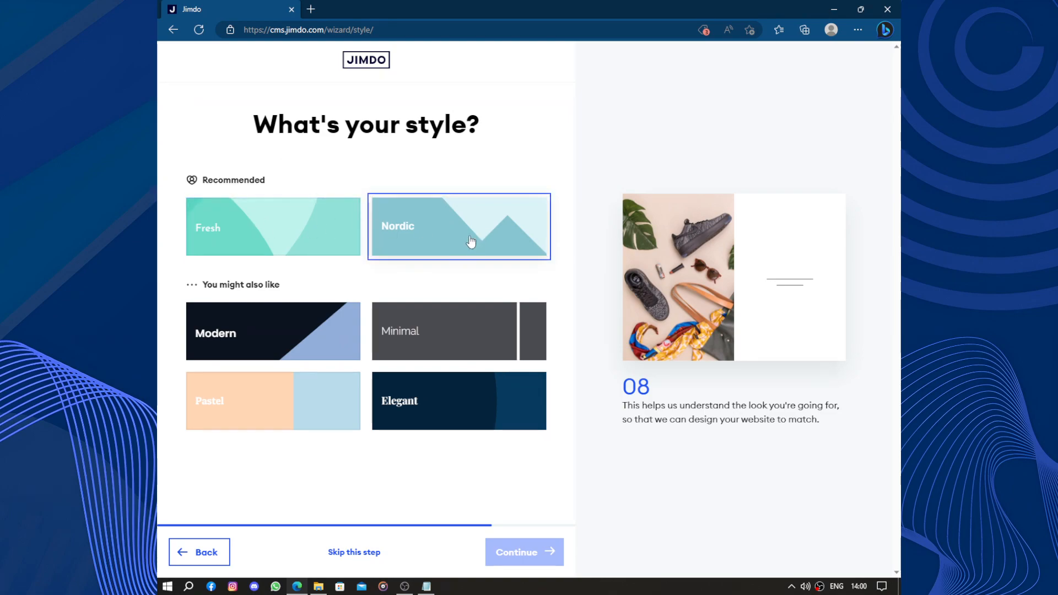
click(459, 402)
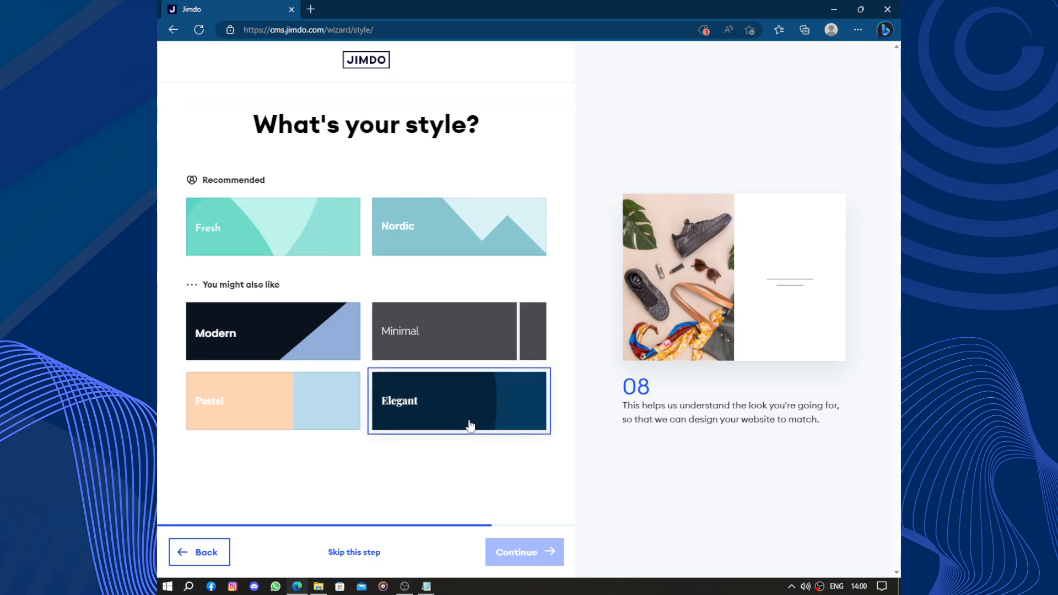
click(459, 226)
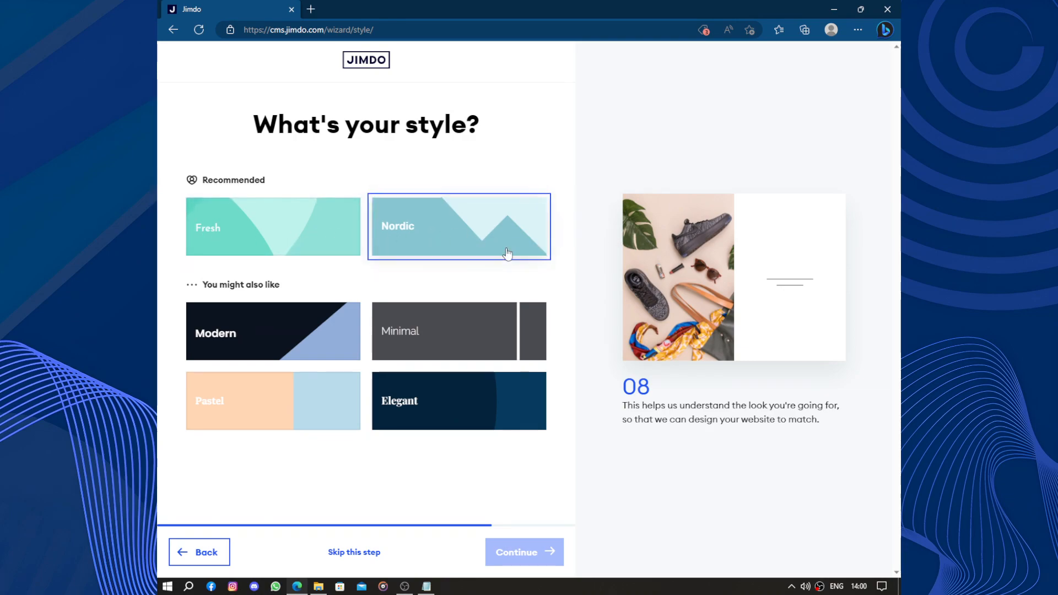
click(444, 331)
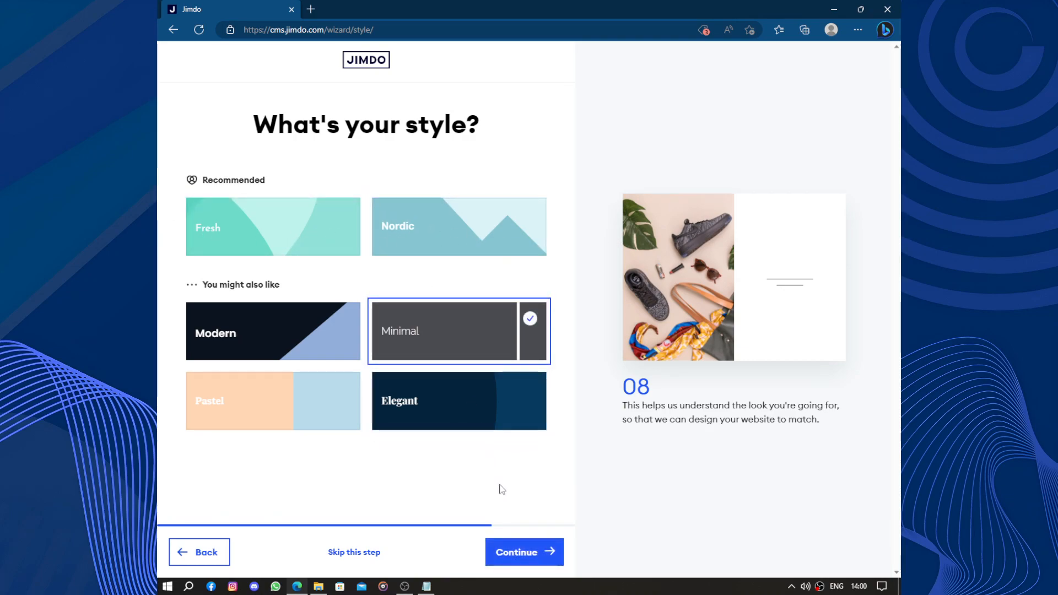
click(524, 552)
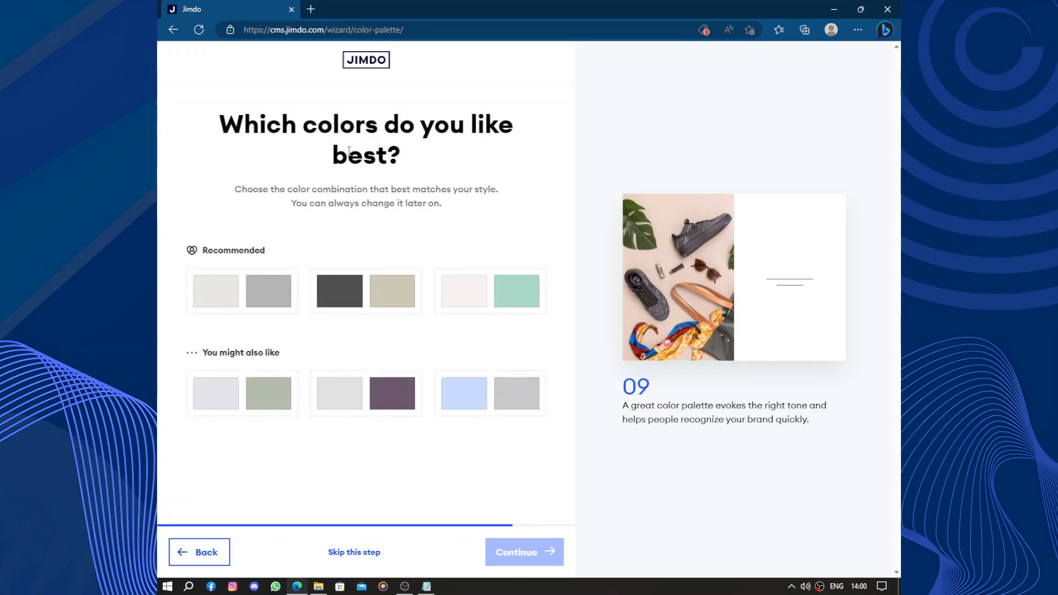
Choose the recommended navy and grey colour palette and continue to website pages.
click(365, 291)
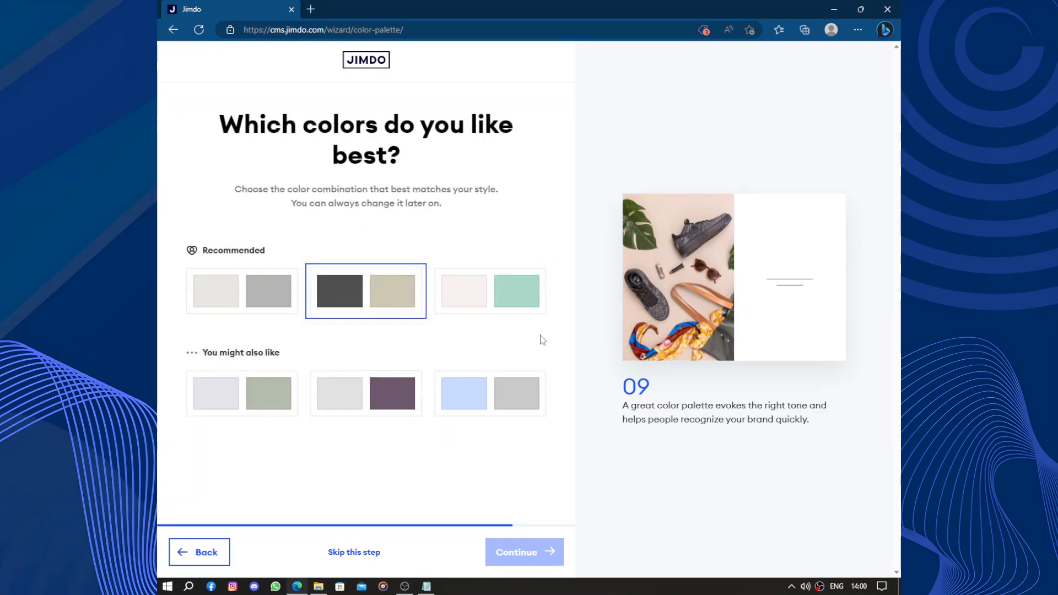
click(489, 394)
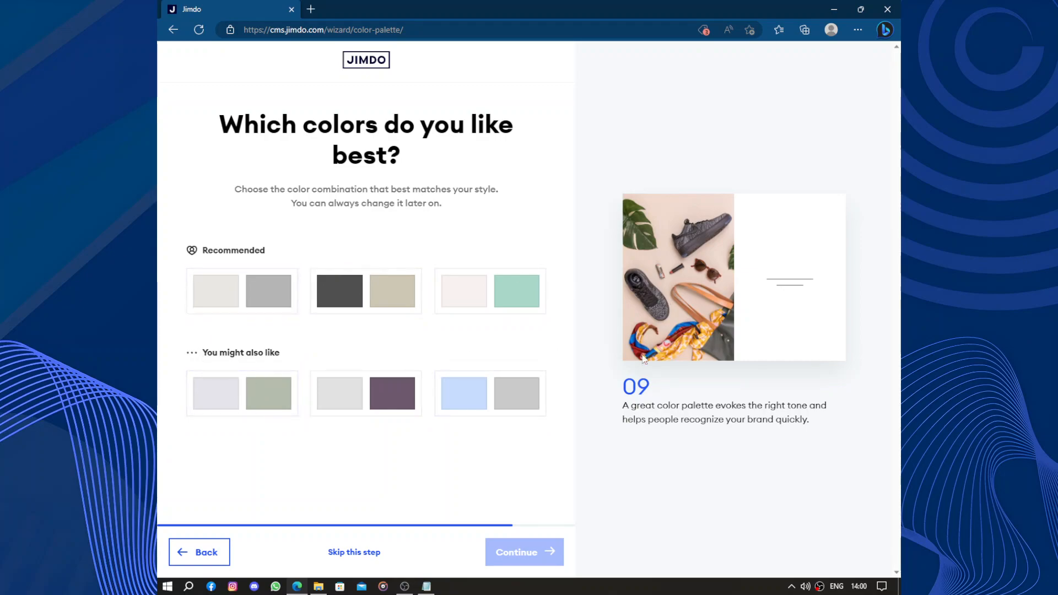
click(490, 394)
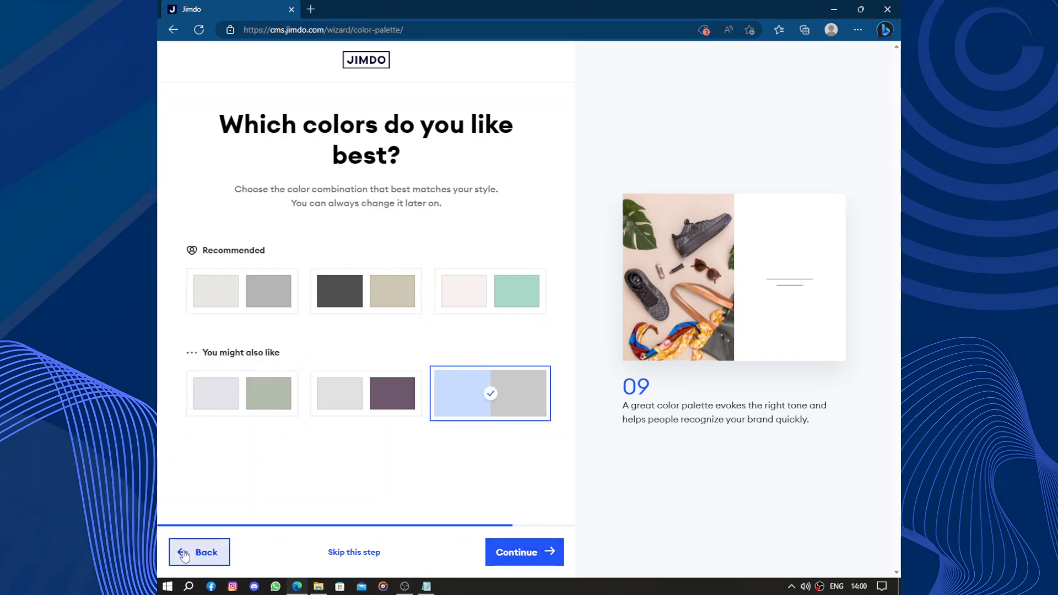
click(199, 552)
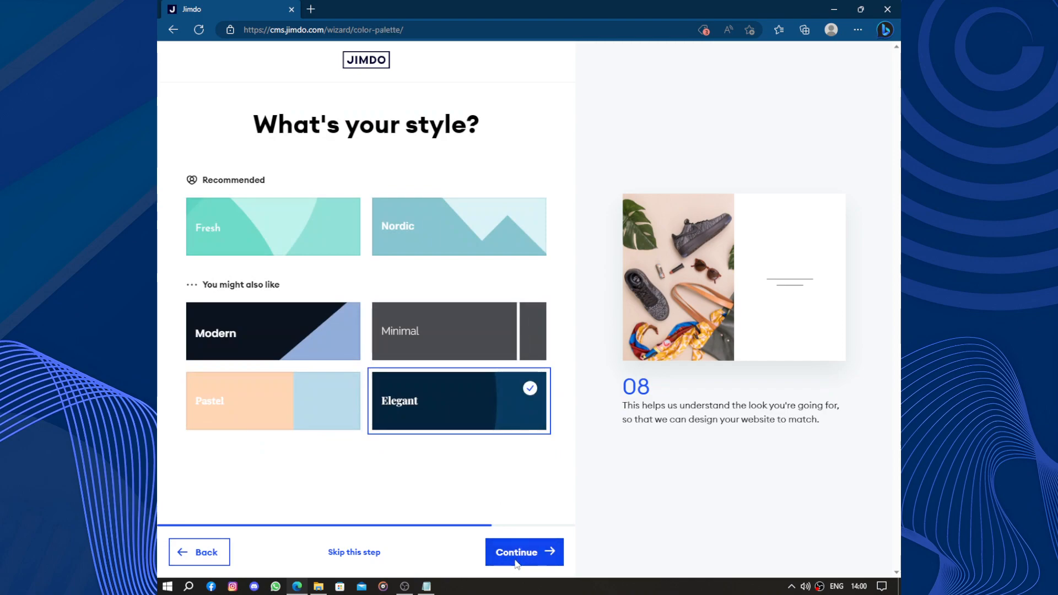
click(523, 552)
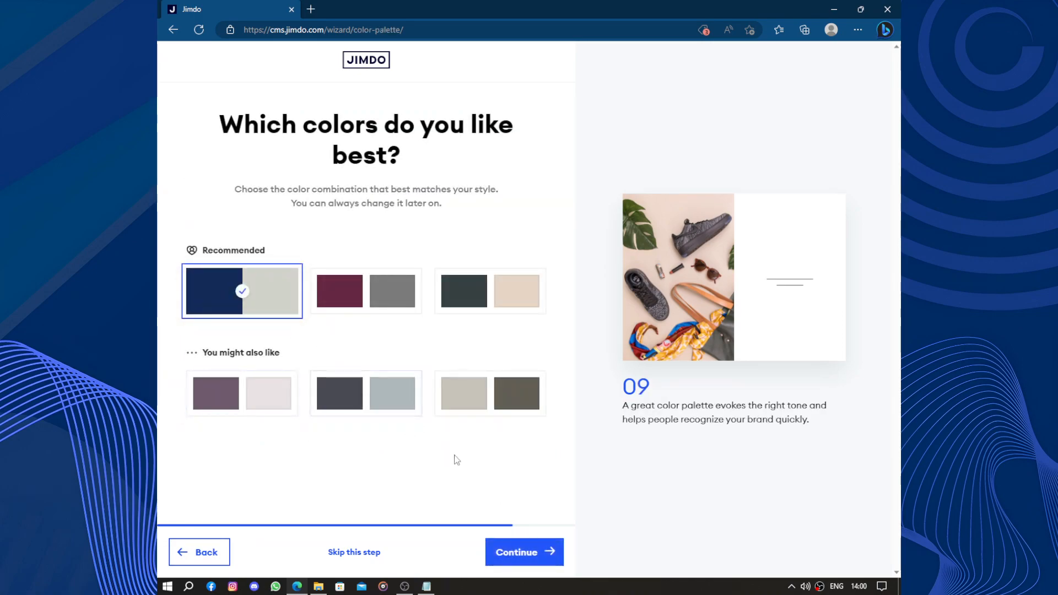
click(523, 553)
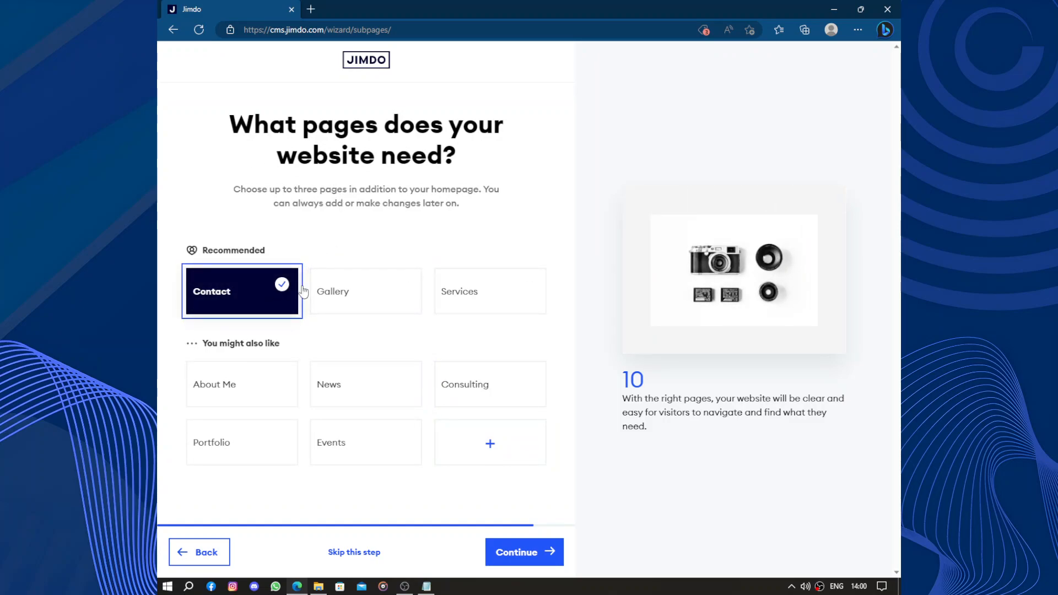
Choose Gallery, Services and Events as the extra pages and continue to the starter-website picker.
click(365, 291)
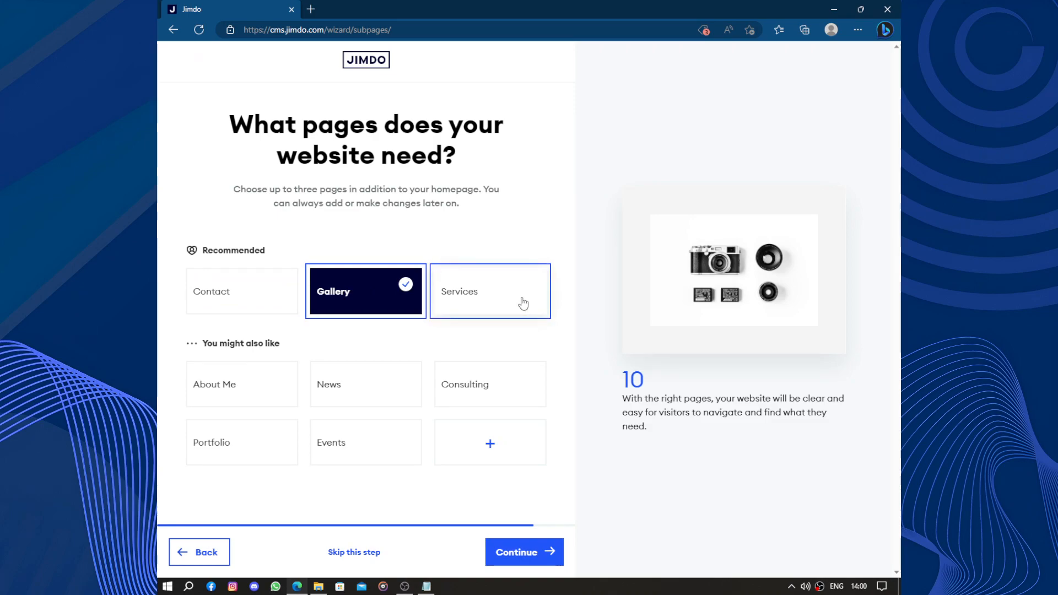
click(490, 291)
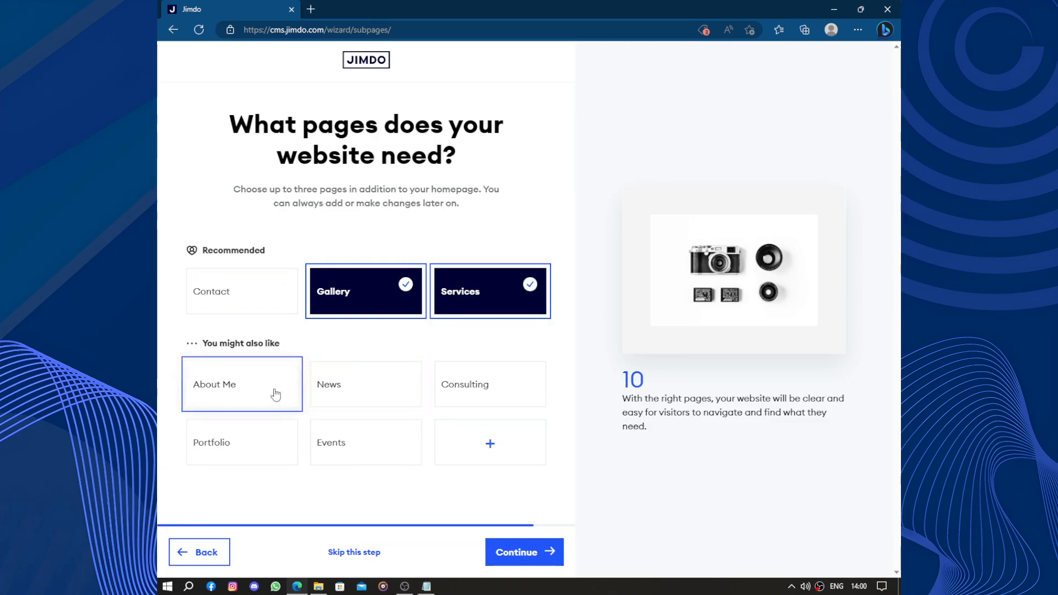
click(365, 442)
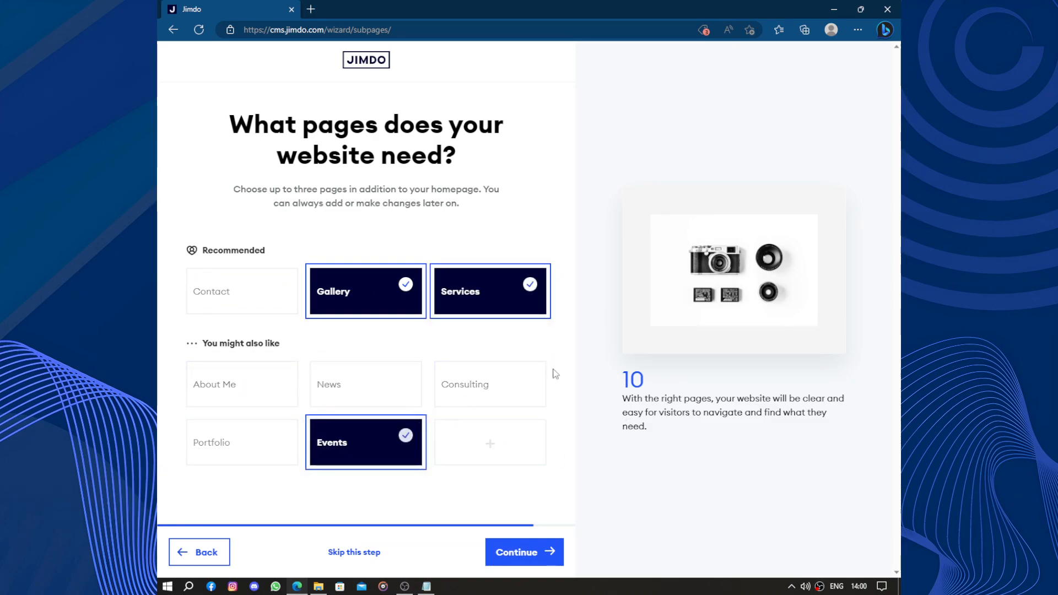
click(524, 552)
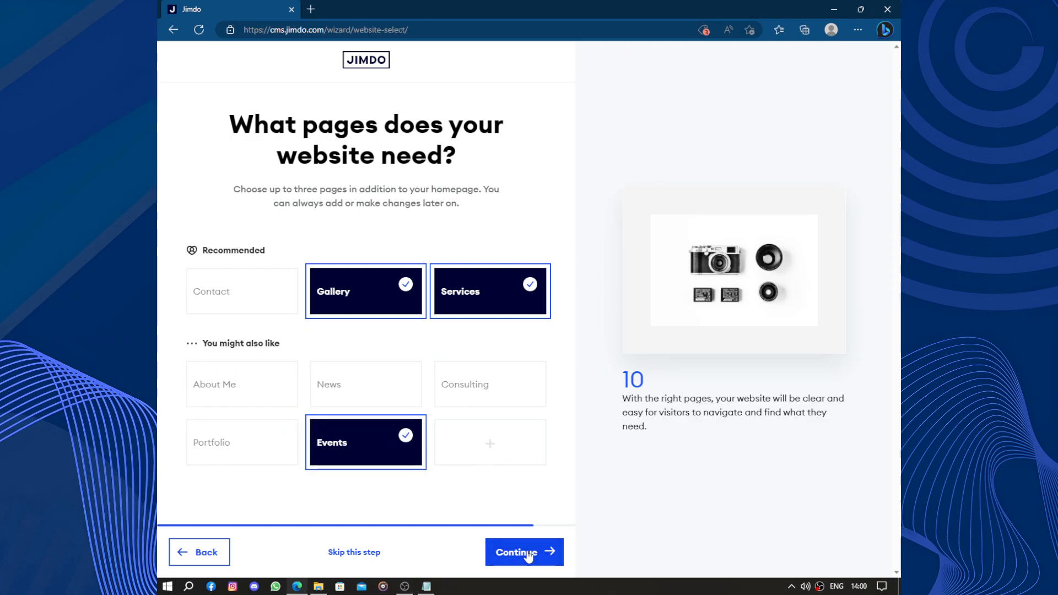
click(525, 553)
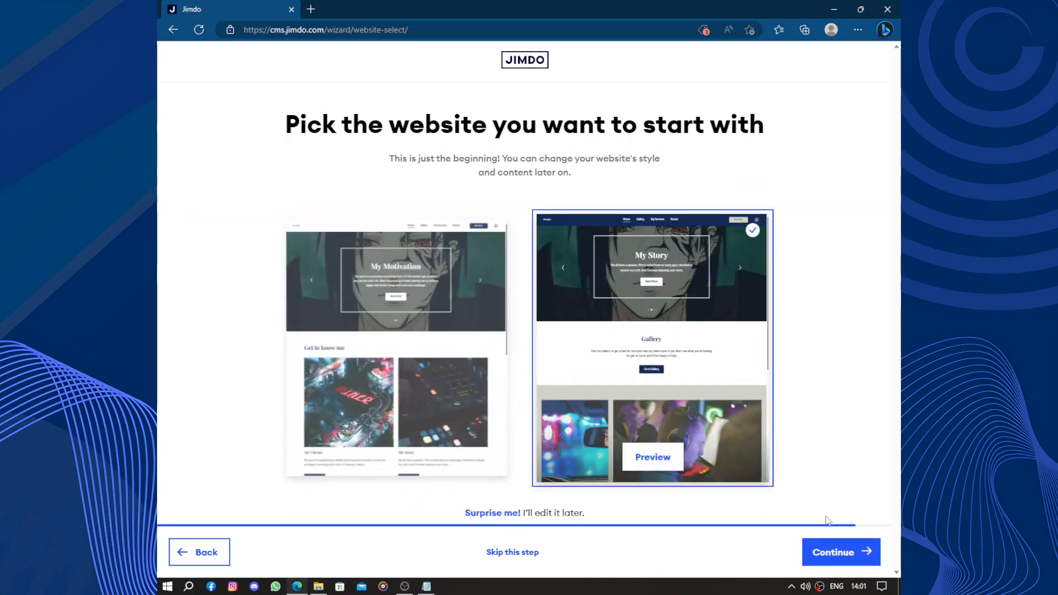
Confirm the second starter website with the My Story slider and Gallery section.
click(840, 553)
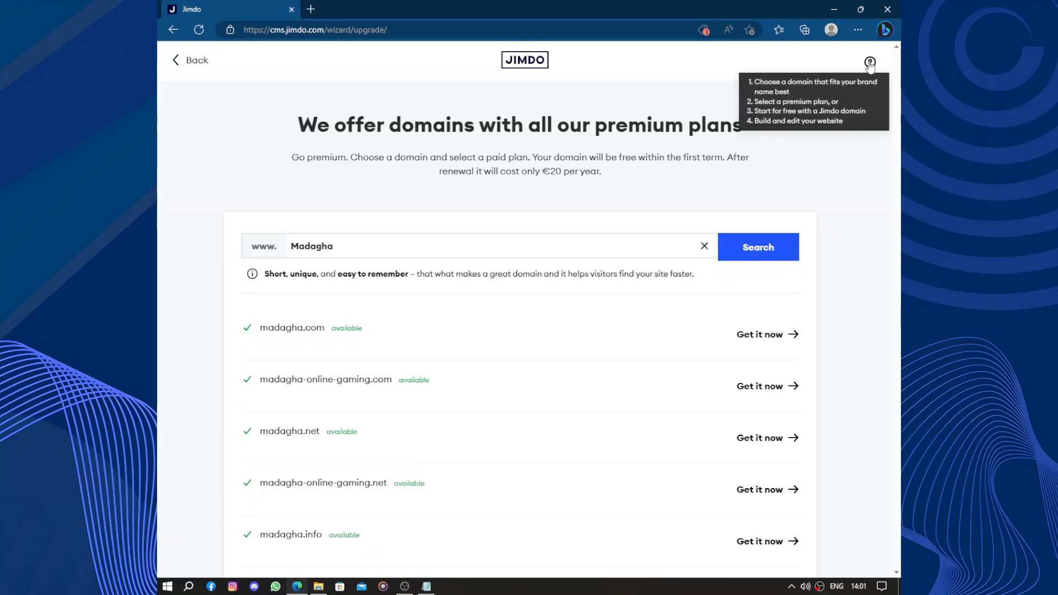
mouse_move(871, 139)
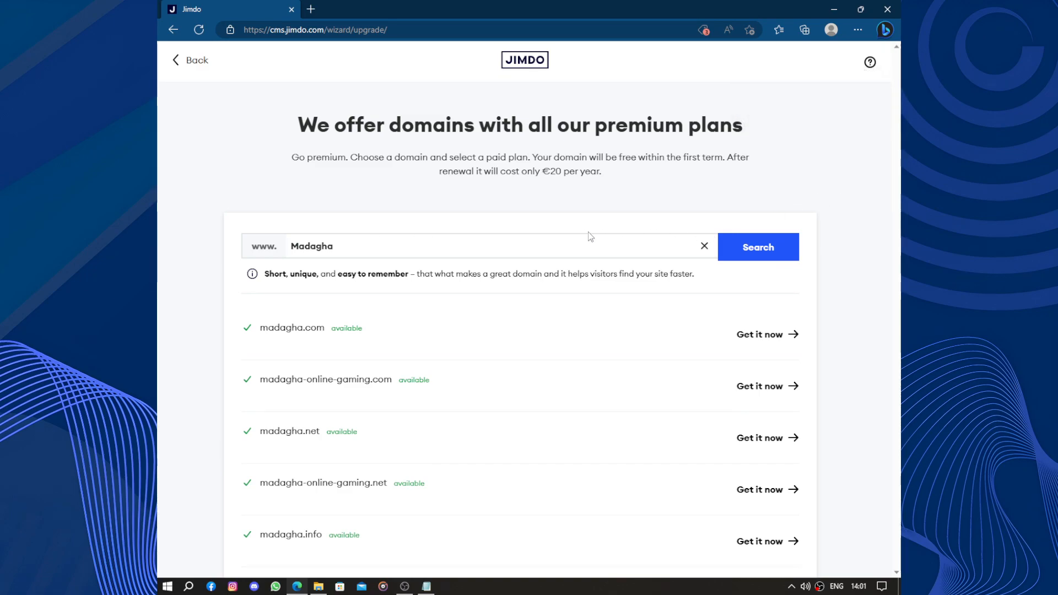
Skip the premium Madagha domain offers and choose the free madagha.jimdosite.com website.
drag(297, 124, 594, 125)
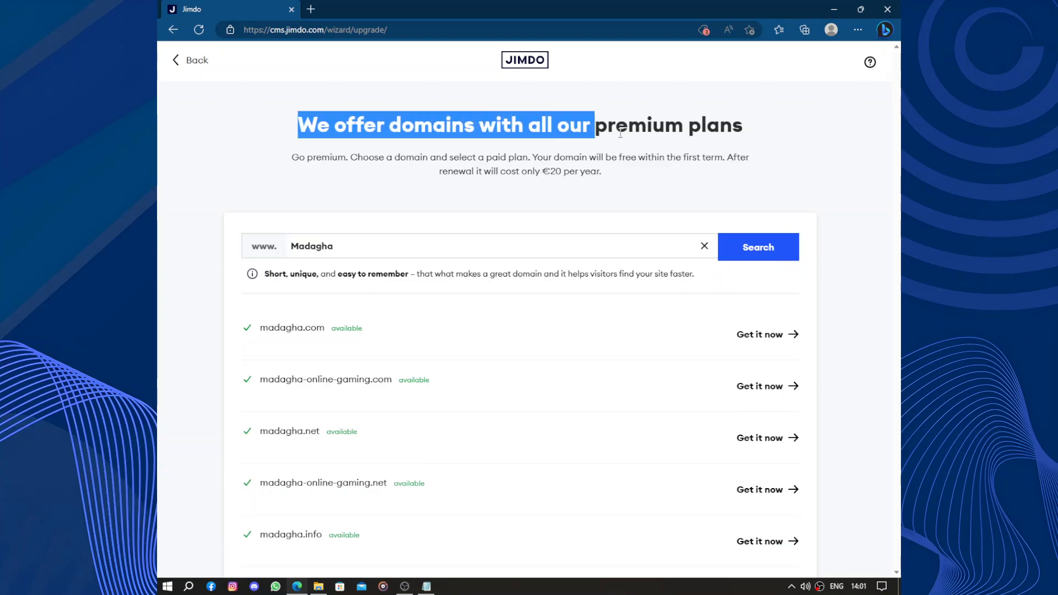
scroll(down, 3)
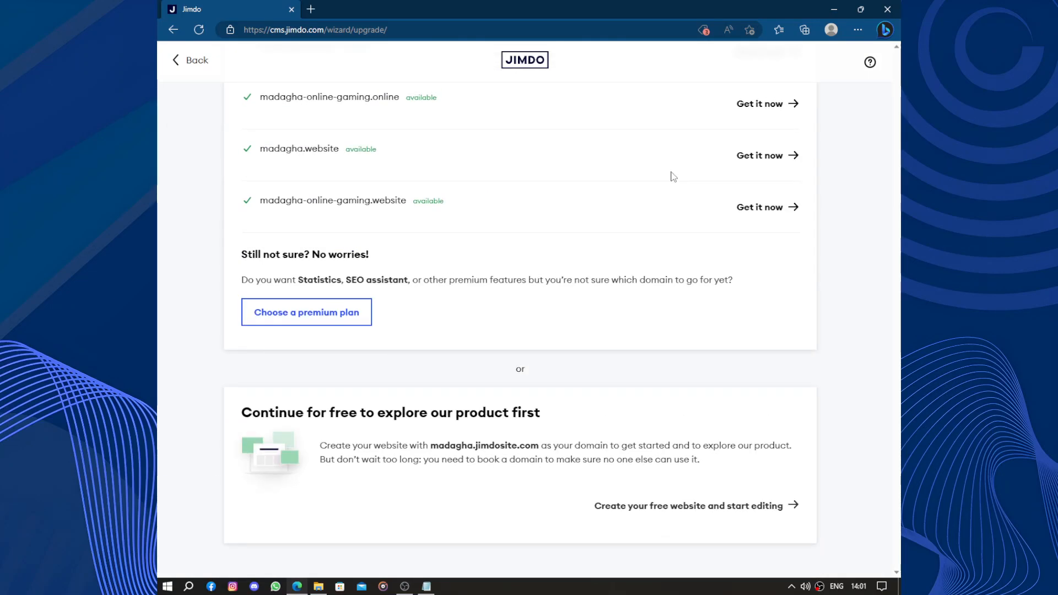
scroll(down, 3)
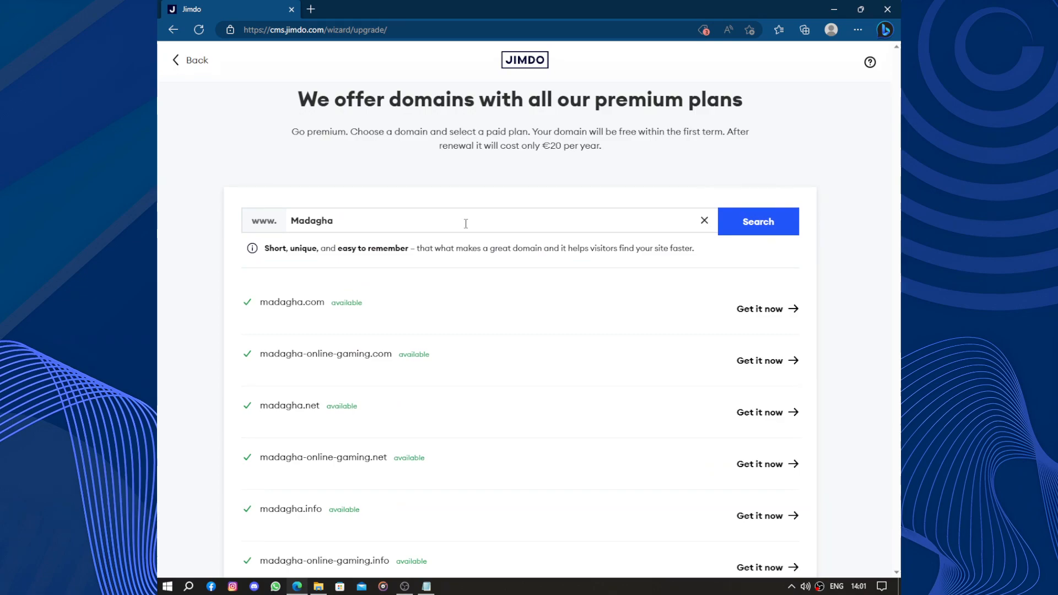
scroll(down, 3)
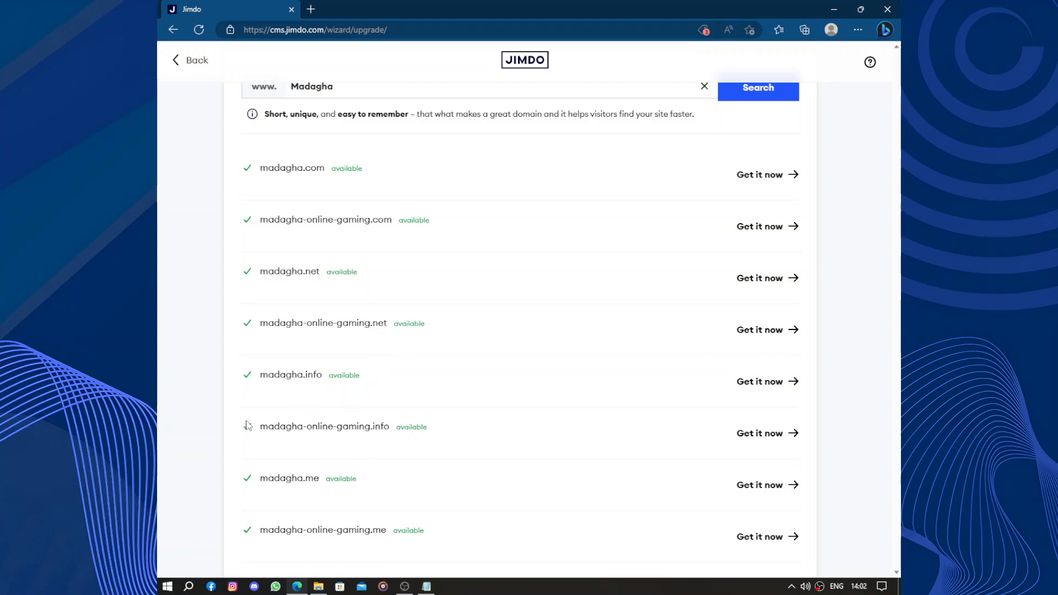
scroll(down, 3)
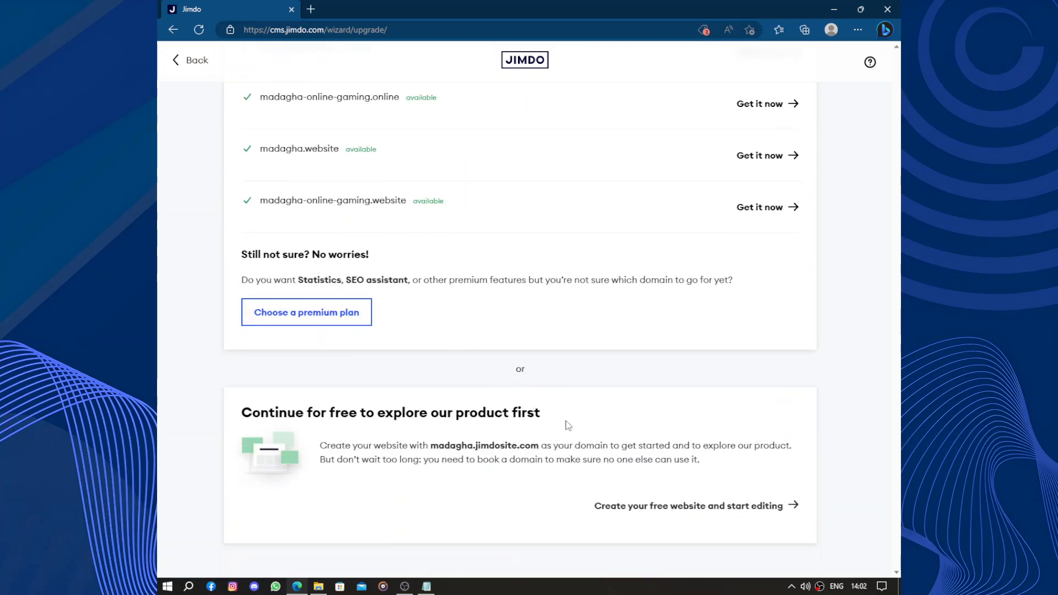
click(688, 506)
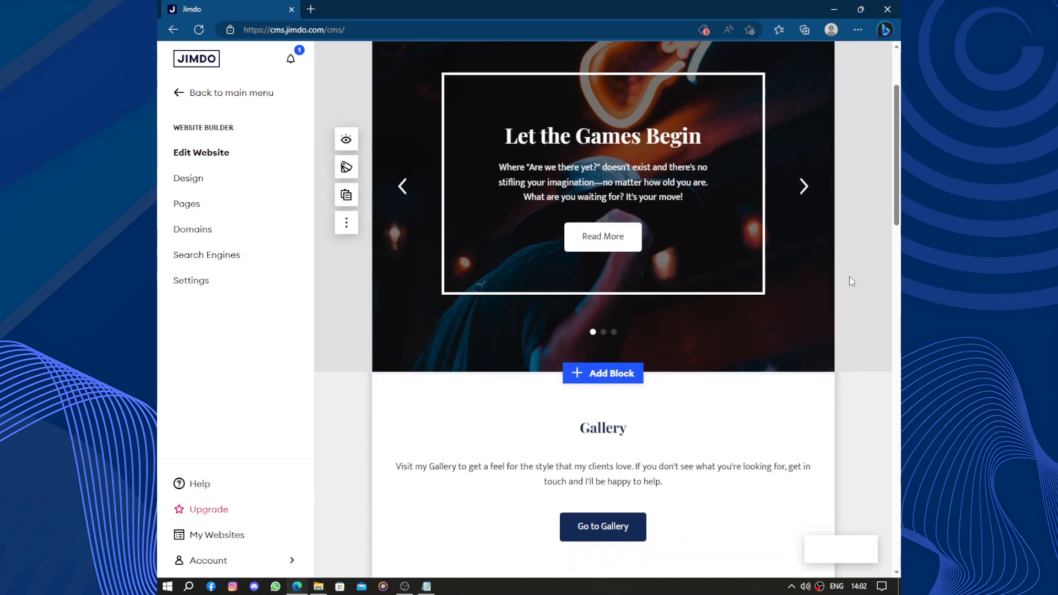
Browse the Madagha homepage in the editor past the slider and Gallery section.
scroll(down, 3)
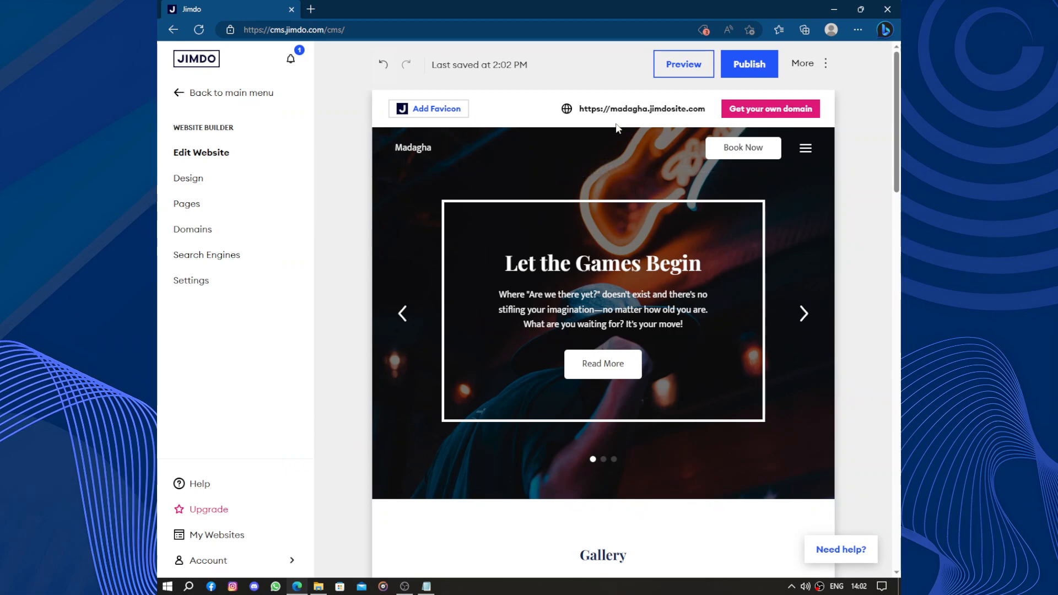
scroll(down, 3)
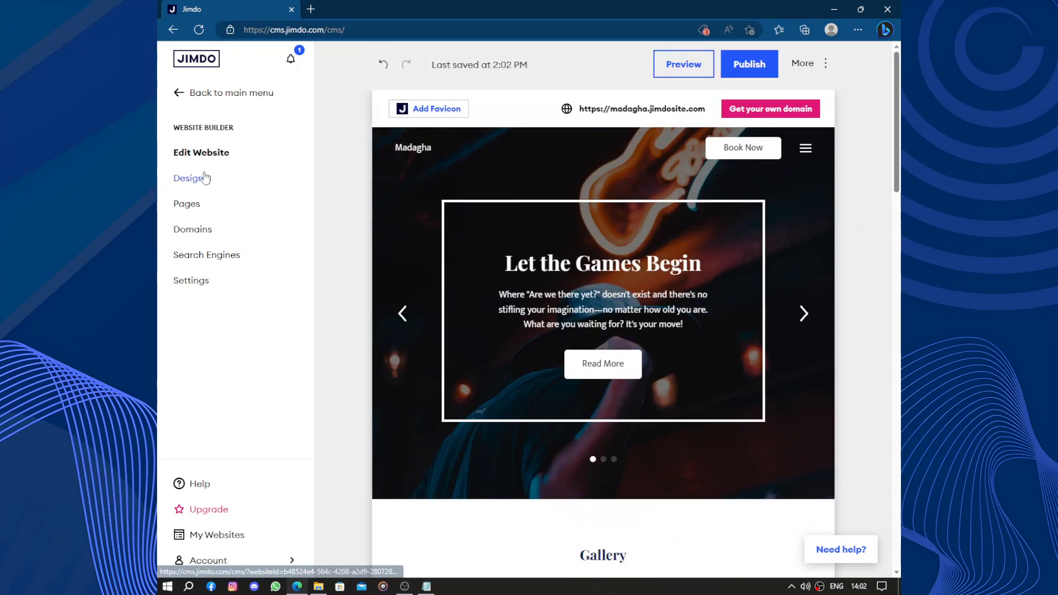
click(190, 178)
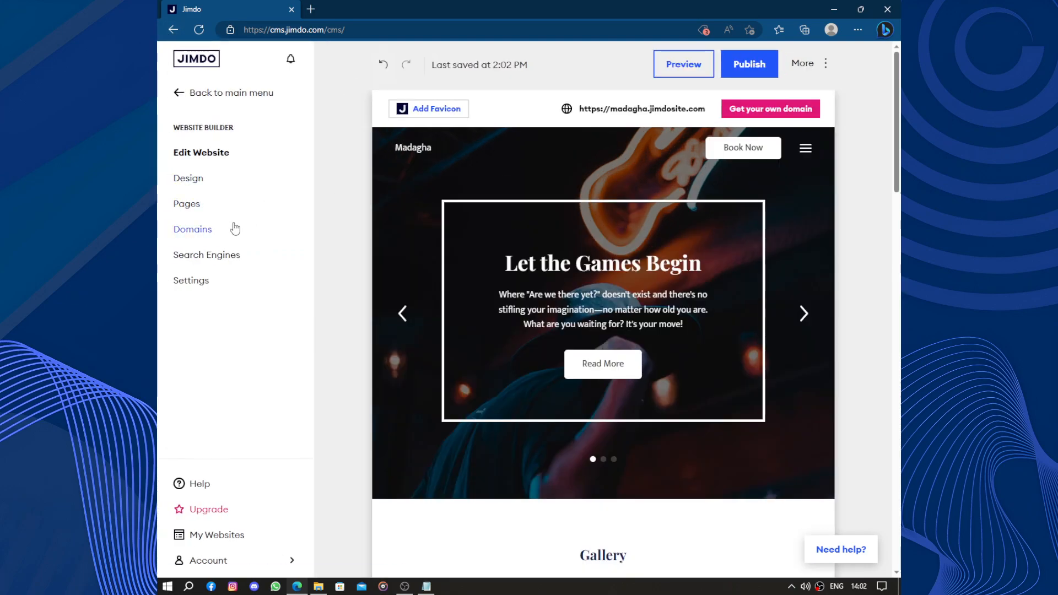
click(187, 203)
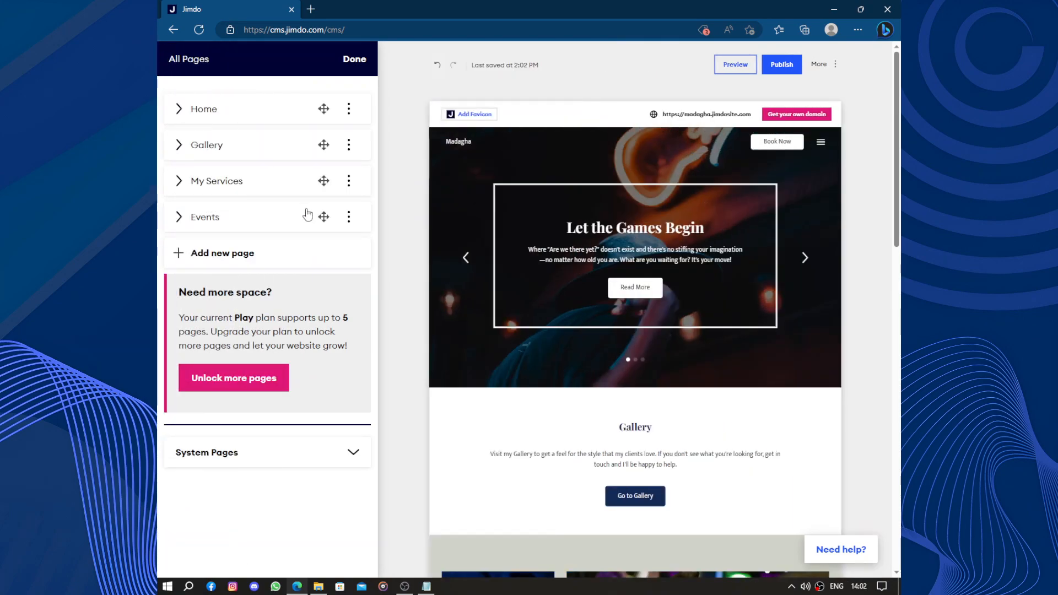
scroll(down, 3)
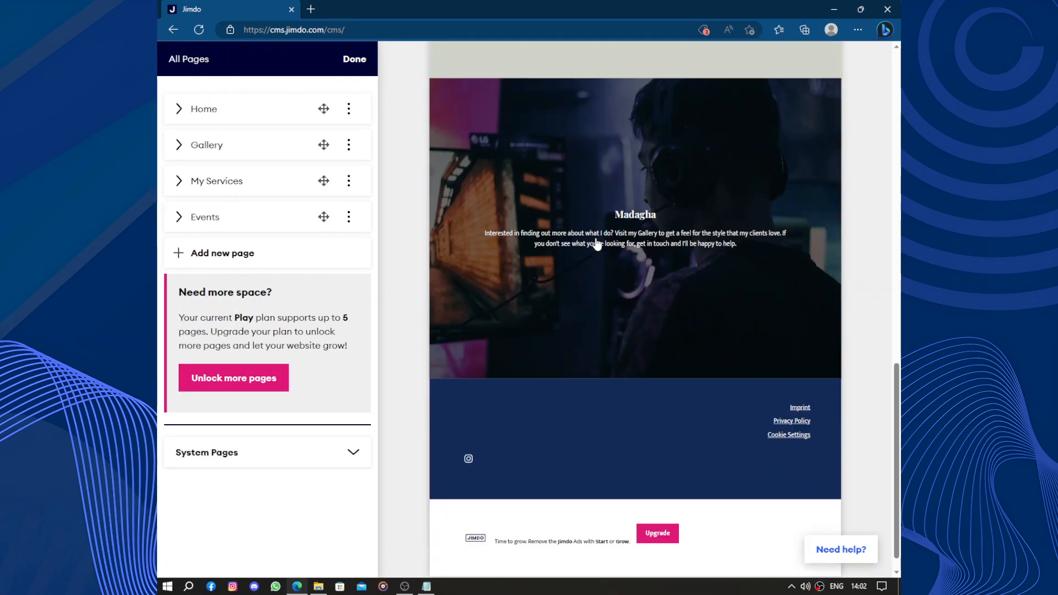
scroll(down, 3)
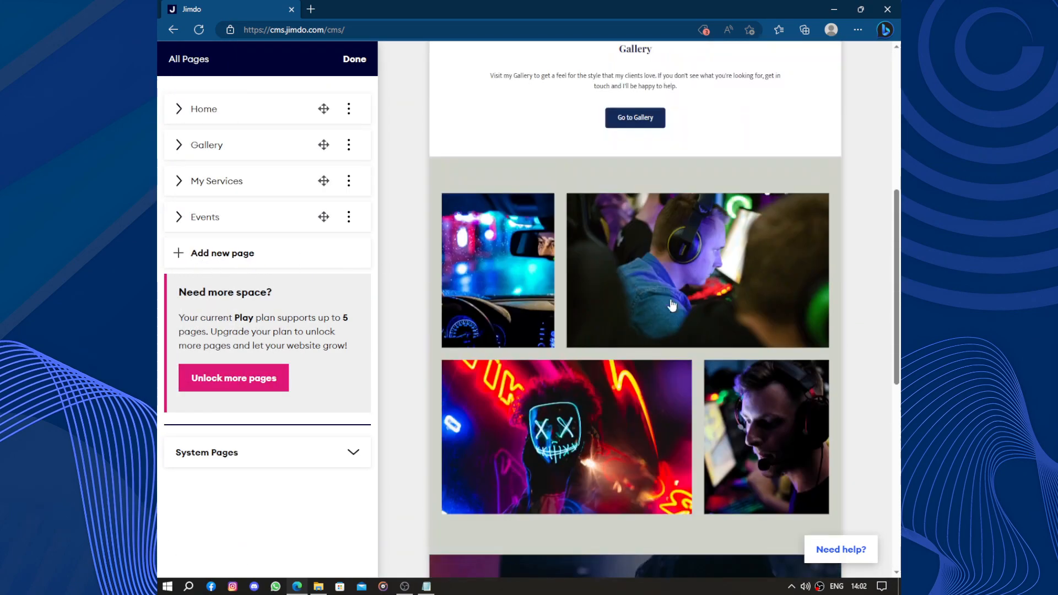
click(354, 58)
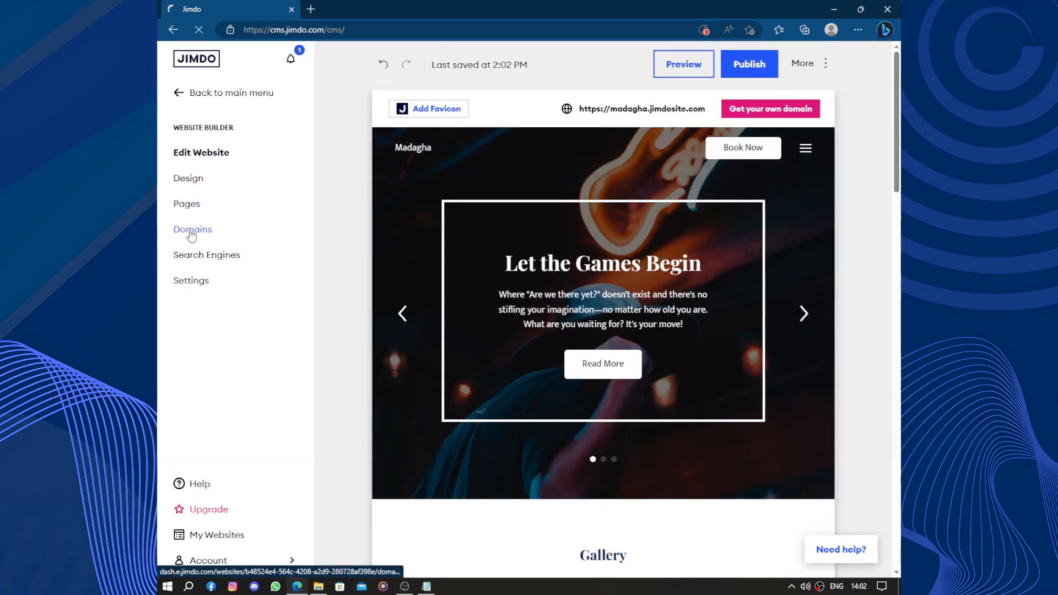
click(192, 230)
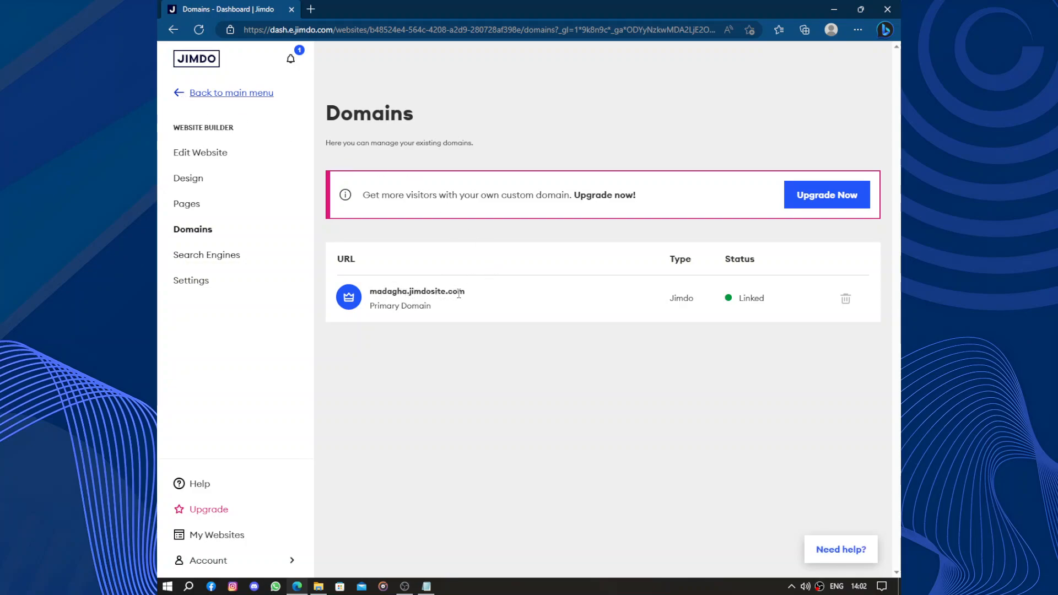
mouse_move(473, 302)
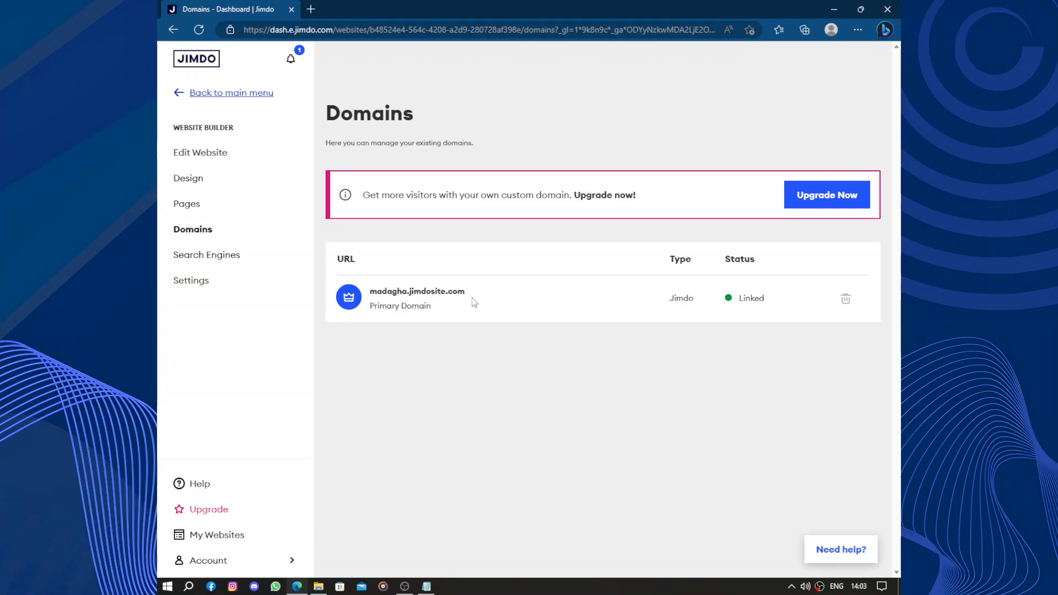
mouse_move(168, 93)
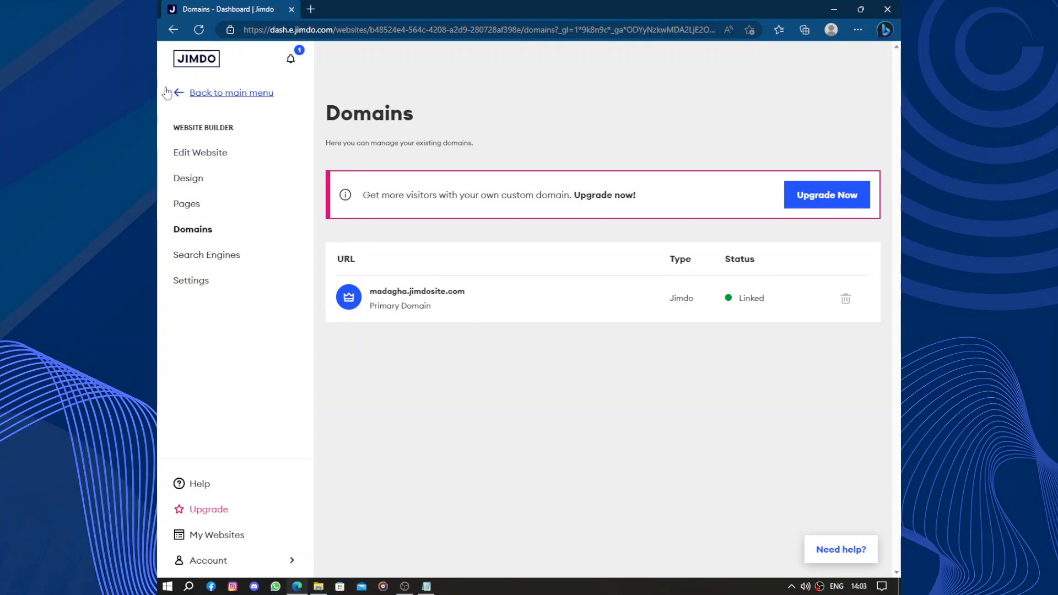
click(230, 93)
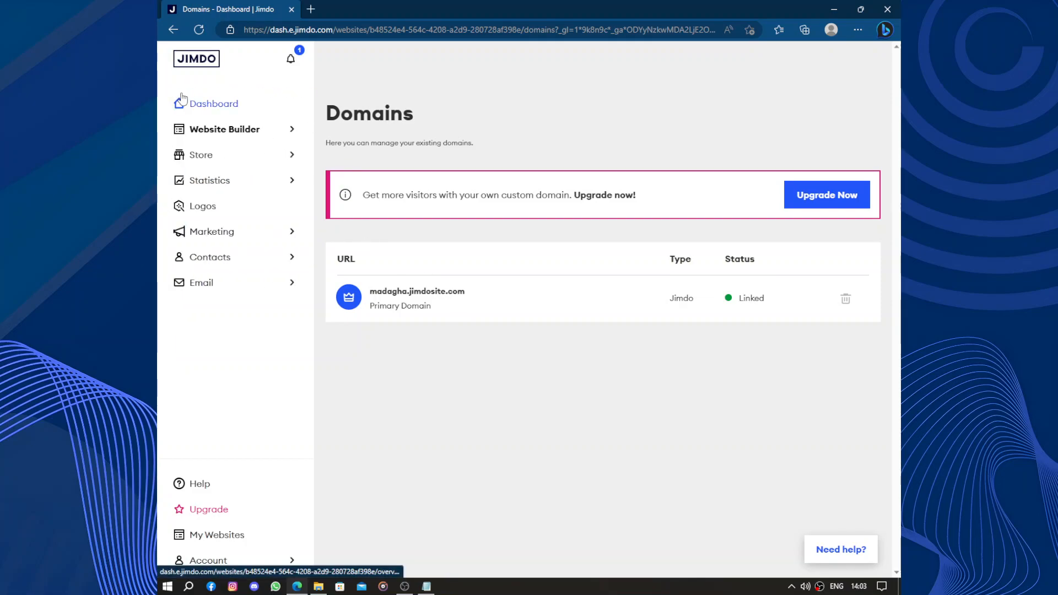
mouse_move(225, 129)
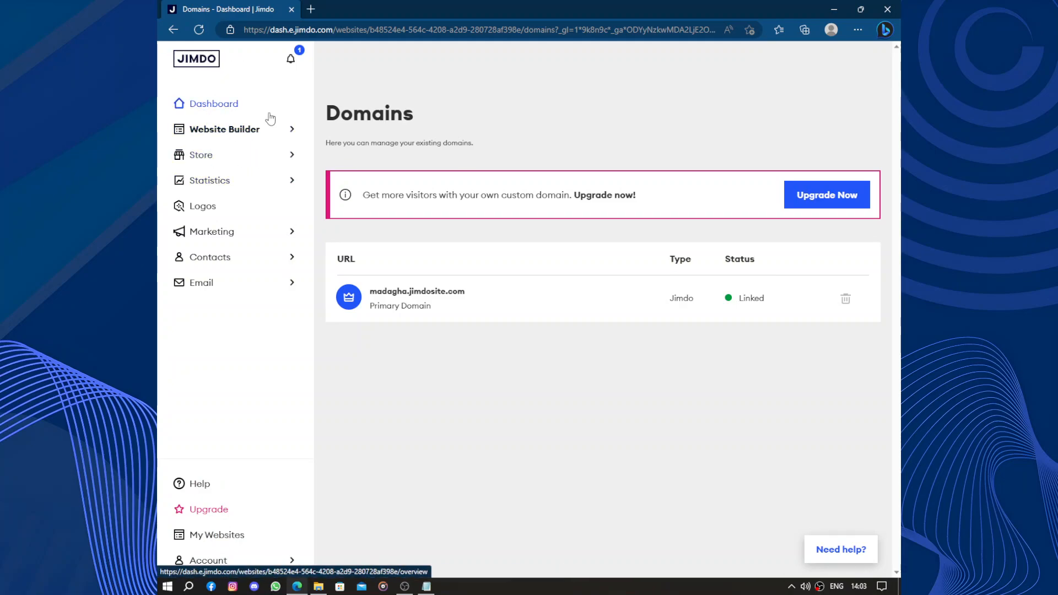
click(213, 104)
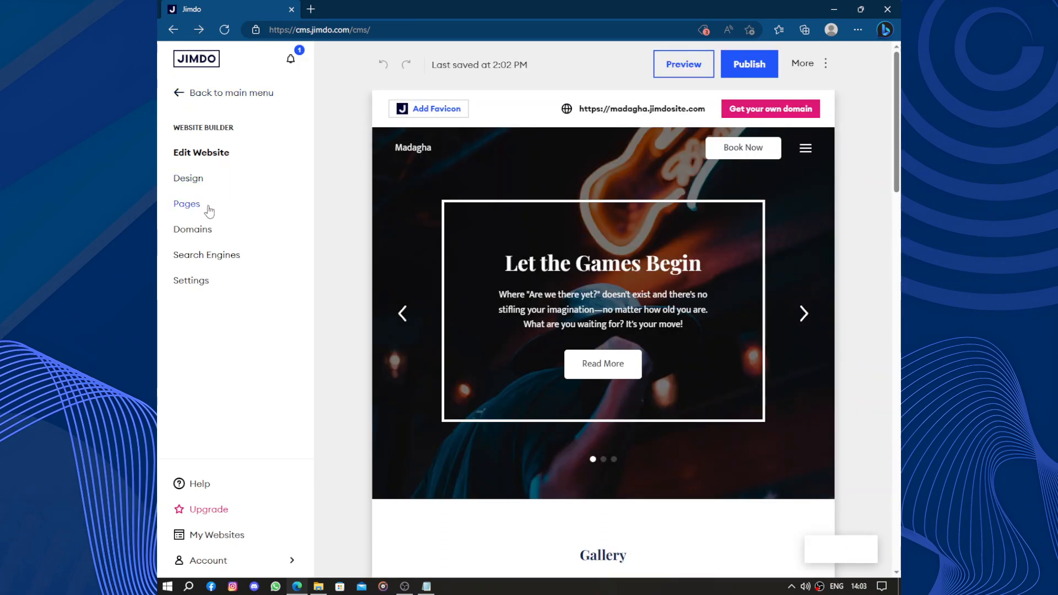
Review the website Settings showing English as the language, then return to the Dashboard.
click(190, 280)
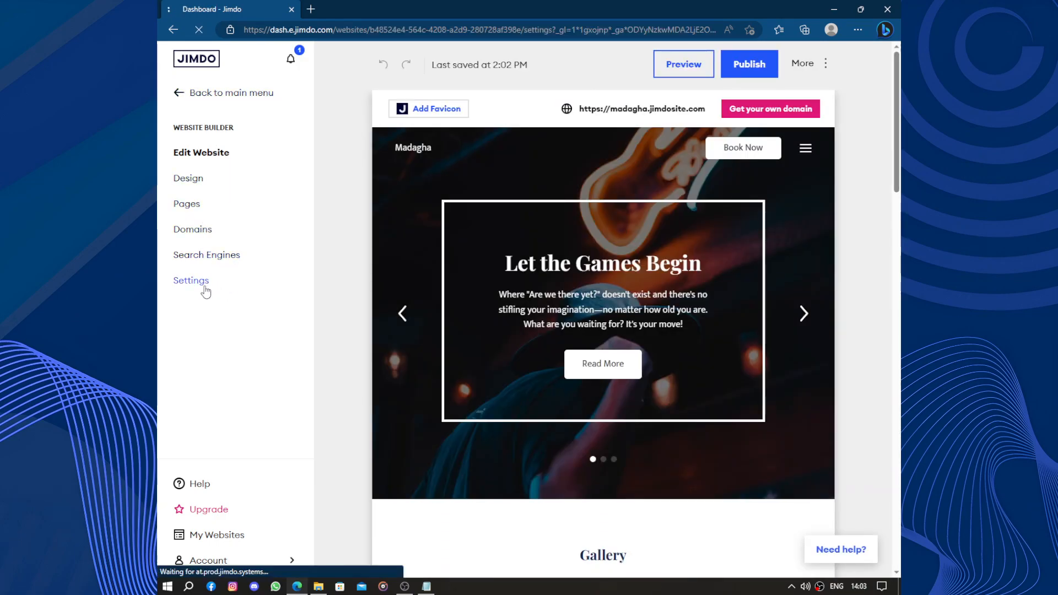
click(192, 280)
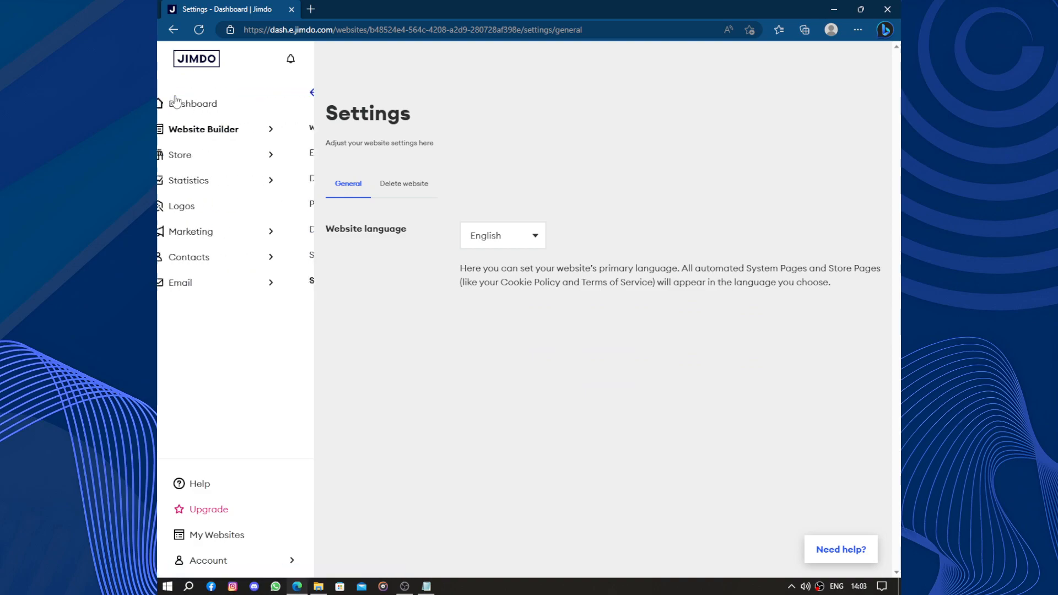
click(200, 104)
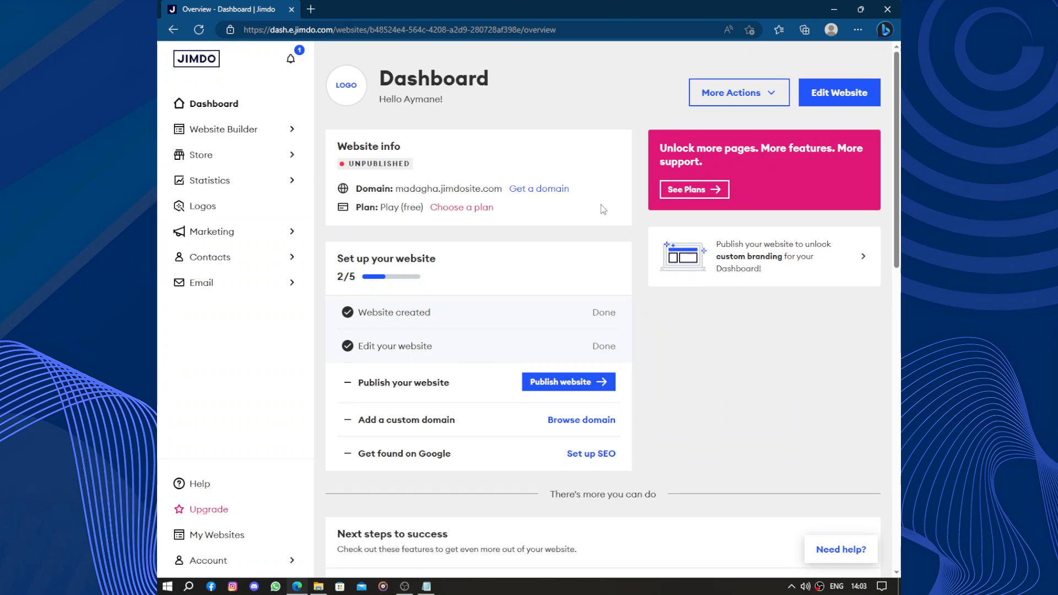
Reveal the Dashboard setup checklist showing 2 of 5 steps done.
scroll(down, 3)
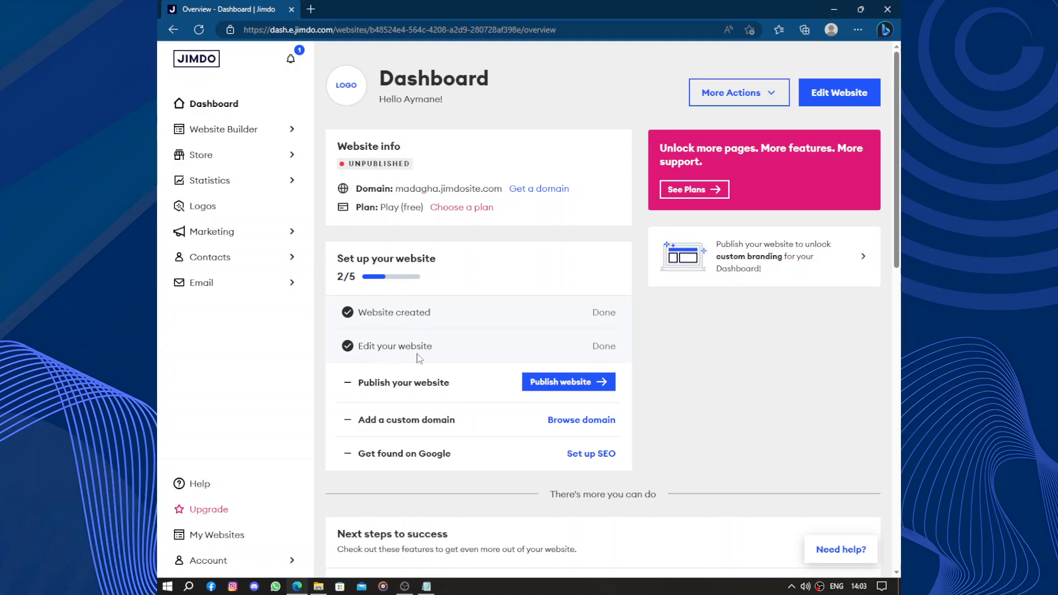
mouse_move(569, 382)
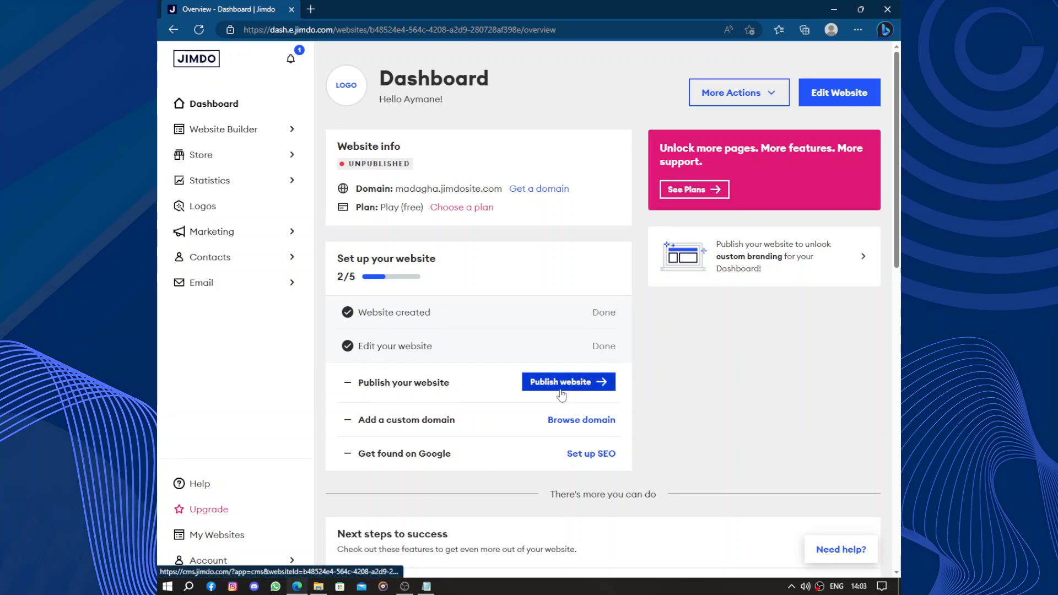
Publish the website live at madagha.jimdosite.com and open the live site in a new tab.
click(568, 383)
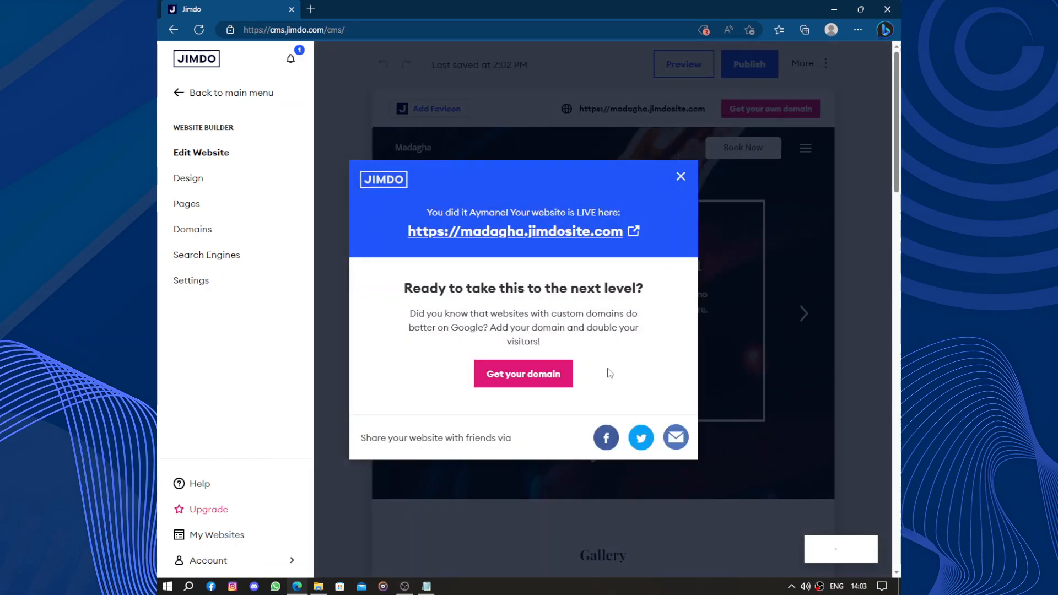
mouse_move(597, 231)
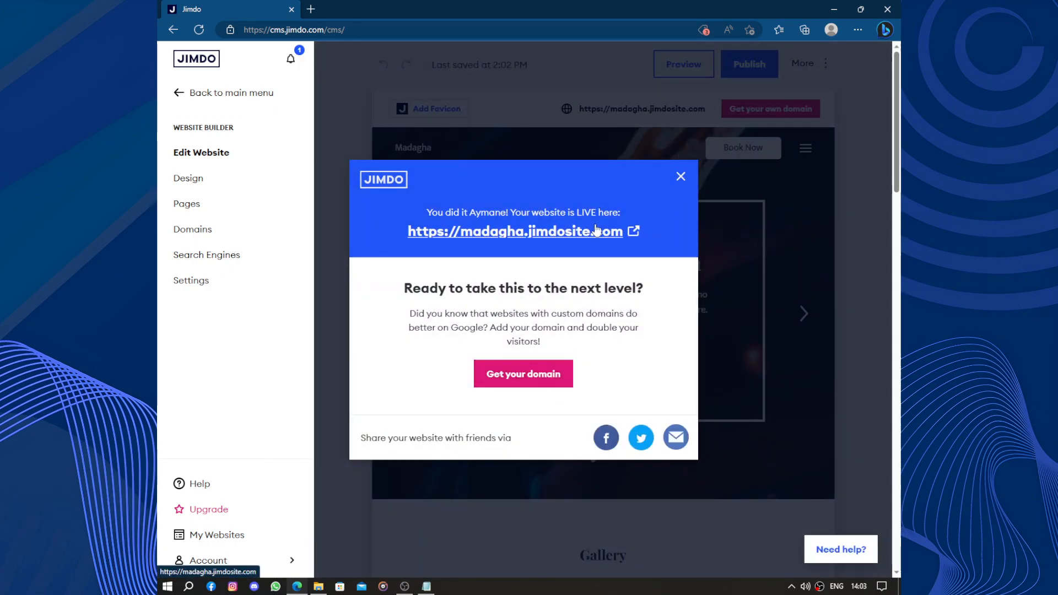
click(517, 230)
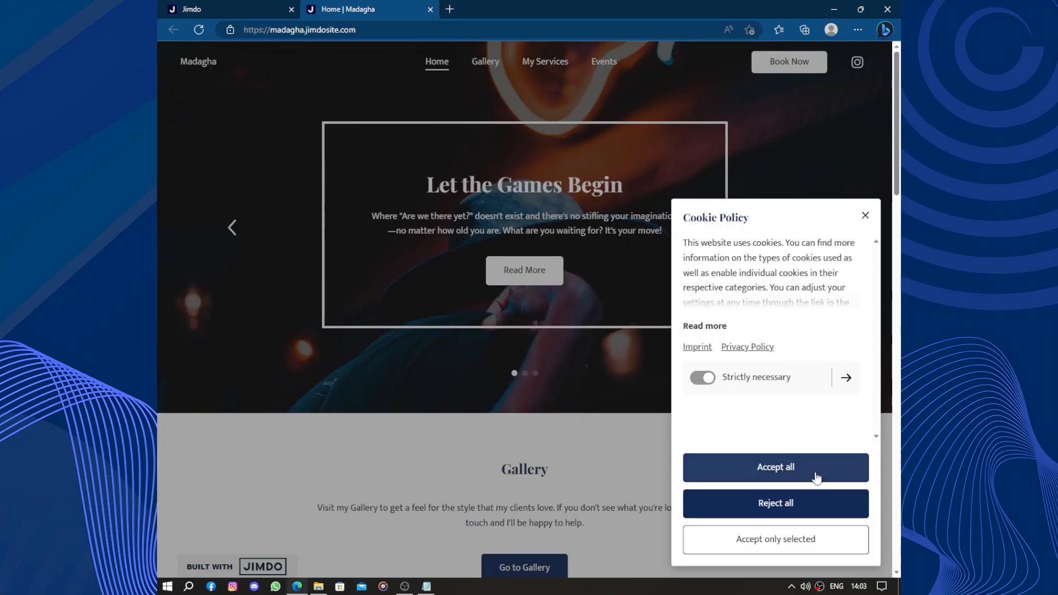
Accept all cookies on the live Madagha site, browse it, and return to the editor tab.
click(775, 467)
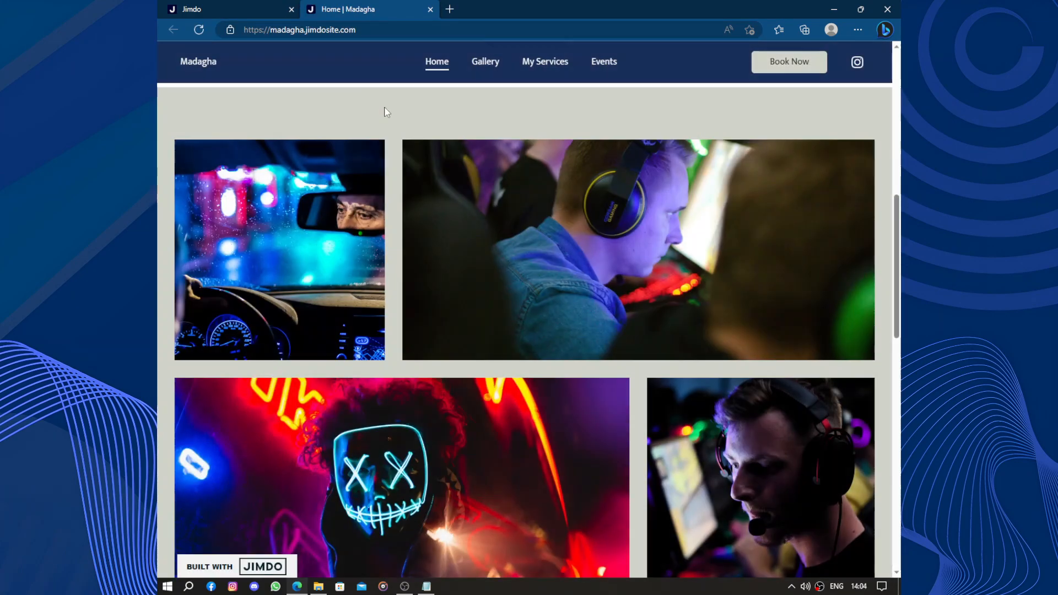
click(639, 251)
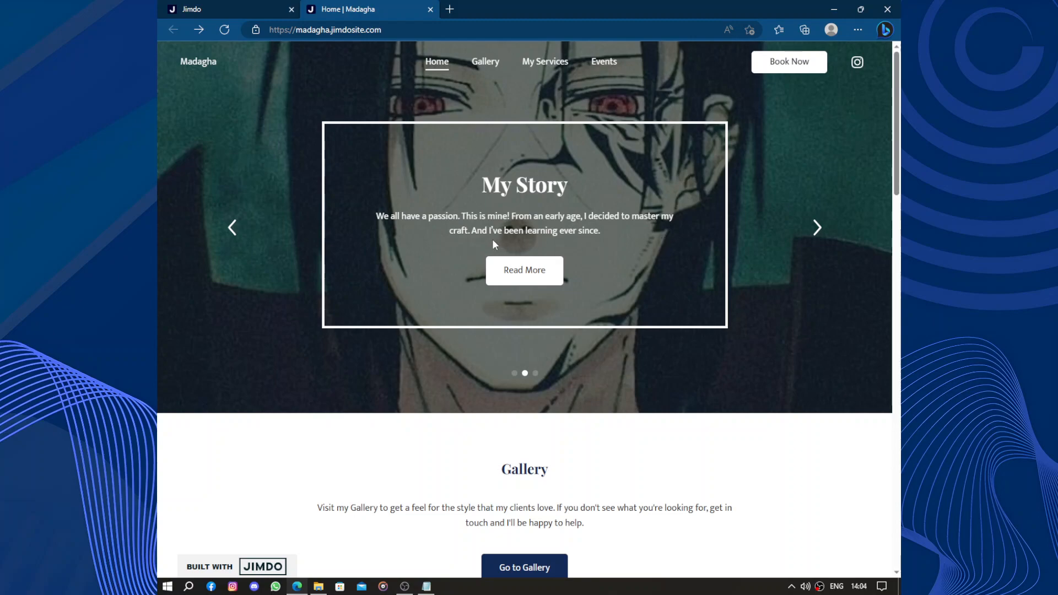
mouse_move(567, 238)
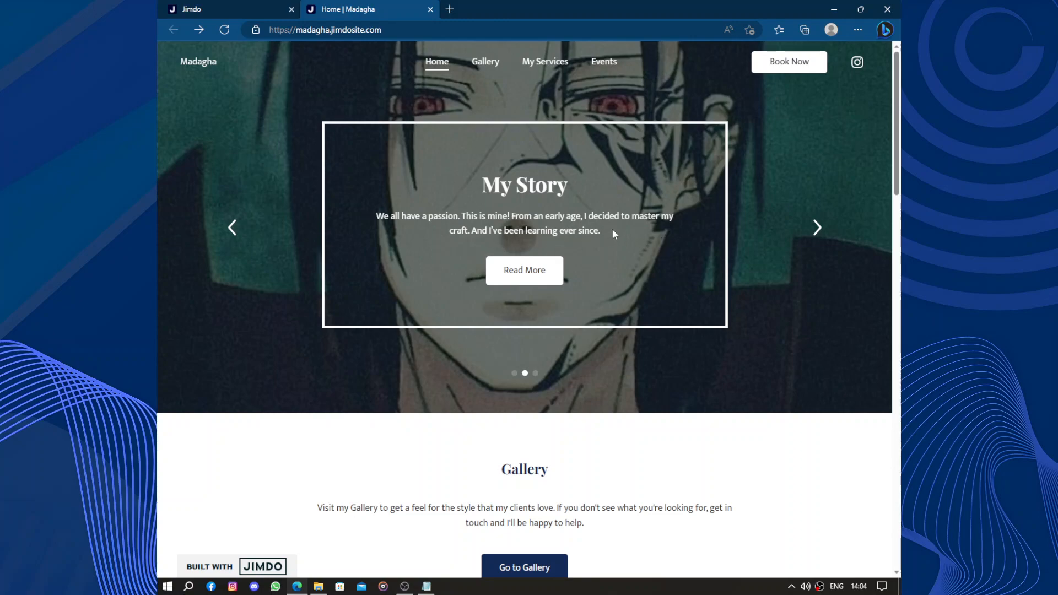
click(817, 228)
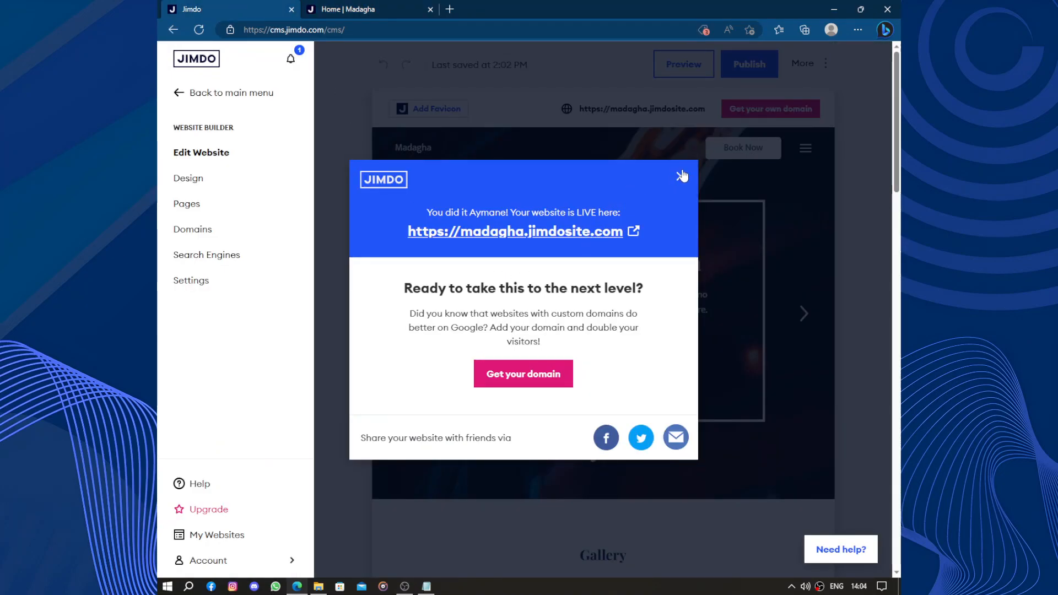
Dismiss the live-site and add-images prompts, return to the main menu and go to Email.
click(682, 177)
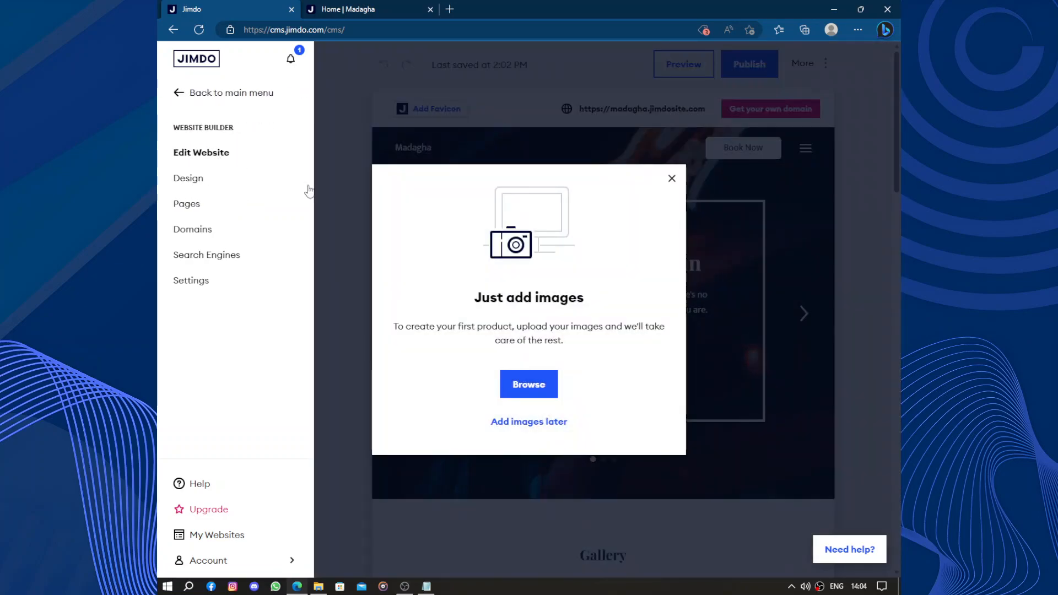
click(671, 178)
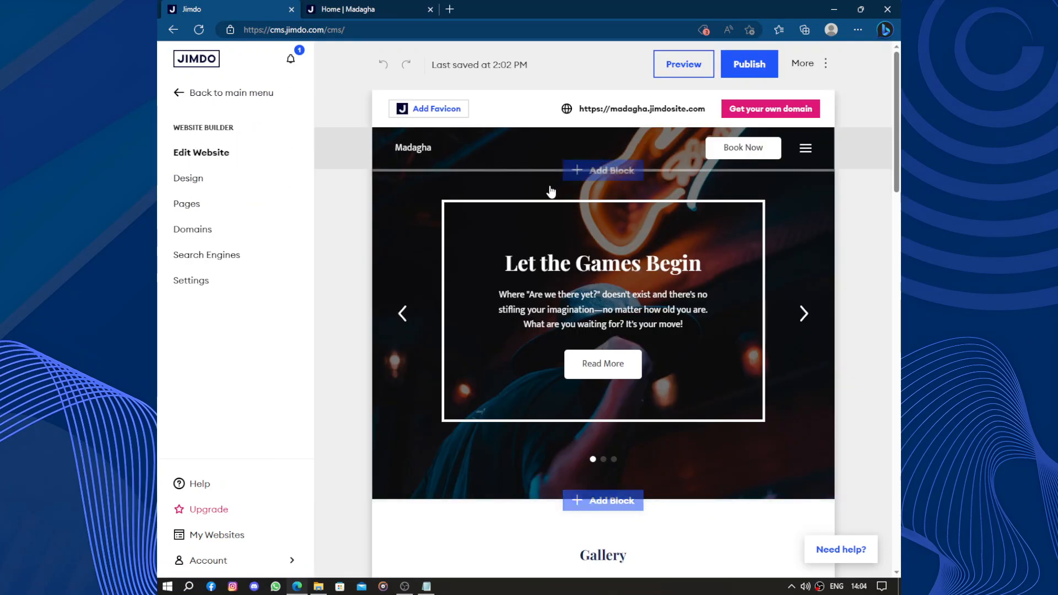
click(231, 93)
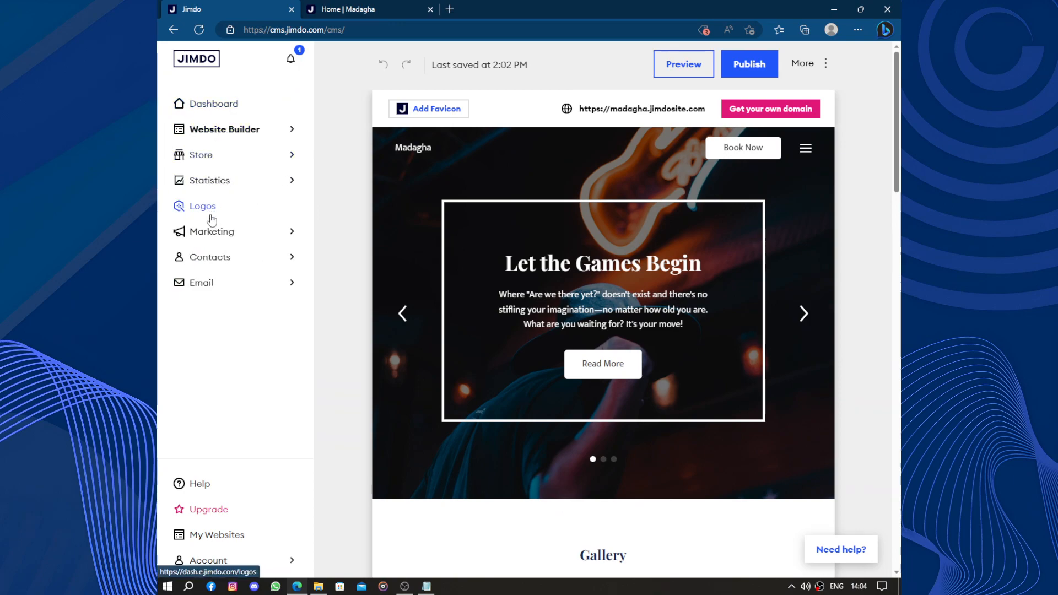
click(201, 283)
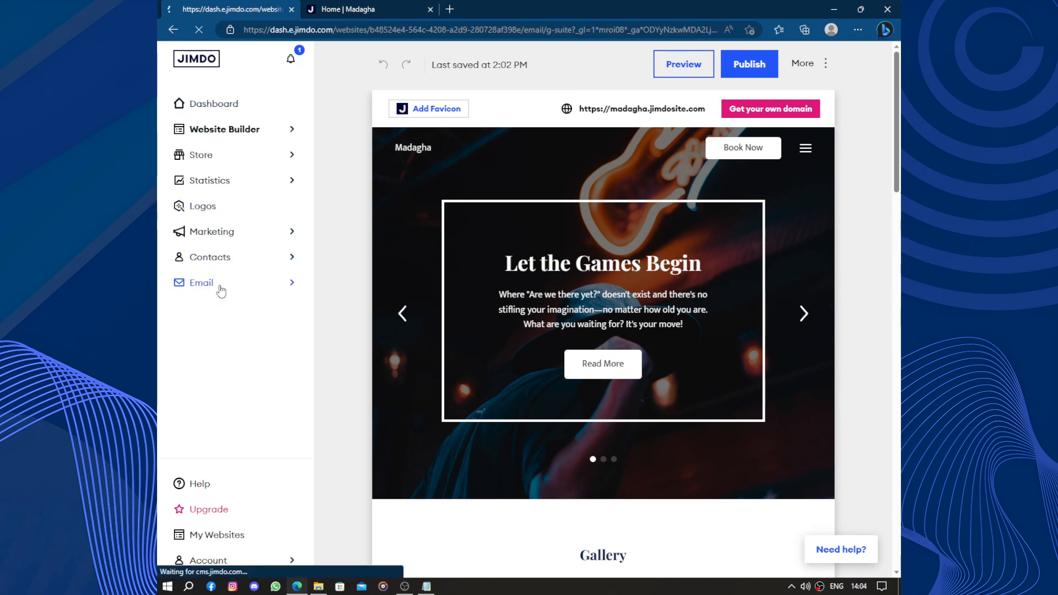
View the Email page's Google Workspace option, then open the paid upgrade plans.
click(201, 282)
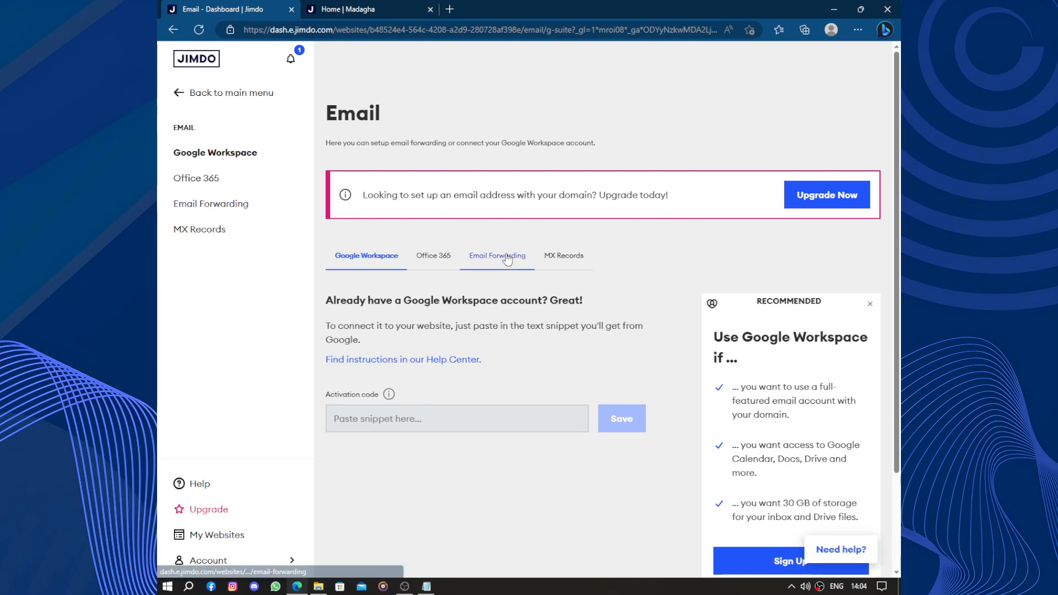
click(826, 195)
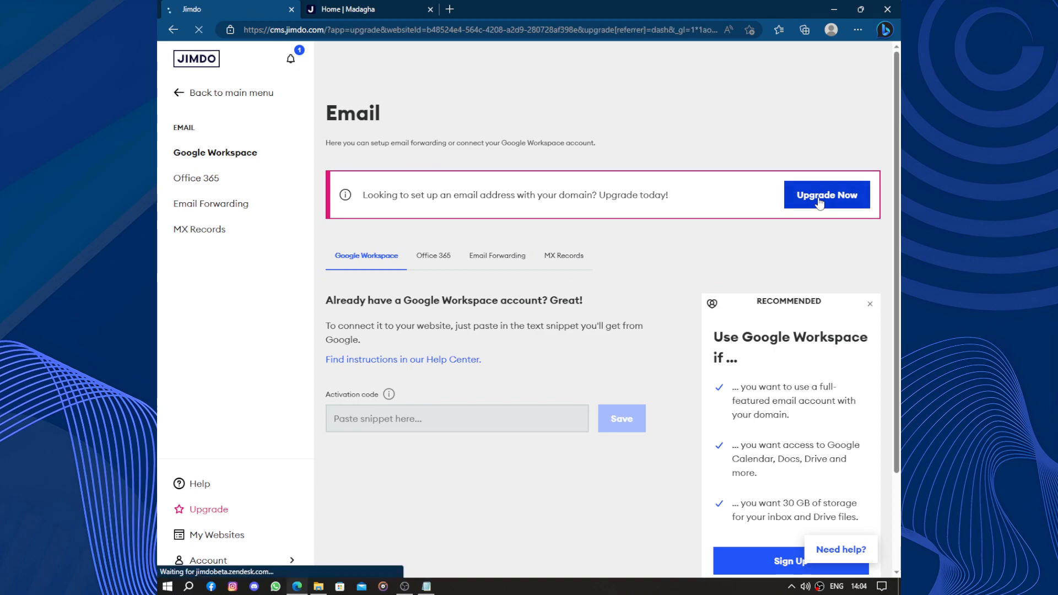
click(827, 196)
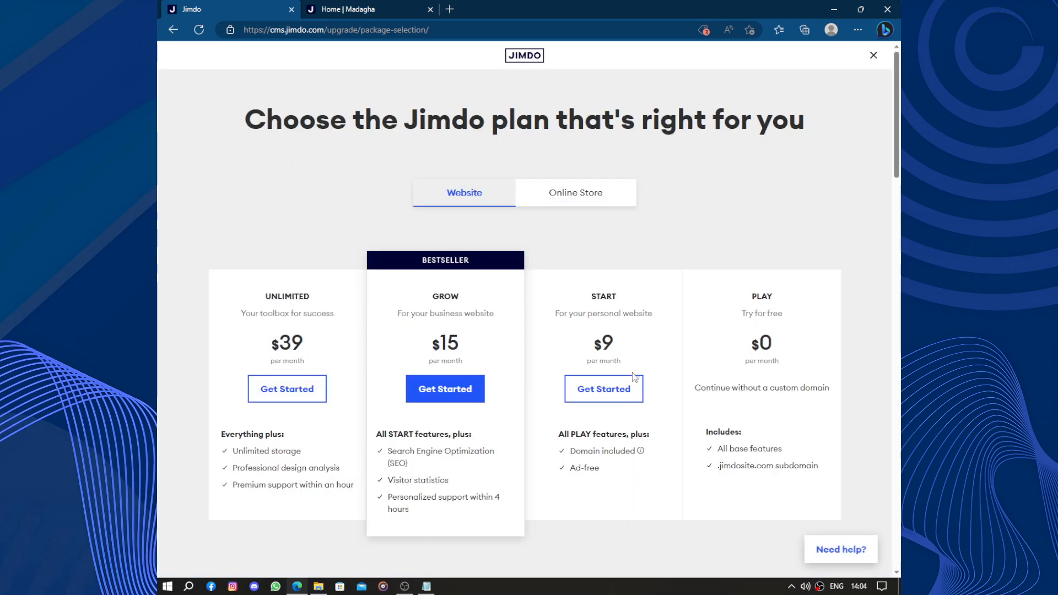
Scroll through the Compare all features table for the Unlimited $39, Grow $15, Start $9 and Play $0 plans.
scroll(down, 3)
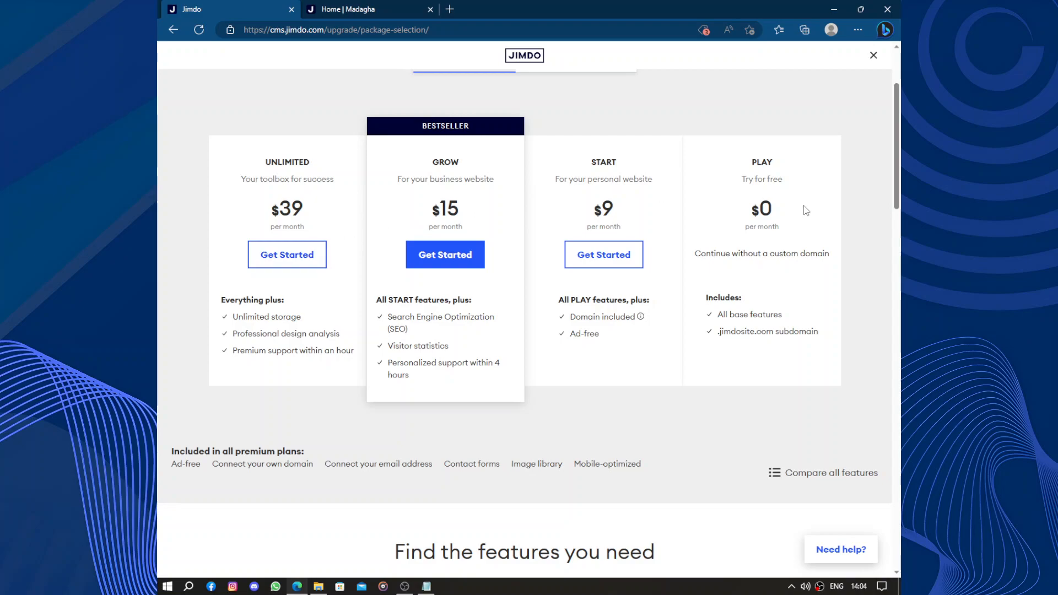
mouse_move(721, 210)
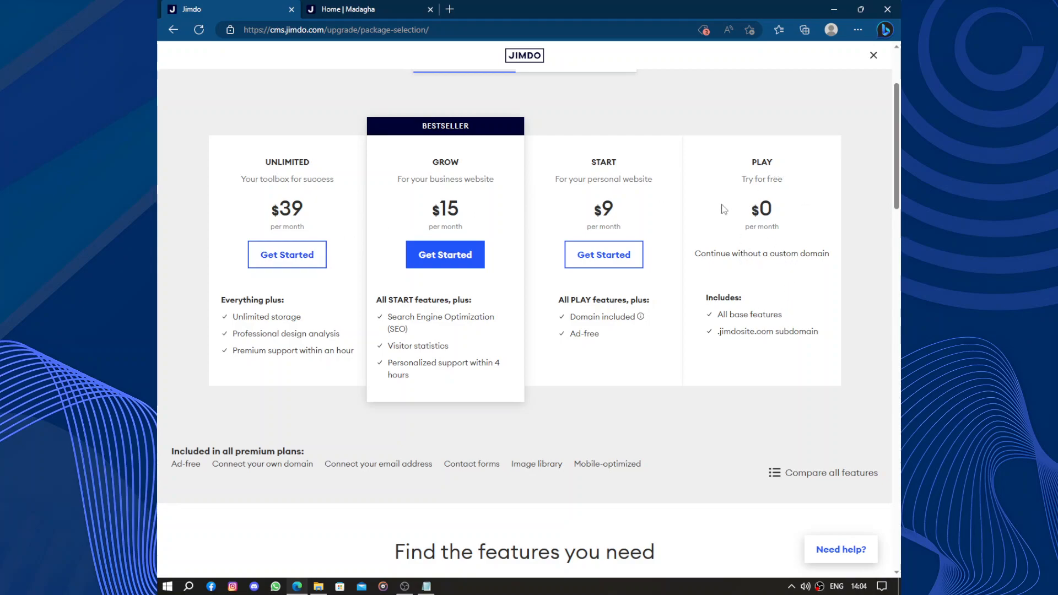
mouse_move(603, 255)
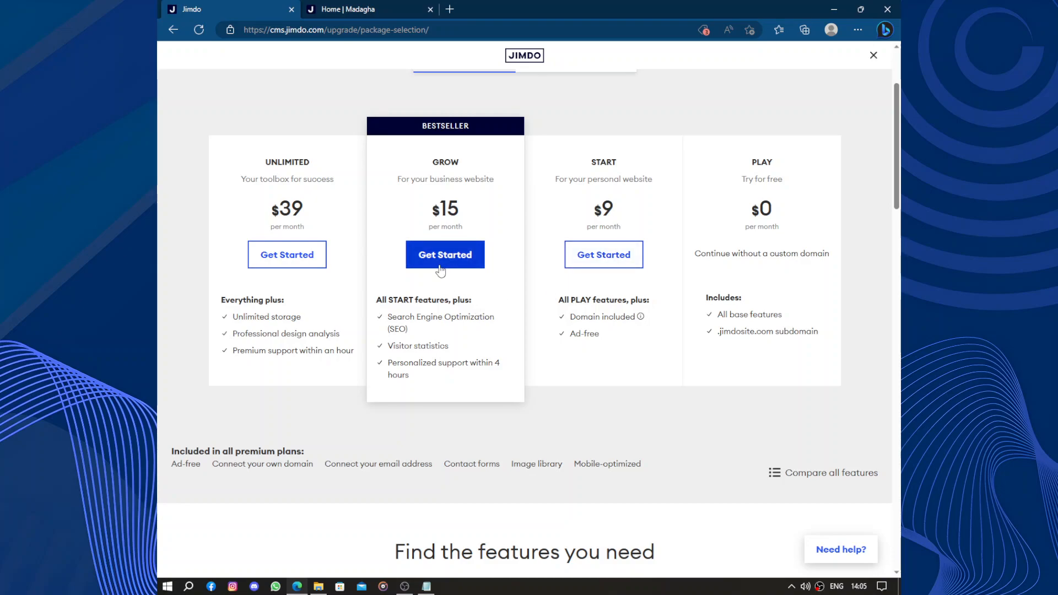
scroll(down, 3)
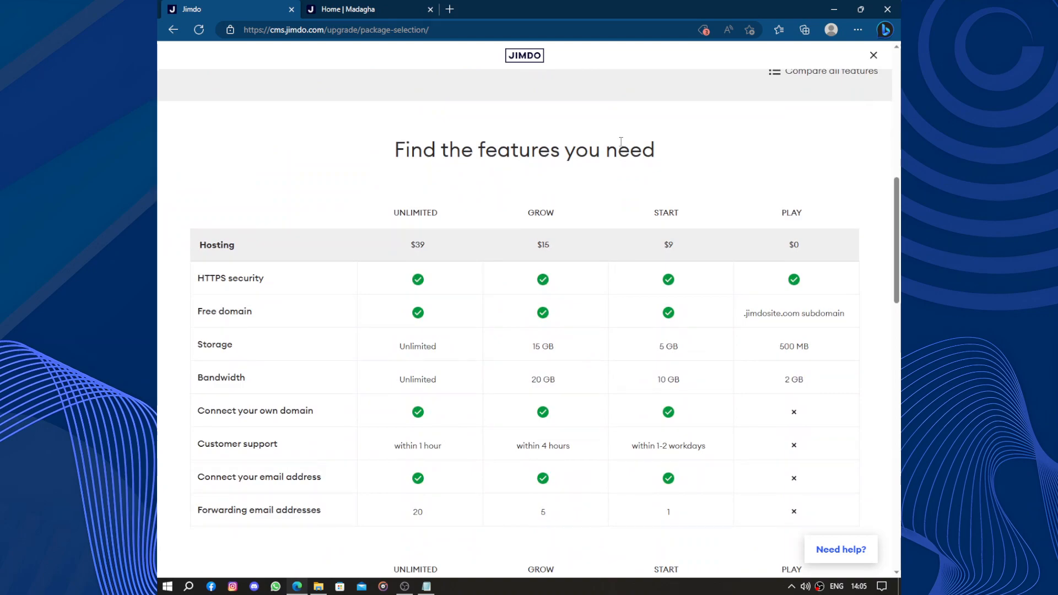
scroll(down, 3)
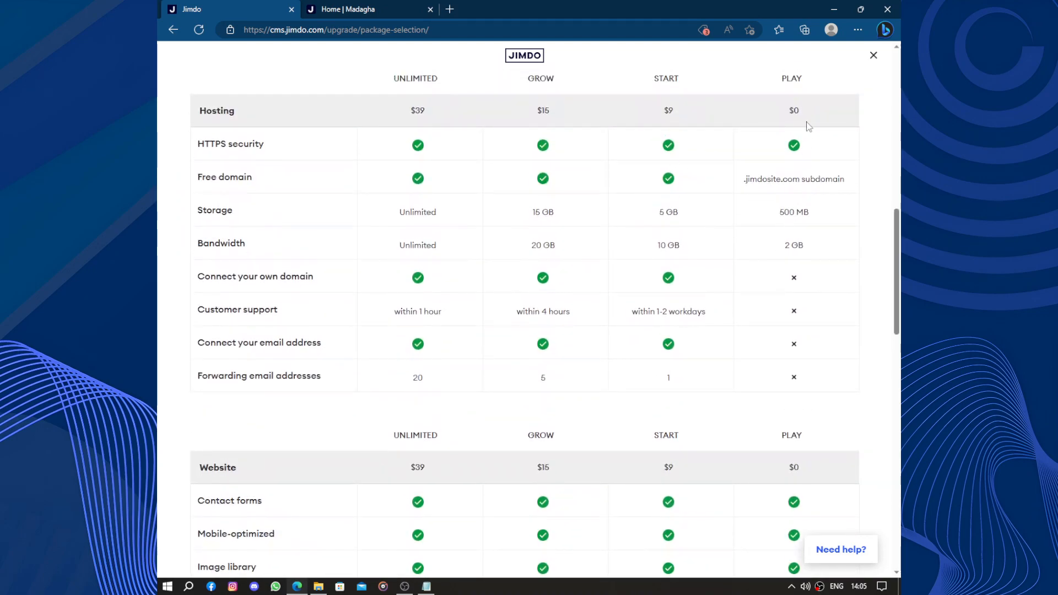
scroll(down, 3)
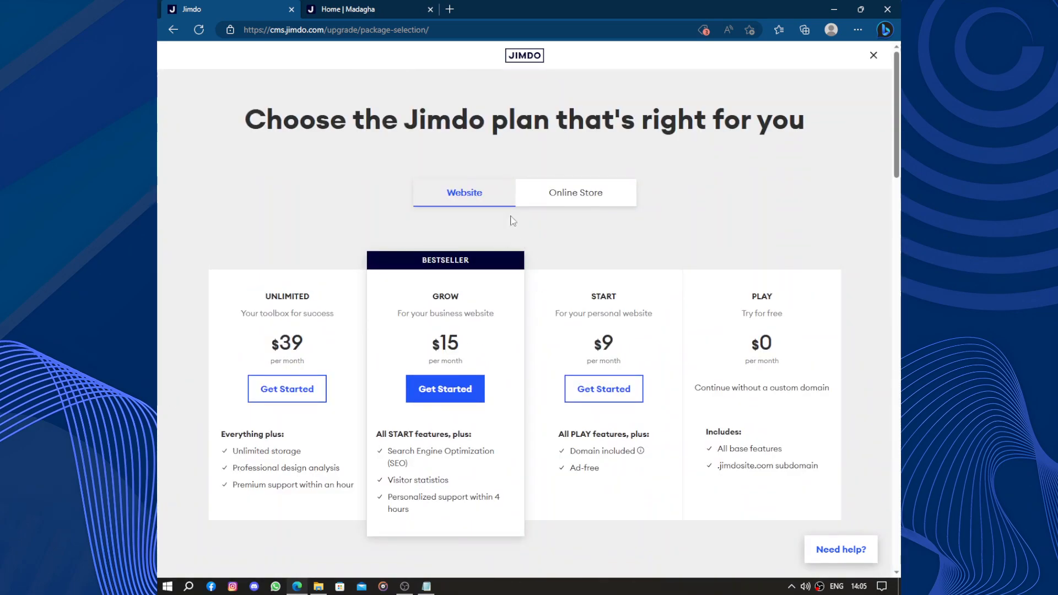
mouse_move(866, 47)
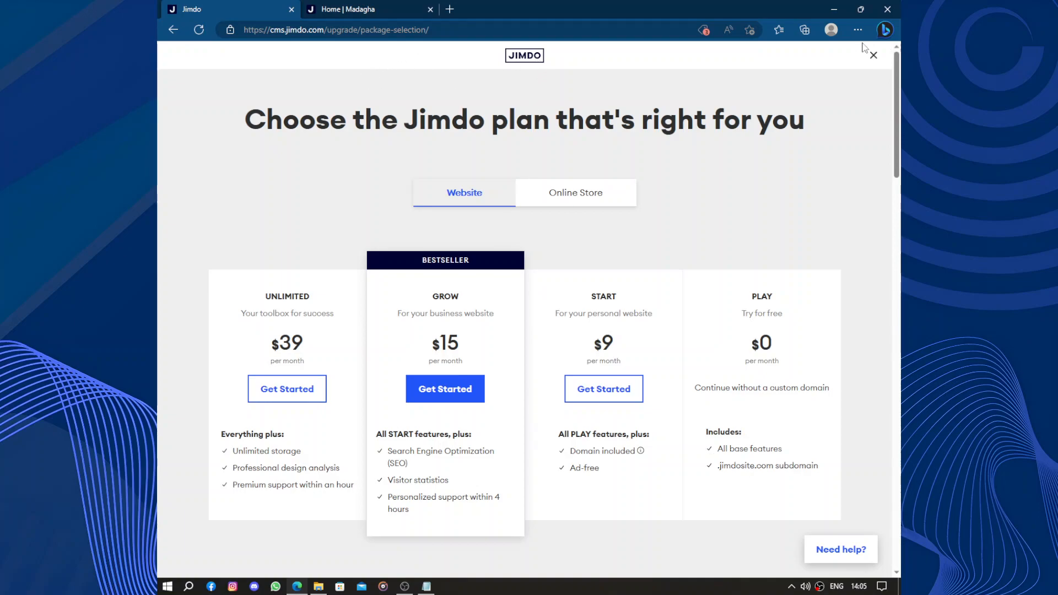